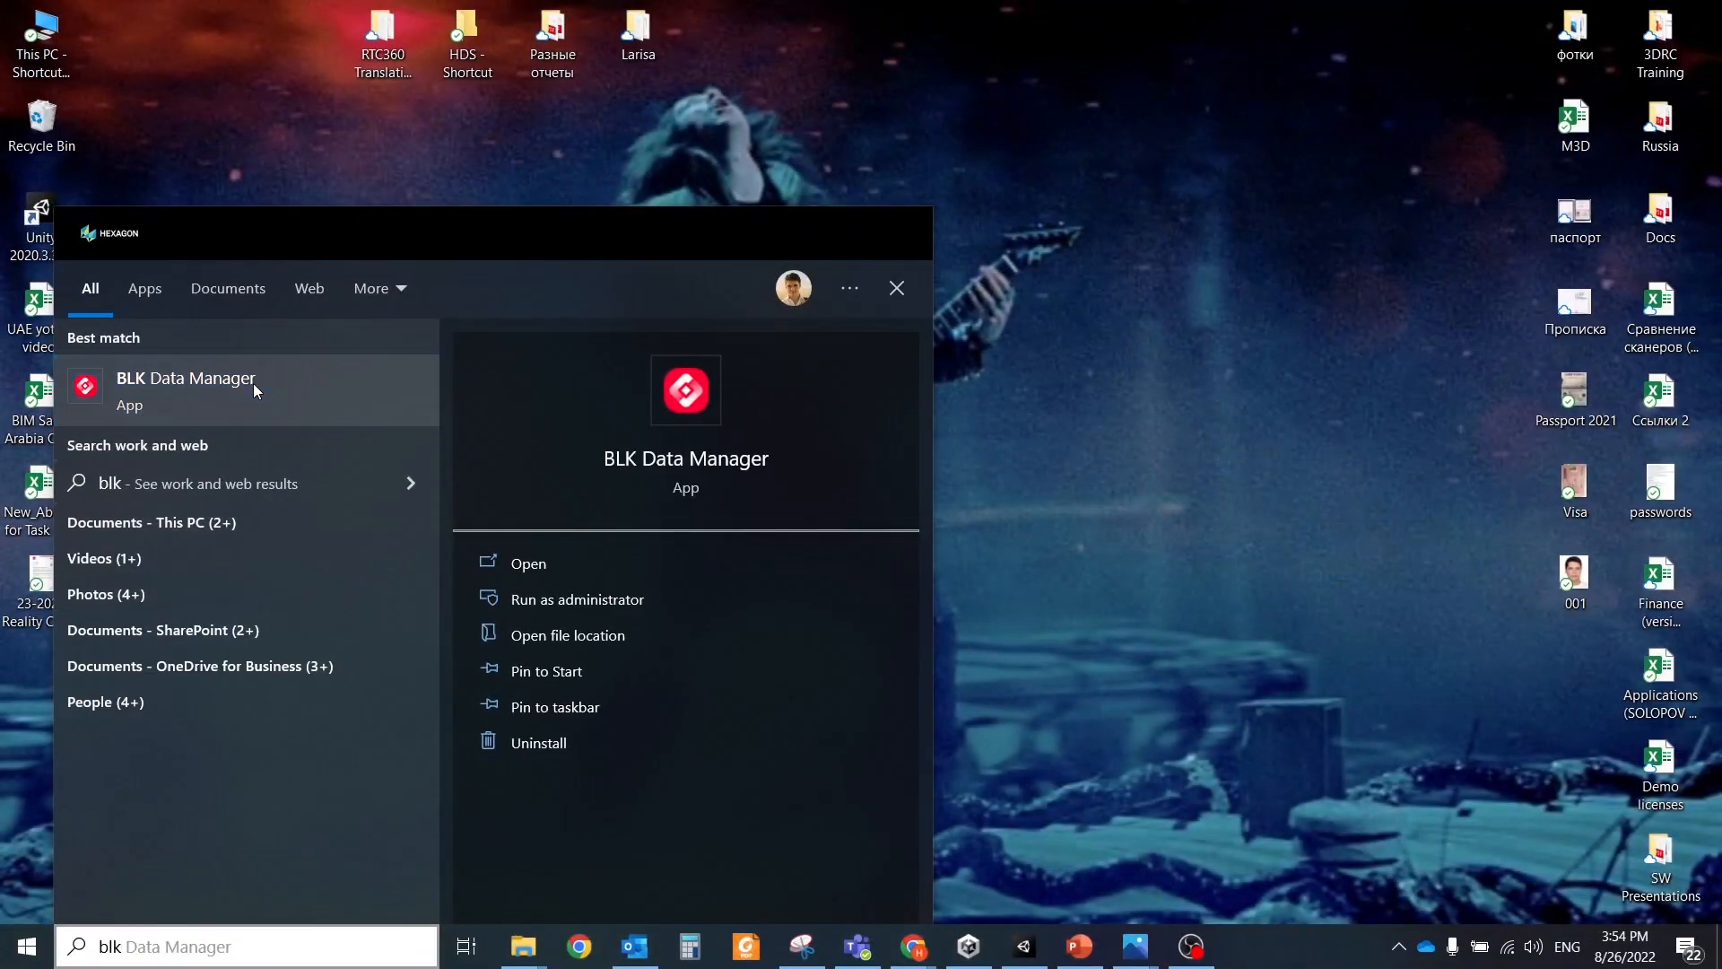
Connect BLK Data Manager to the BLK2GO scanner from its BLK2GO tab
{"action": "left_click", "coordinate": [187, 389]}
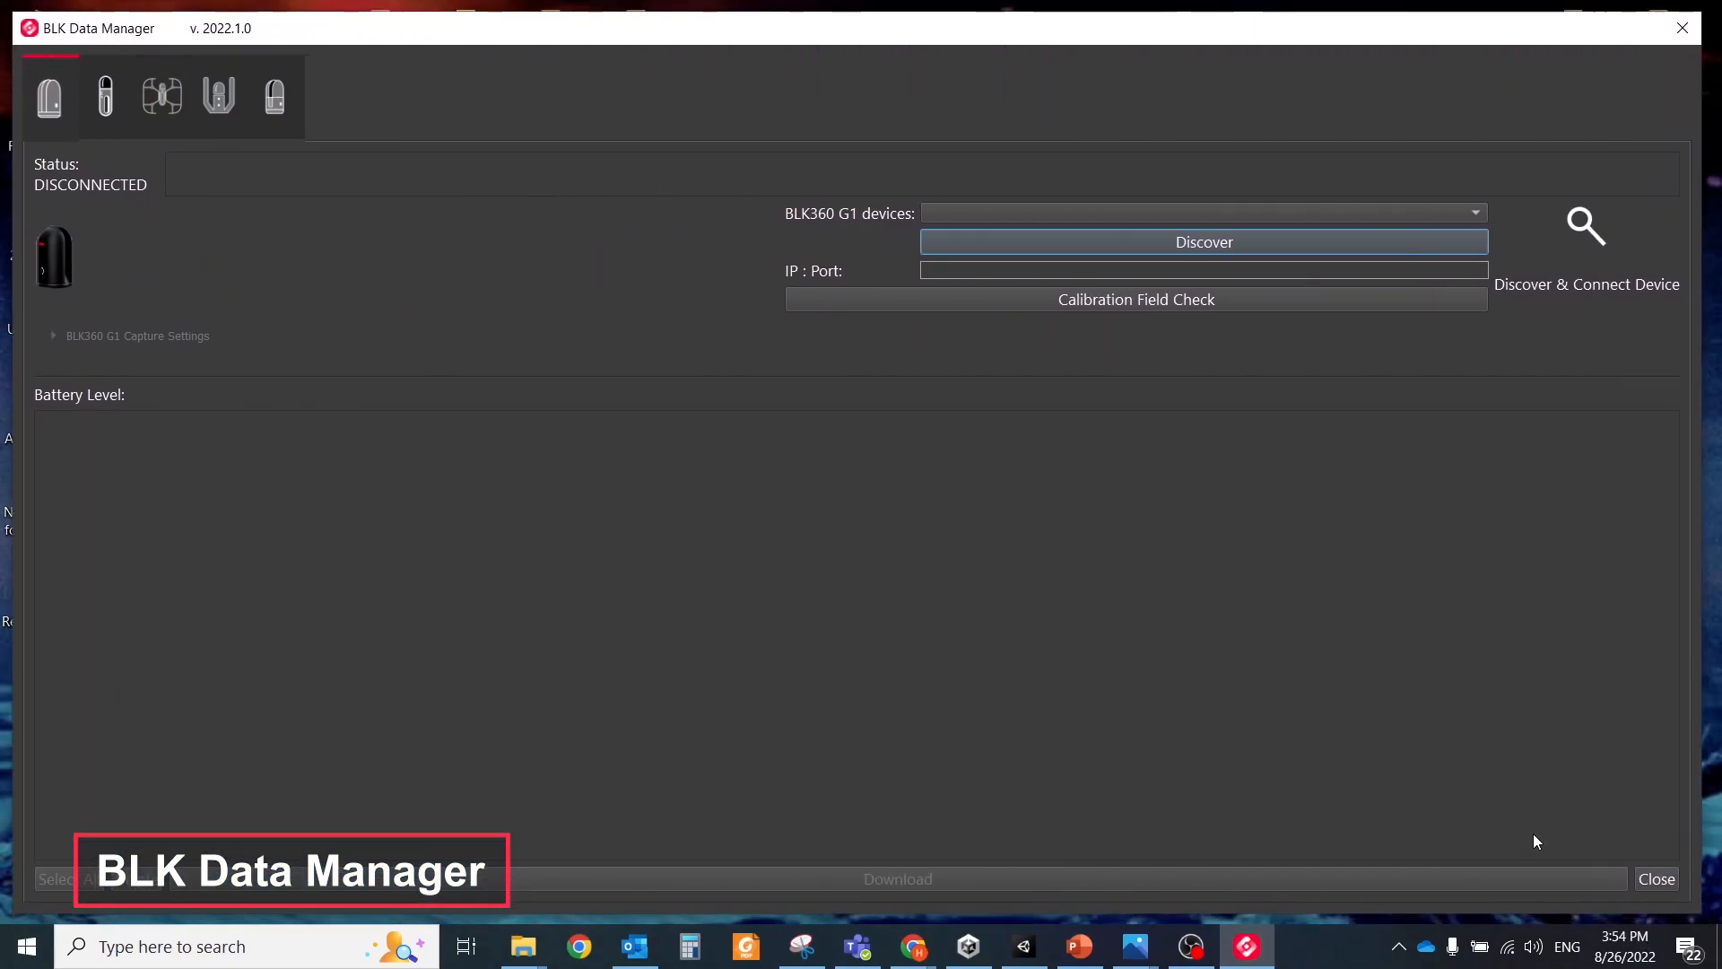
{"action": "left_click", "coordinate": [104, 97]}
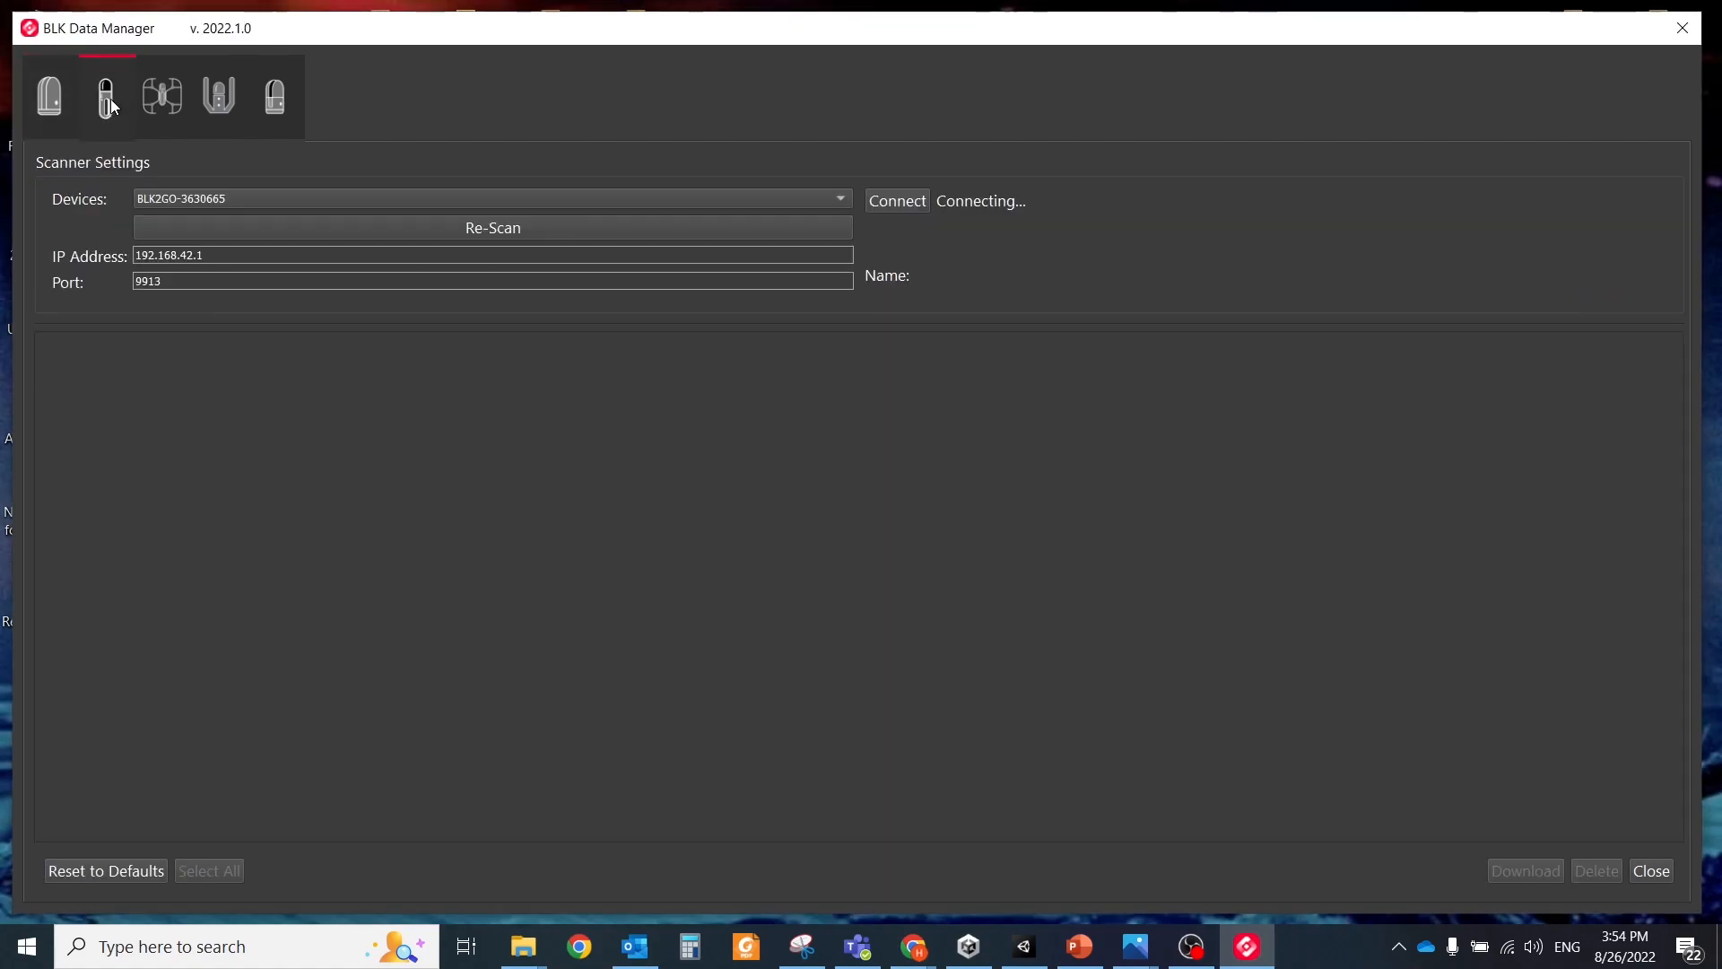
{"action": "left_click", "coordinate": [895, 200]}
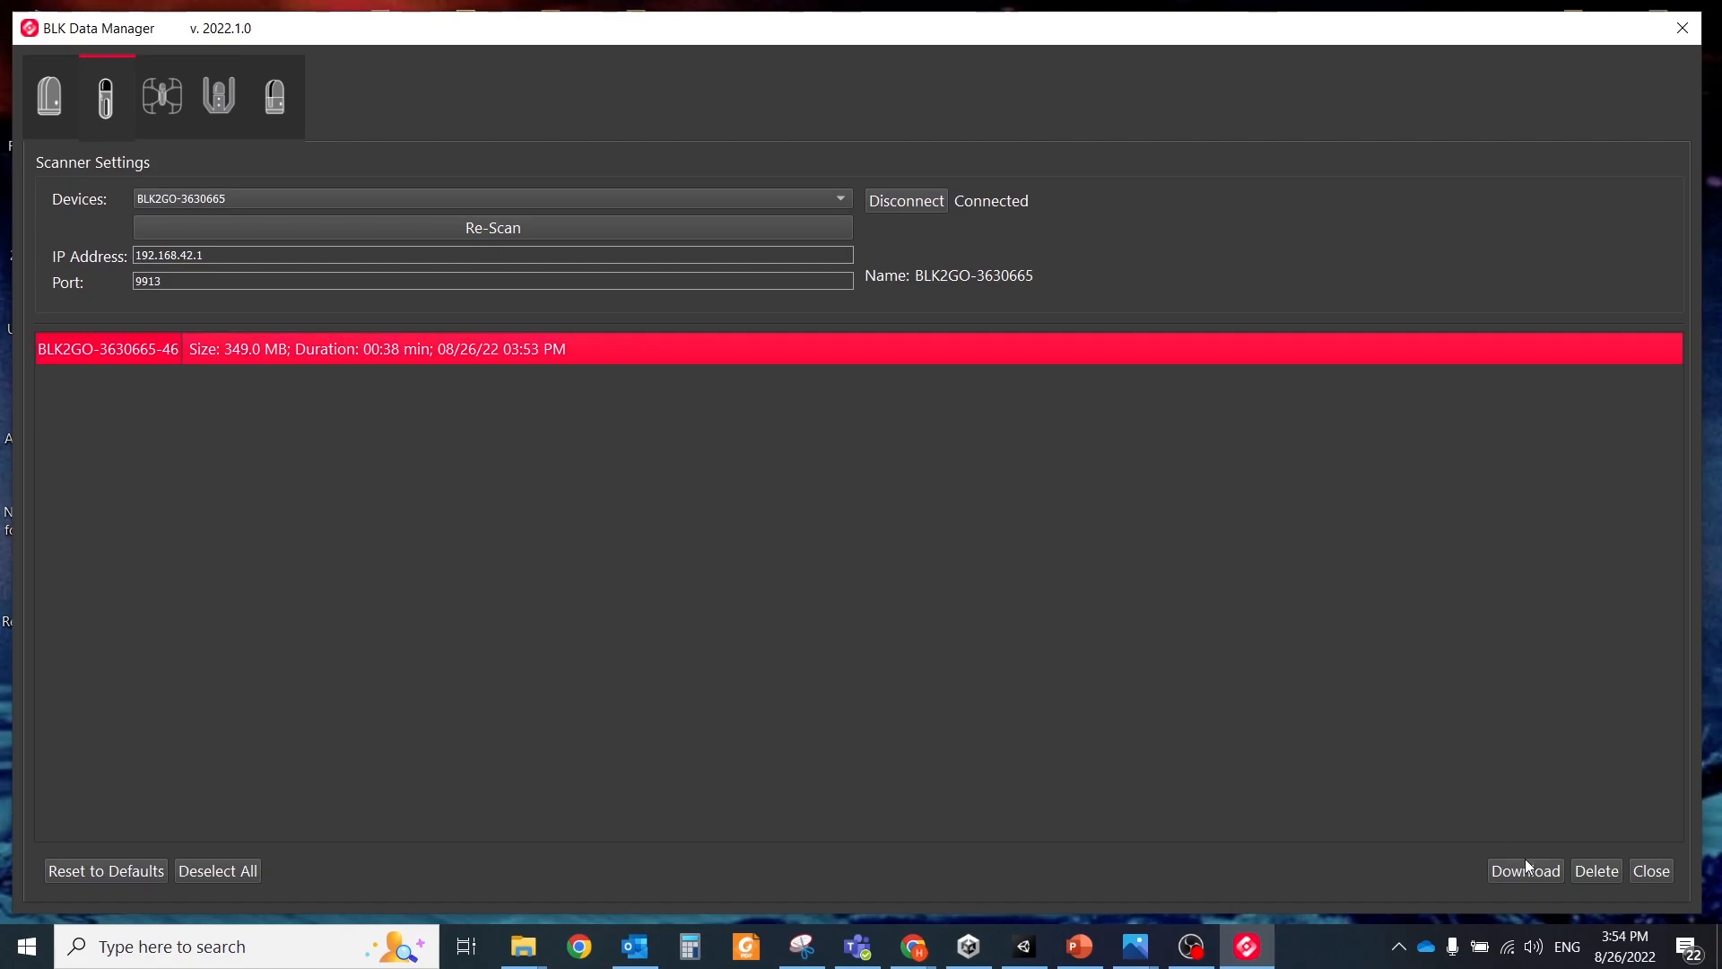
Download the newest scan job into a local folder named 'AR', past the missing-folder warning
{"action": "left_click", "coordinate": [1525, 870]}
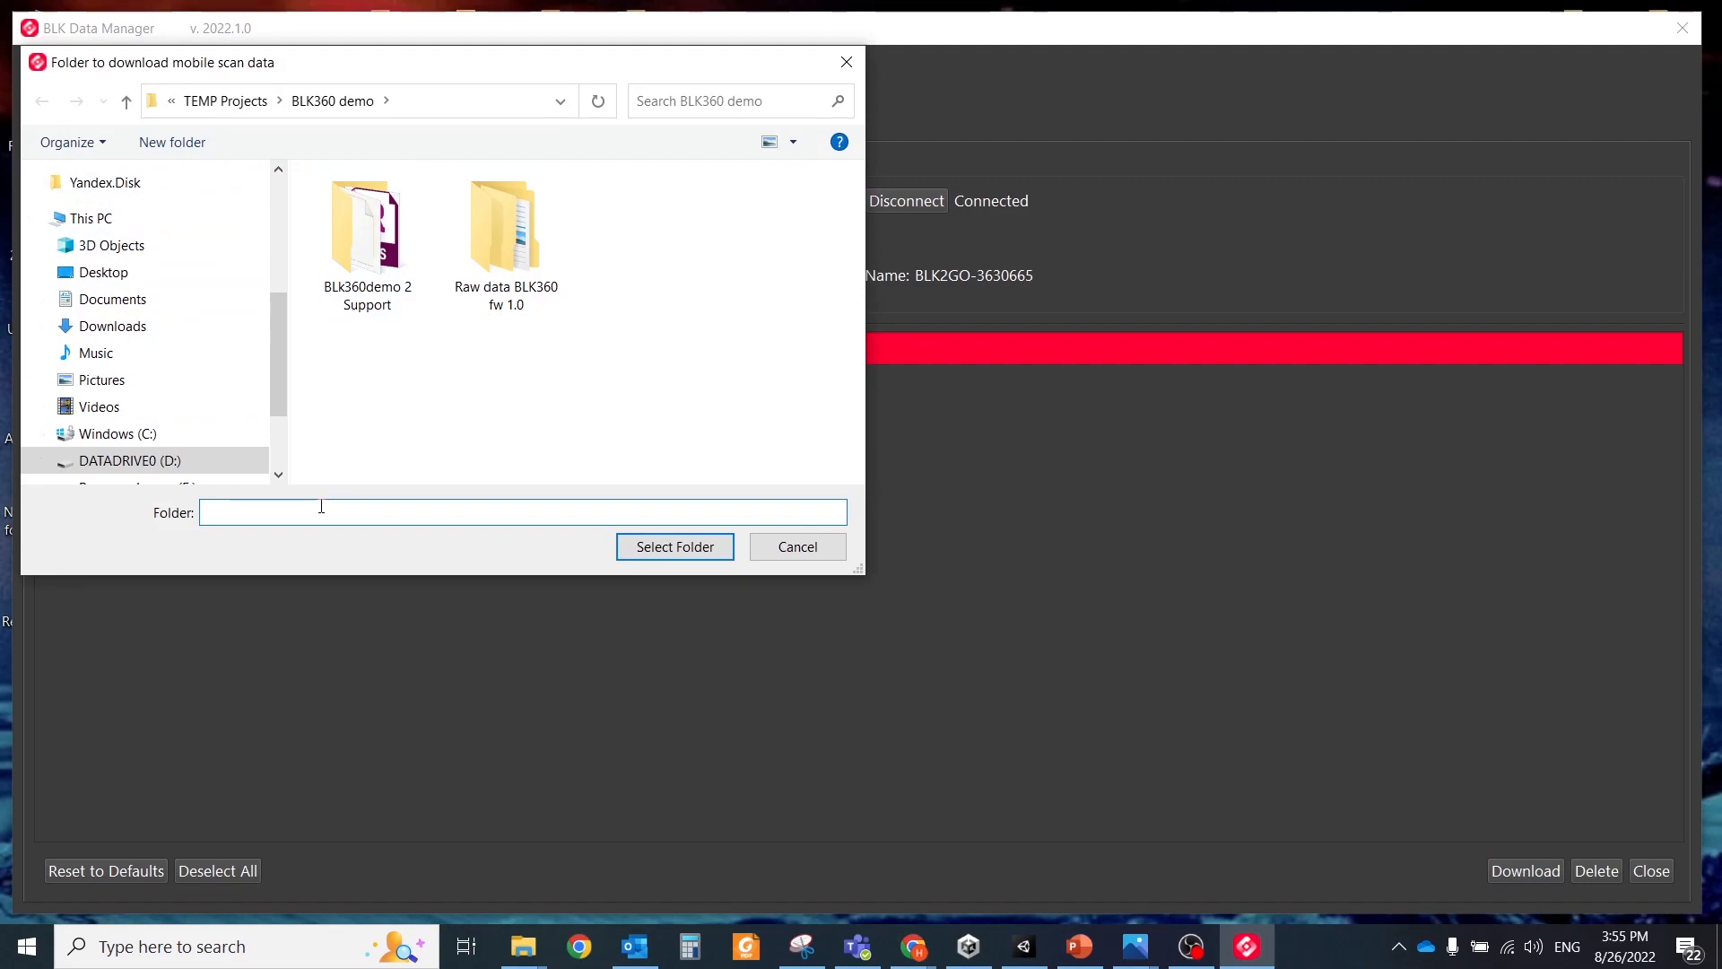
{"action": "type", "text": "AR"}
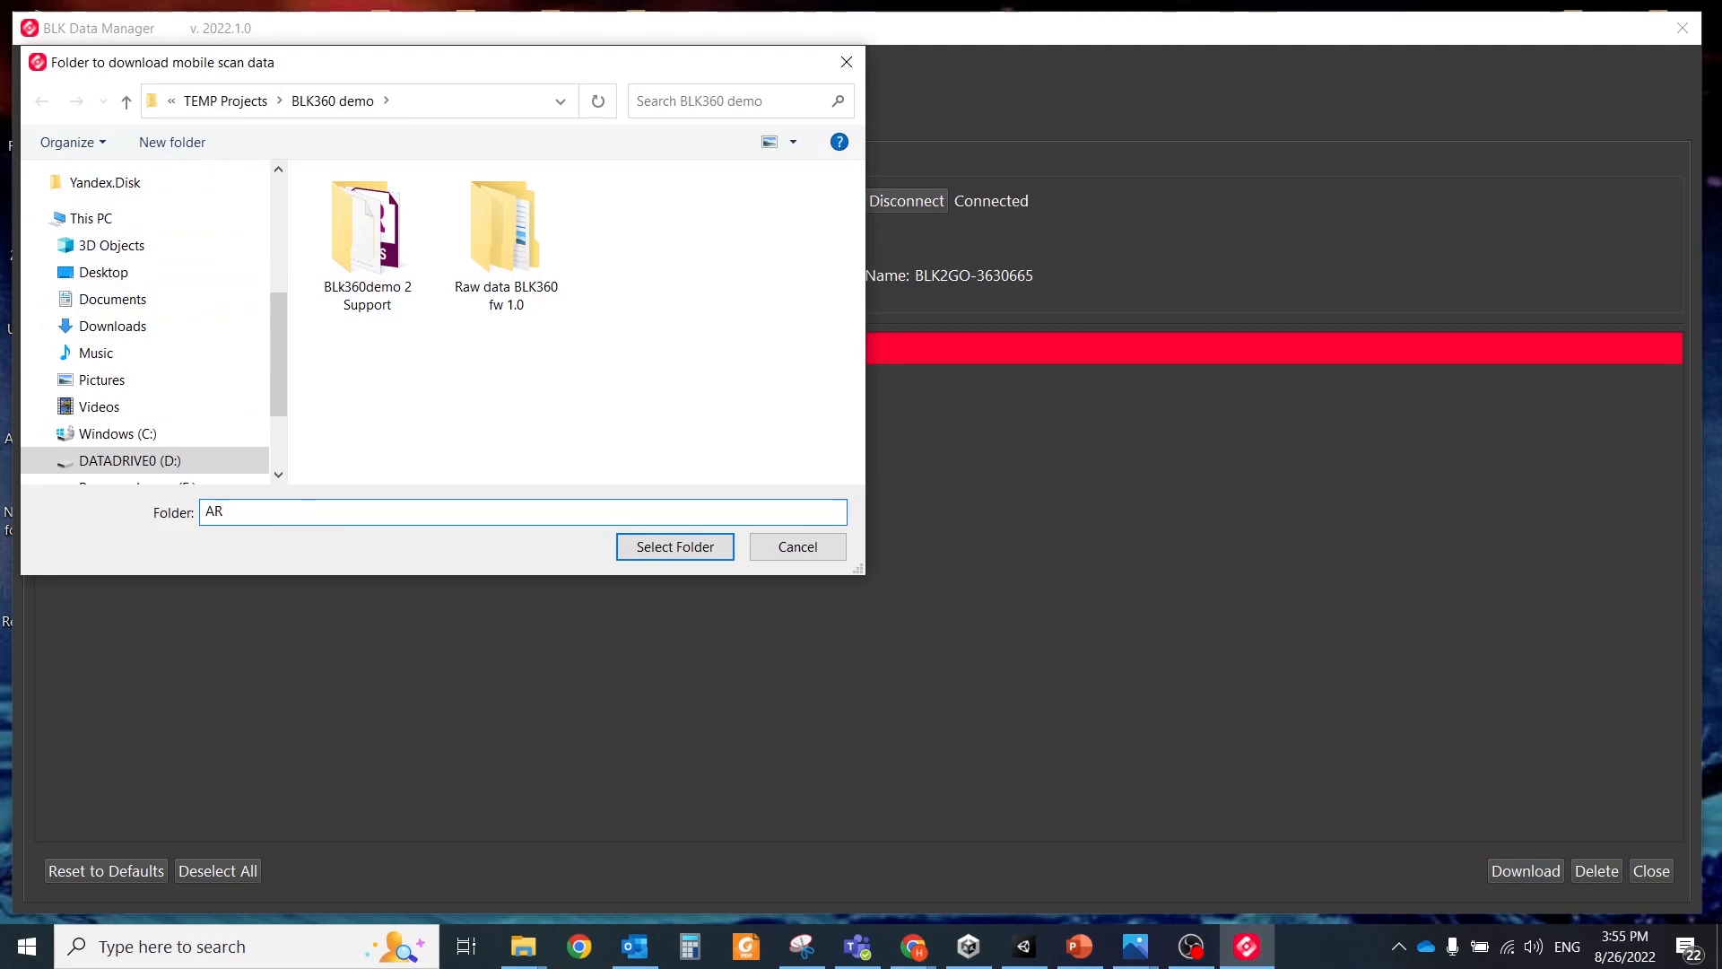
{"action": "left_click", "coordinate": [674, 545]}
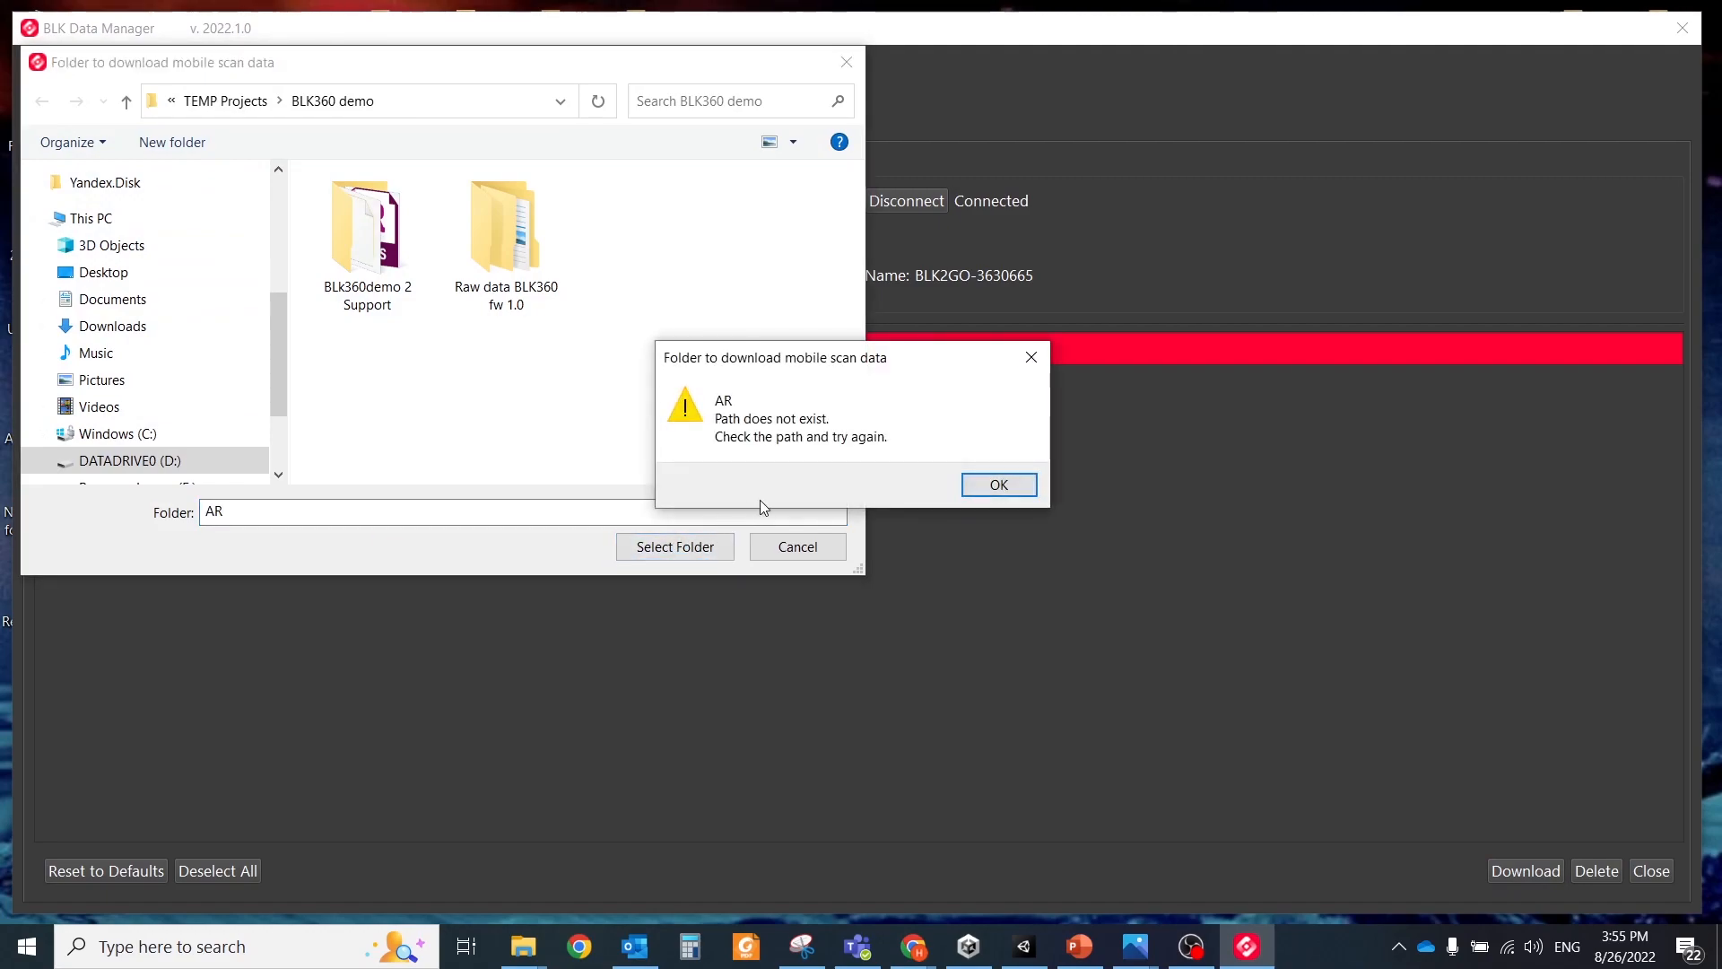
{"action": "left_click", "coordinate": [997, 485]}
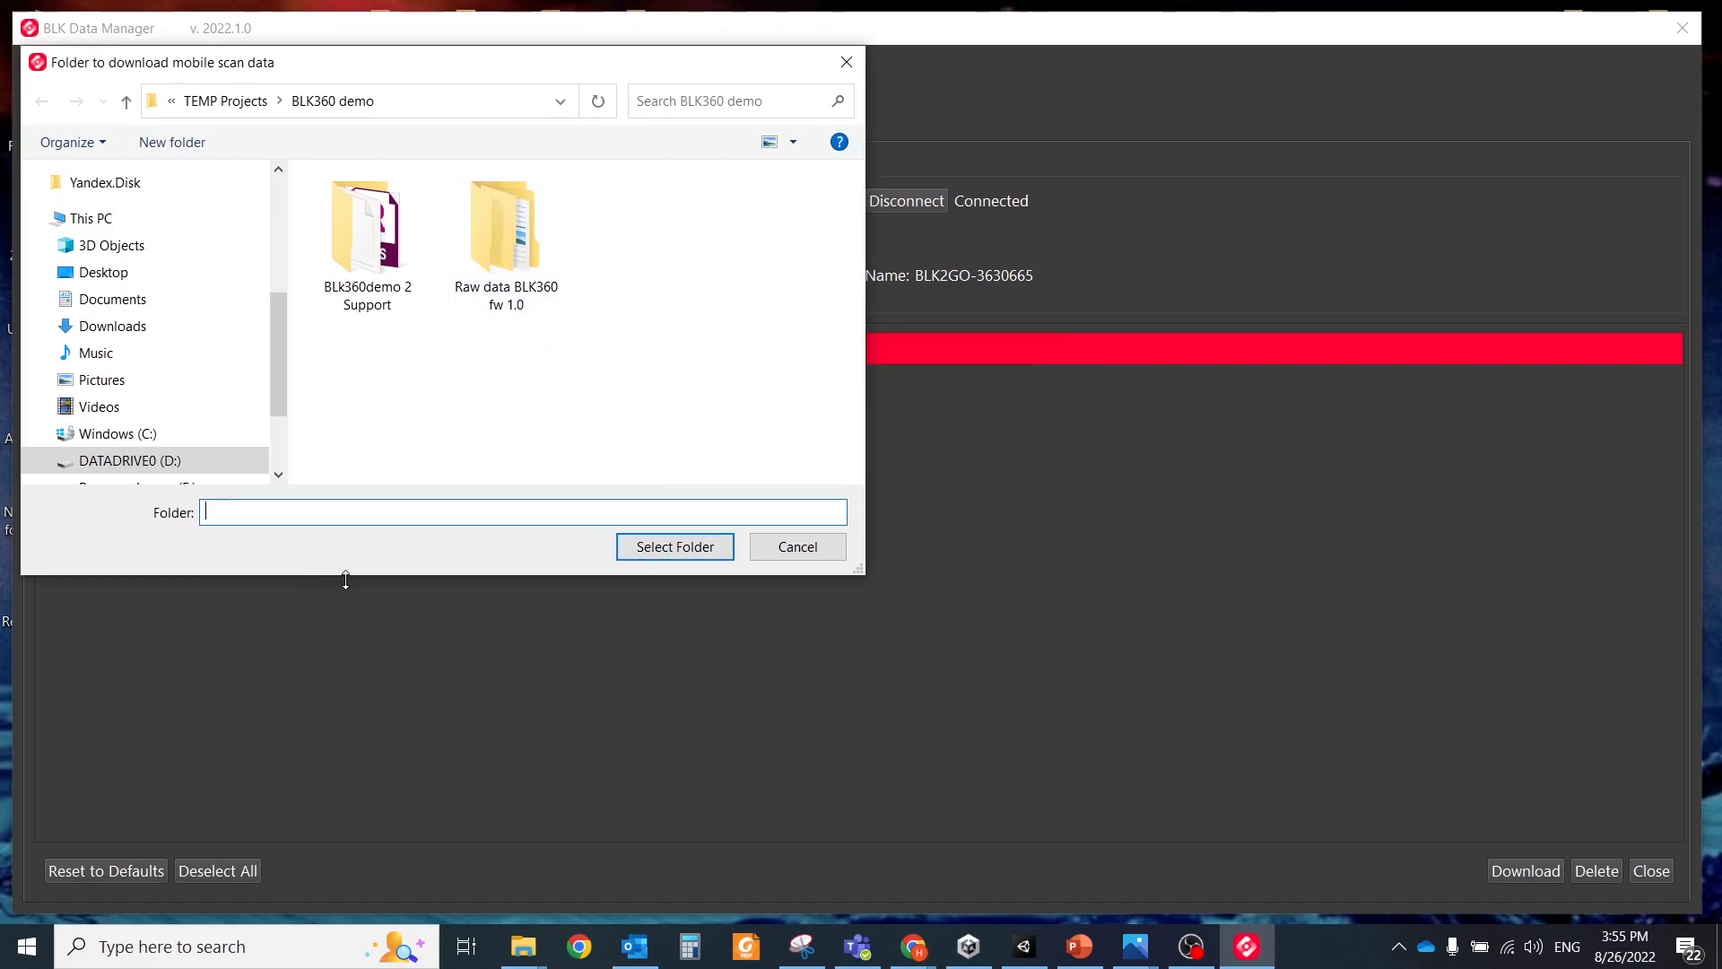
{"action": "left_click", "coordinate": [675, 545]}
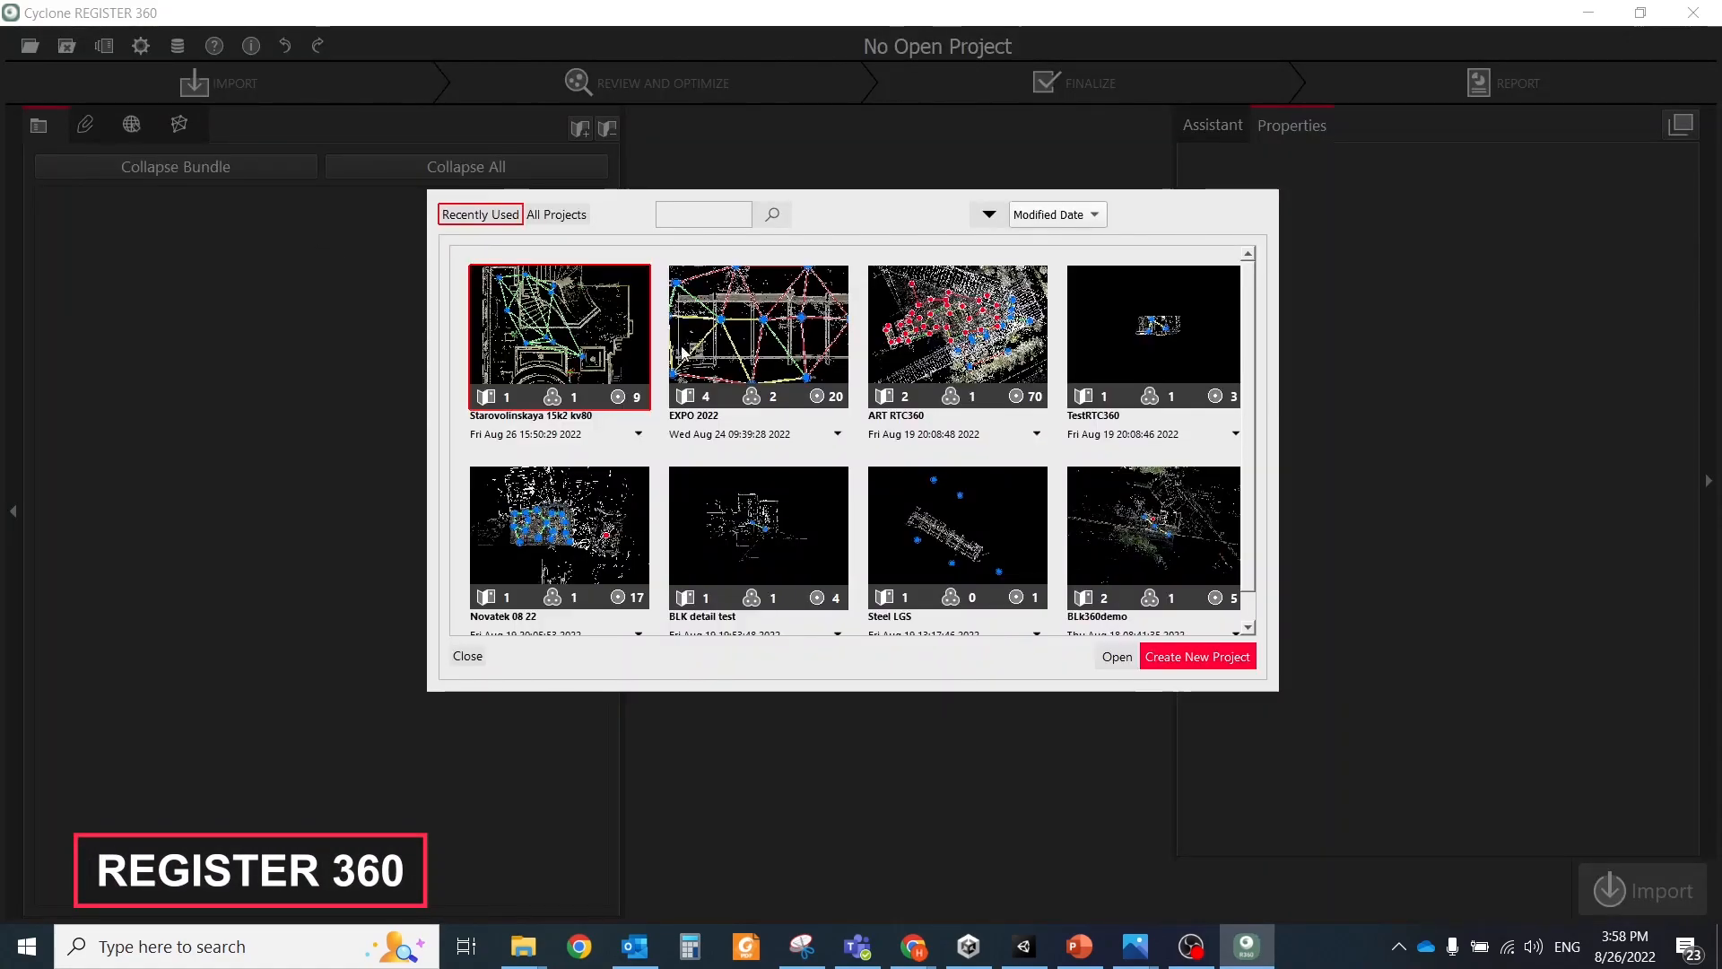
Create a new registration project without a background image and tick LGS File for publishing
{"action": "left_click", "coordinate": [1196, 657]}
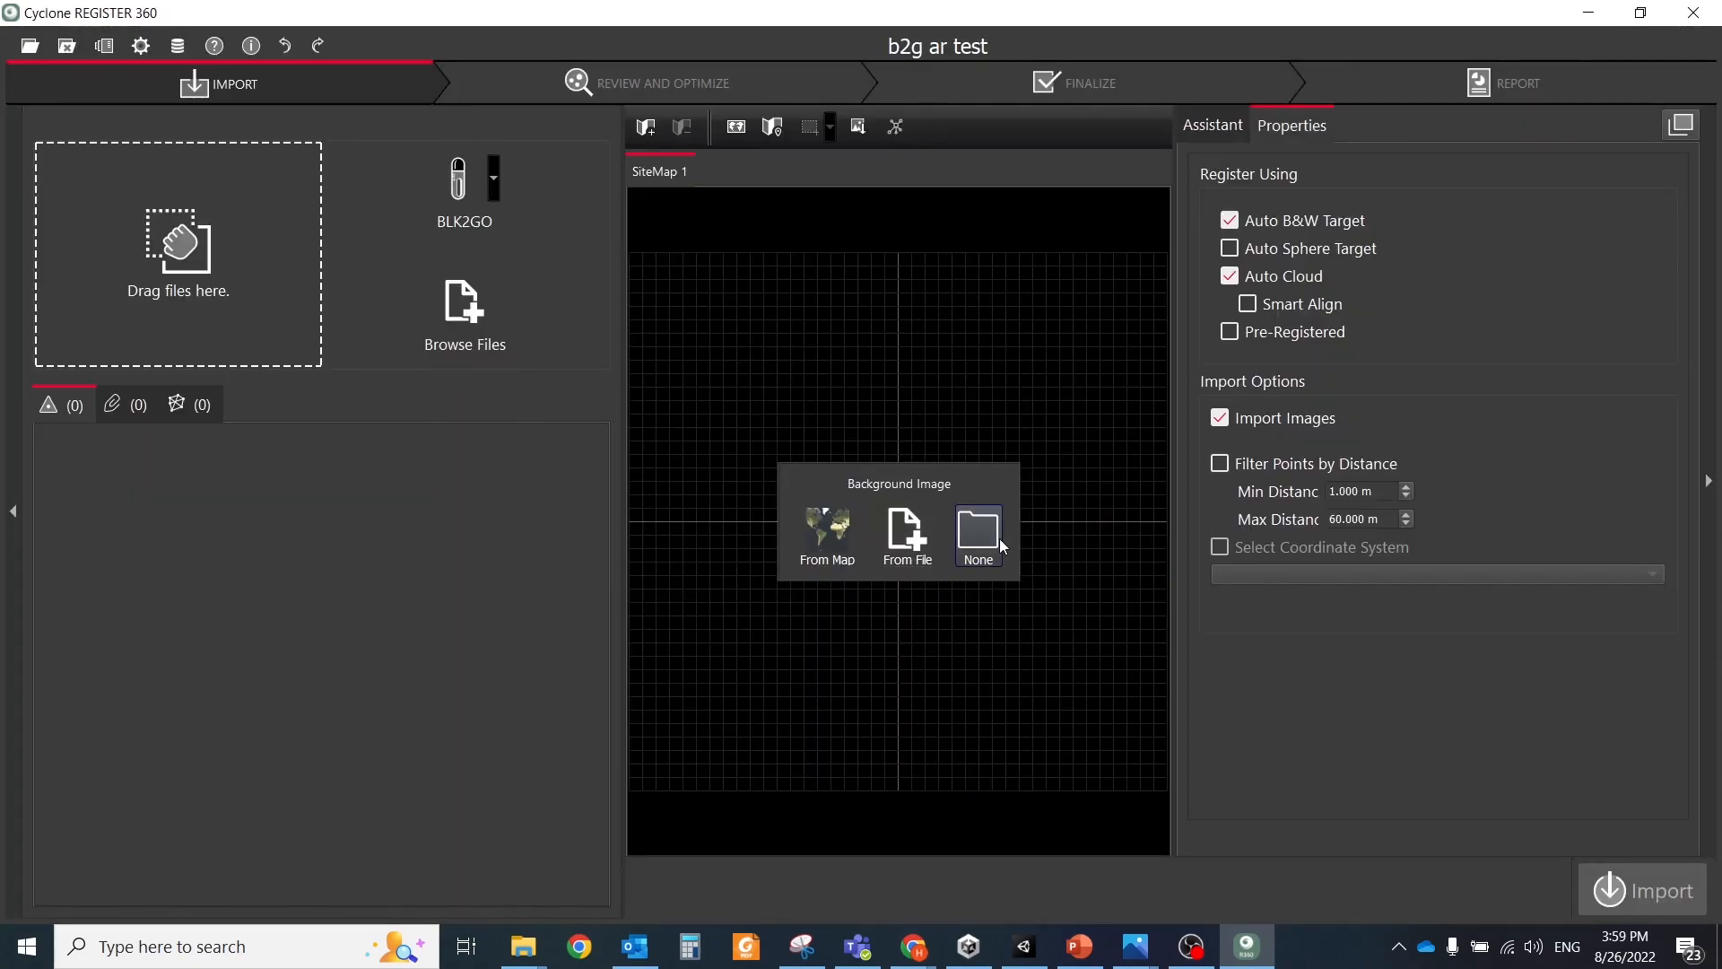
{"action": "left_click", "coordinate": [904, 538]}
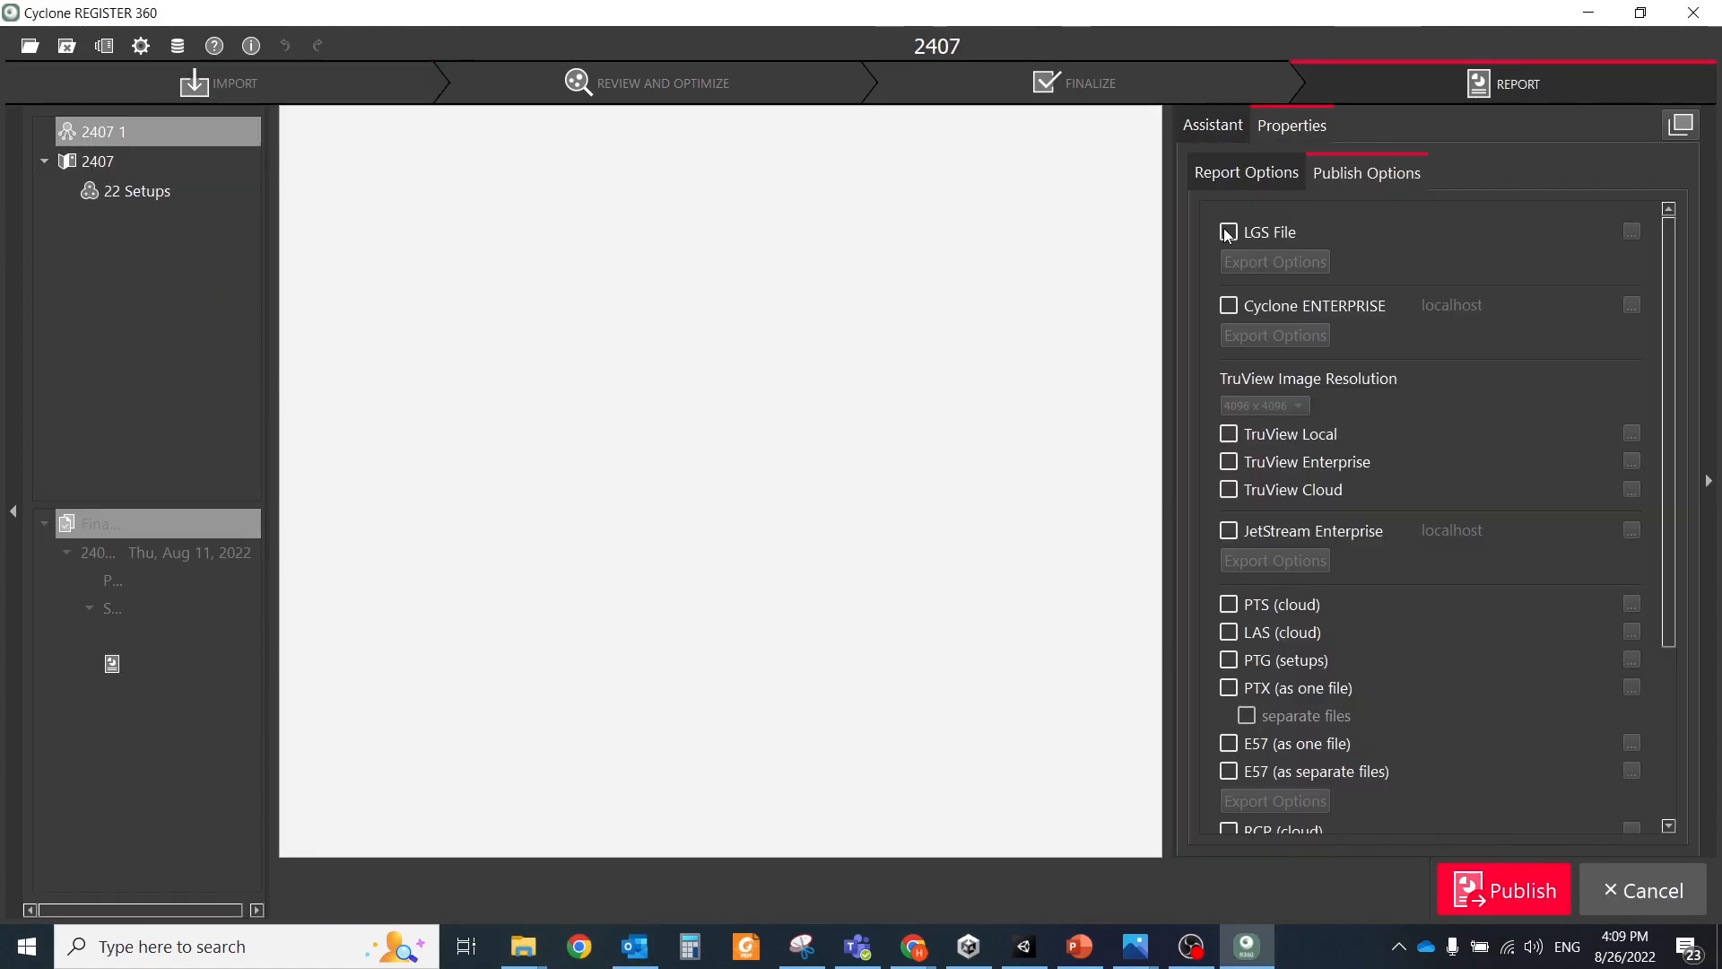
{"action": "left_click", "coordinate": [1227, 231]}
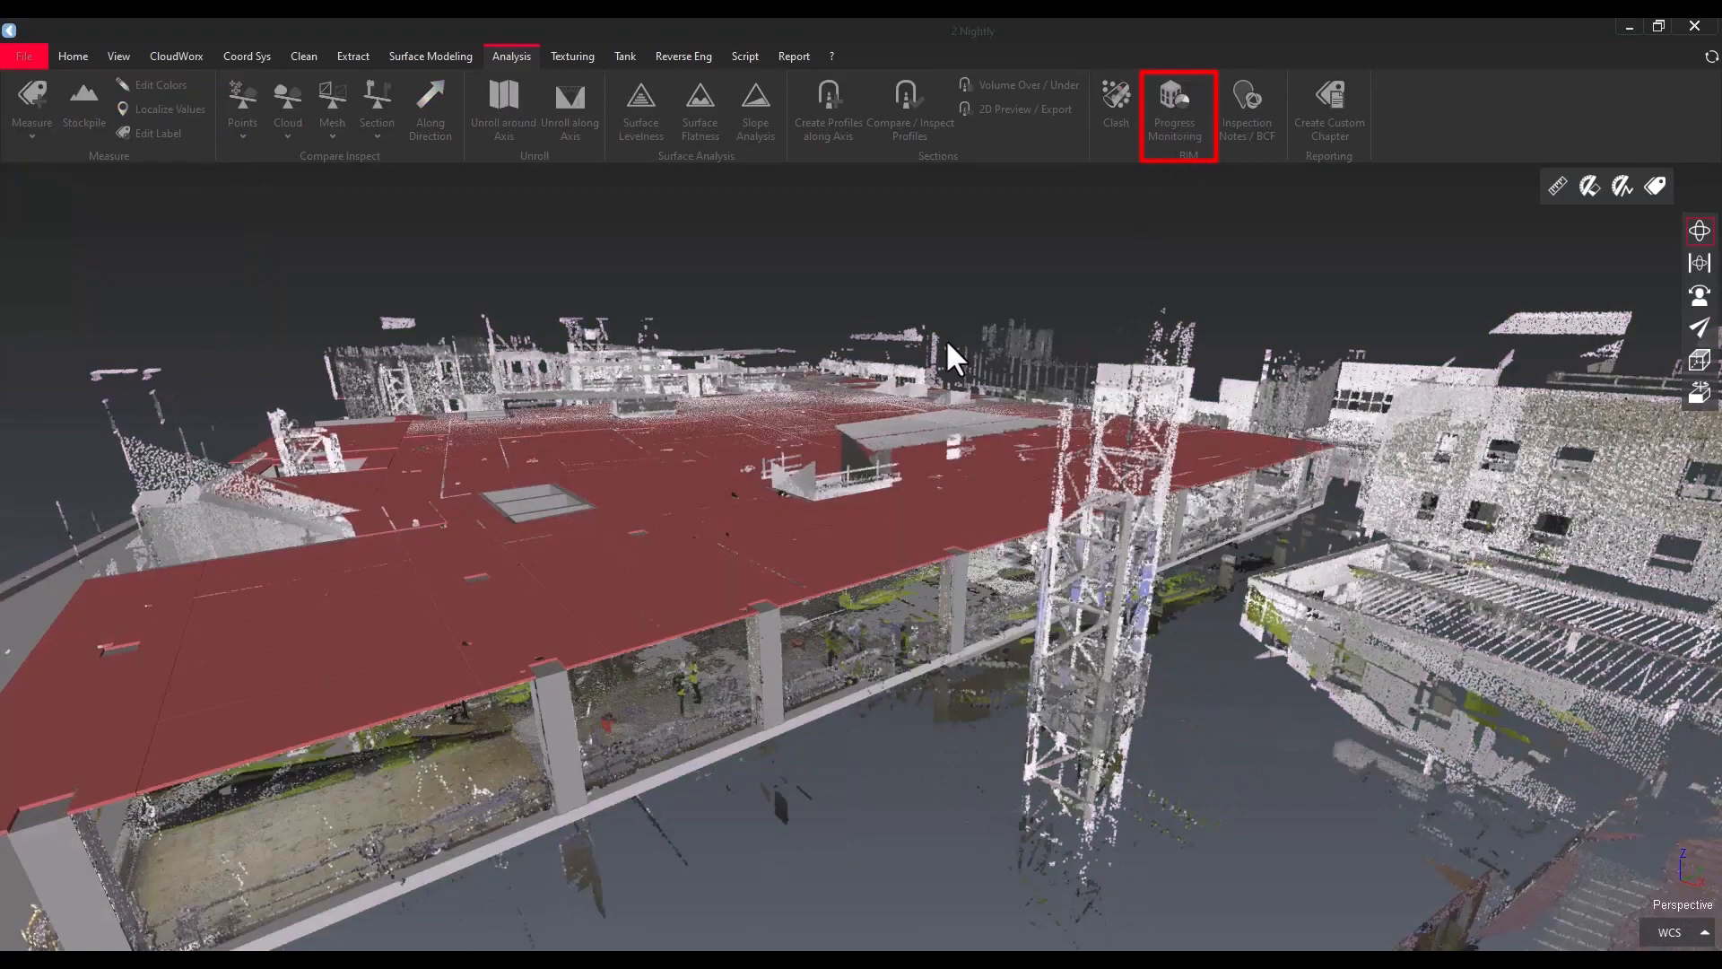
Adjust the coverage thresholds for installed elements in the progress monitoring analysis
{"action": "left_click", "coordinate": [1174, 109]}
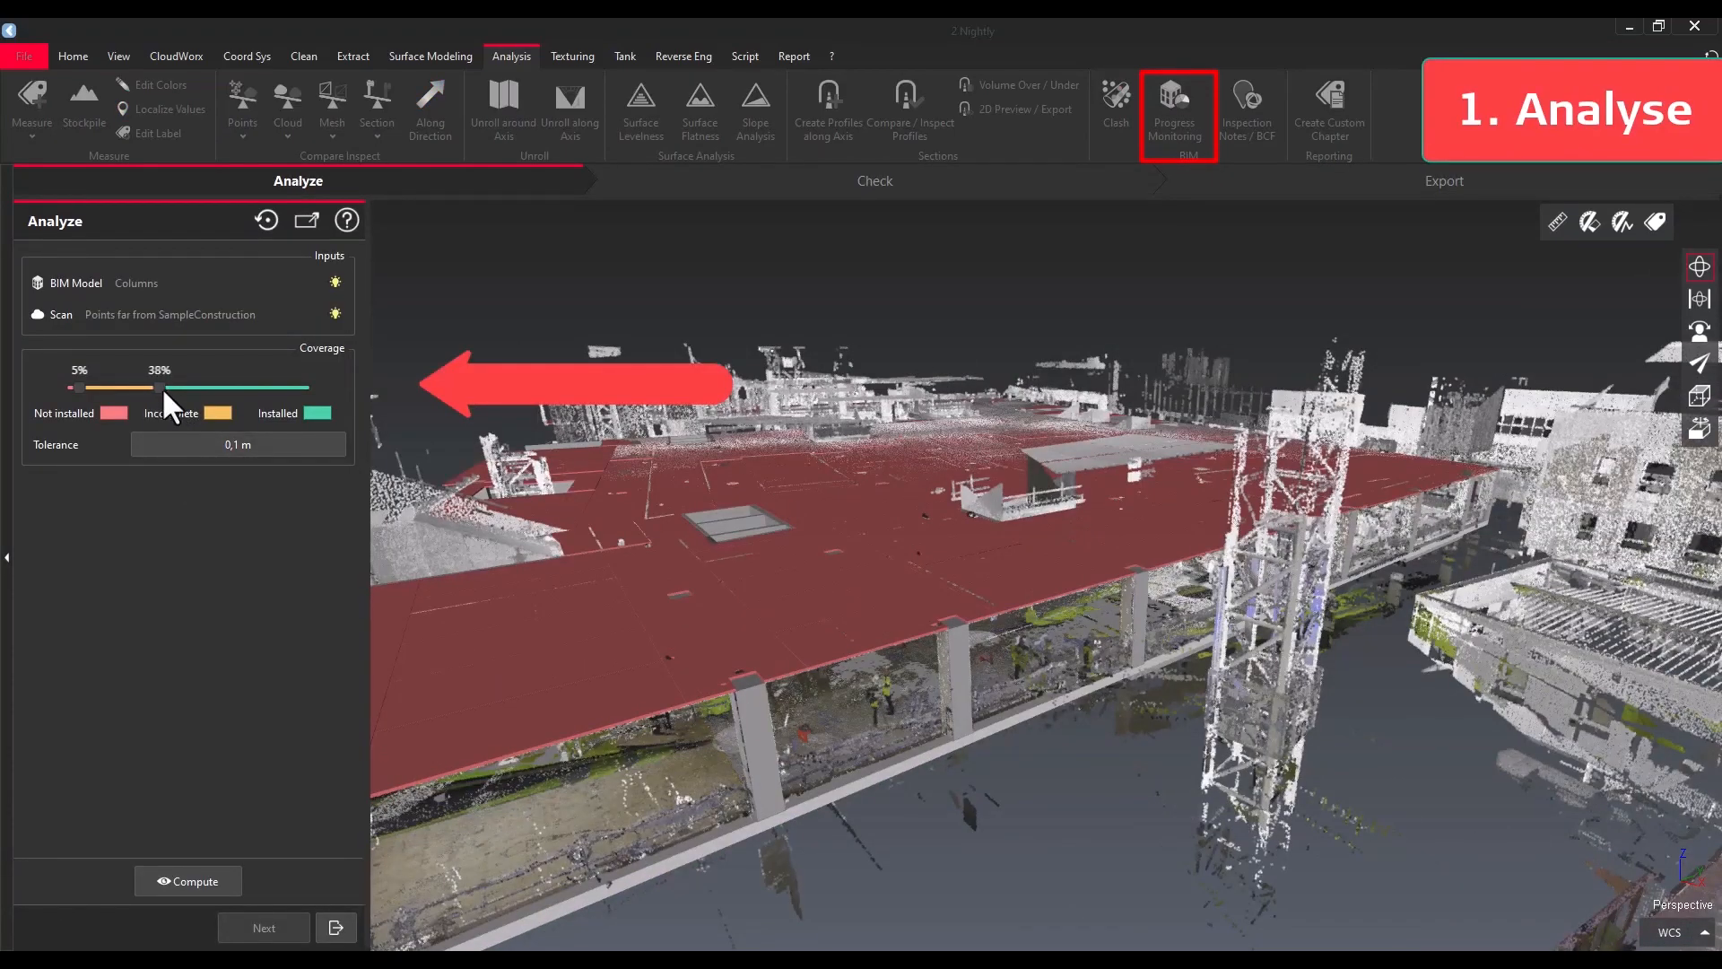
{"action": "left_click_drag", "start_coordinate": [168, 387], "coordinate": [262, 388]}
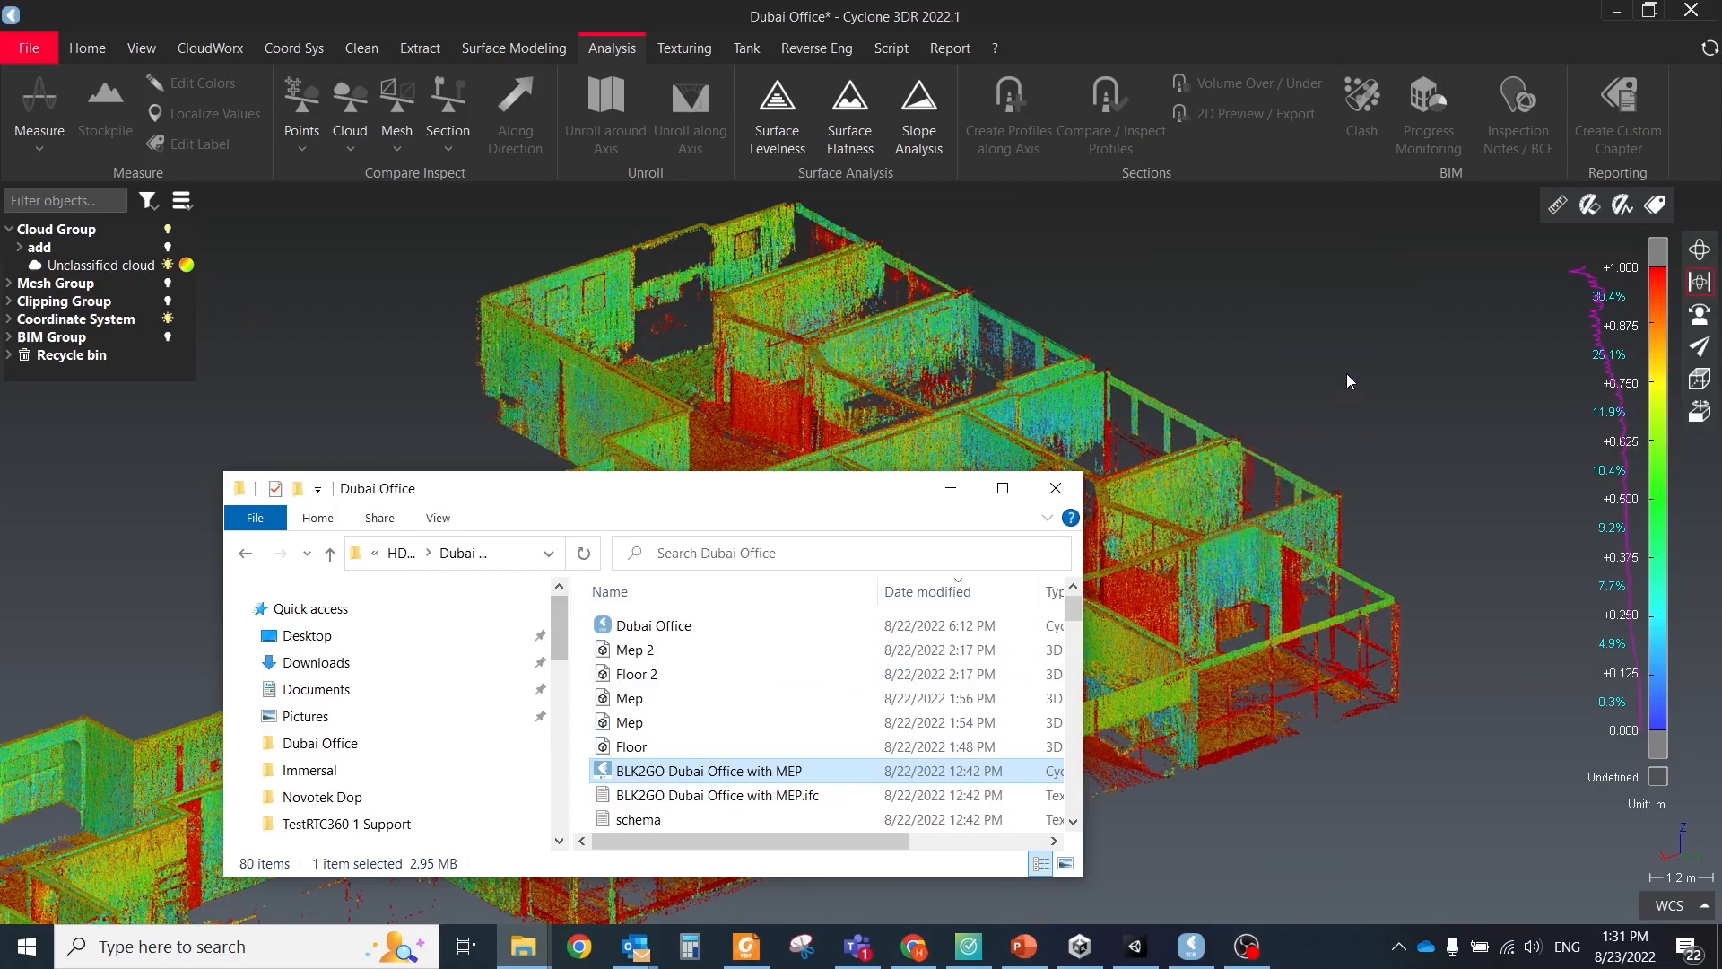
Import 'BLK2GO Dubai Office with MEP.ifc' with all building levels into the scan project
{"action": "left_click", "coordinate": [27, 46]}
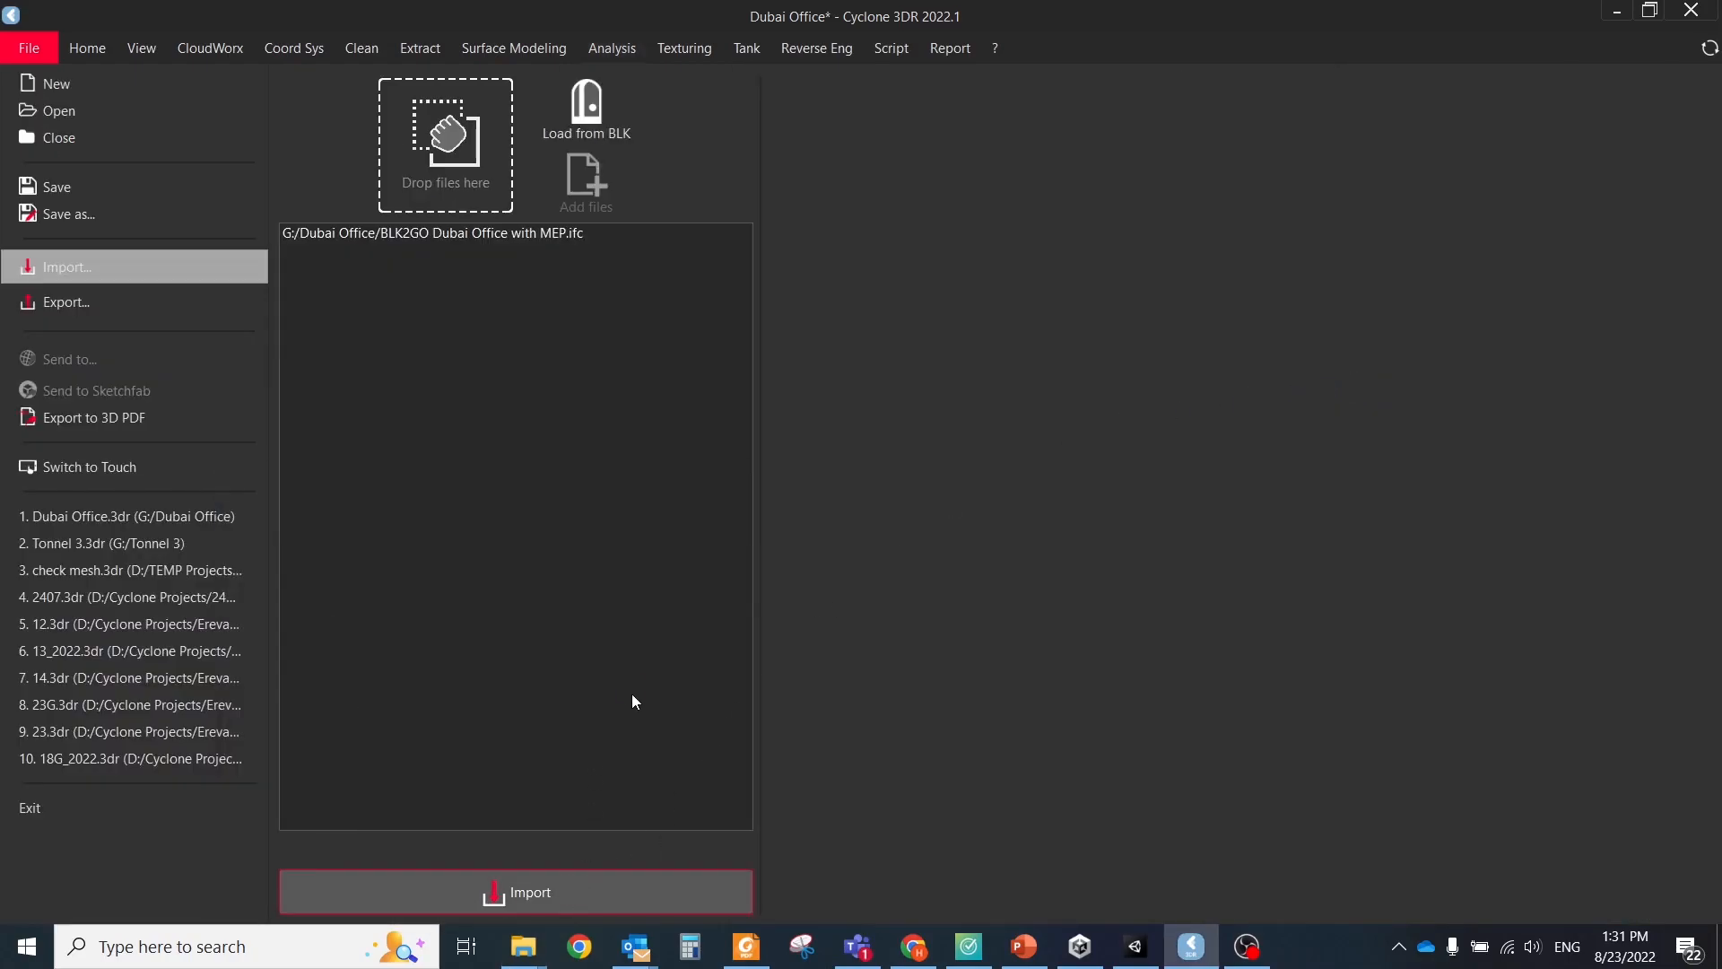
{"action": "left_click", "coordinate": [515, 892]}
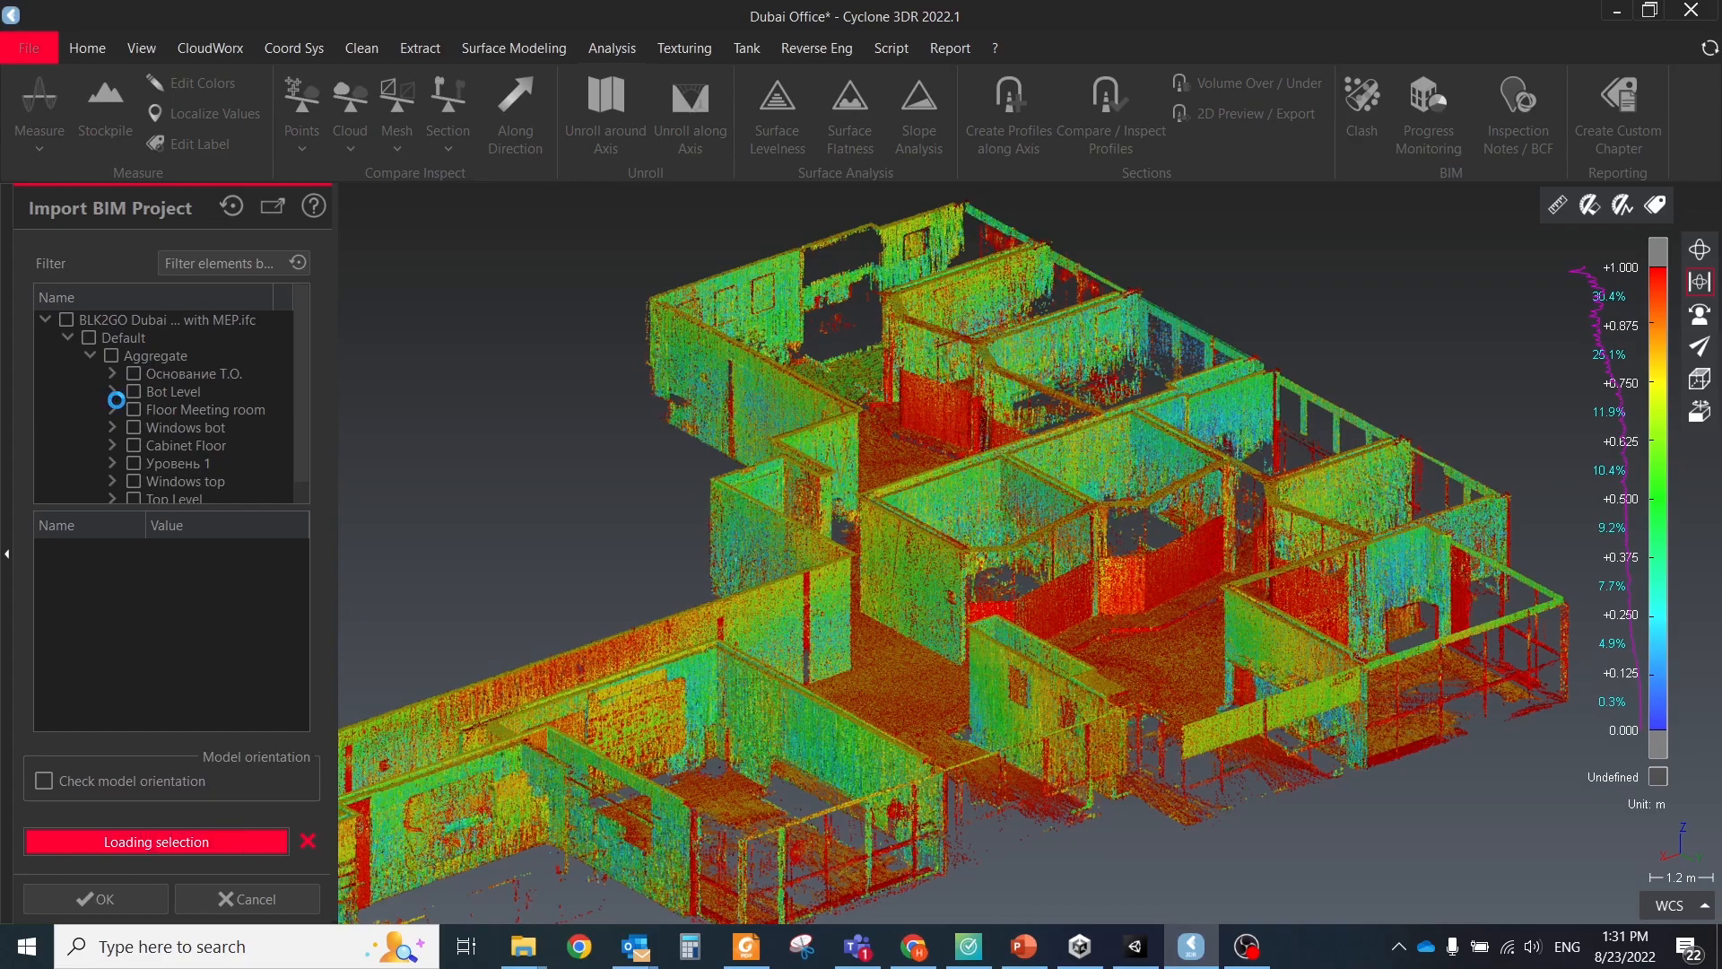
{"action": "left_click", "coordinate": [66, 319]}
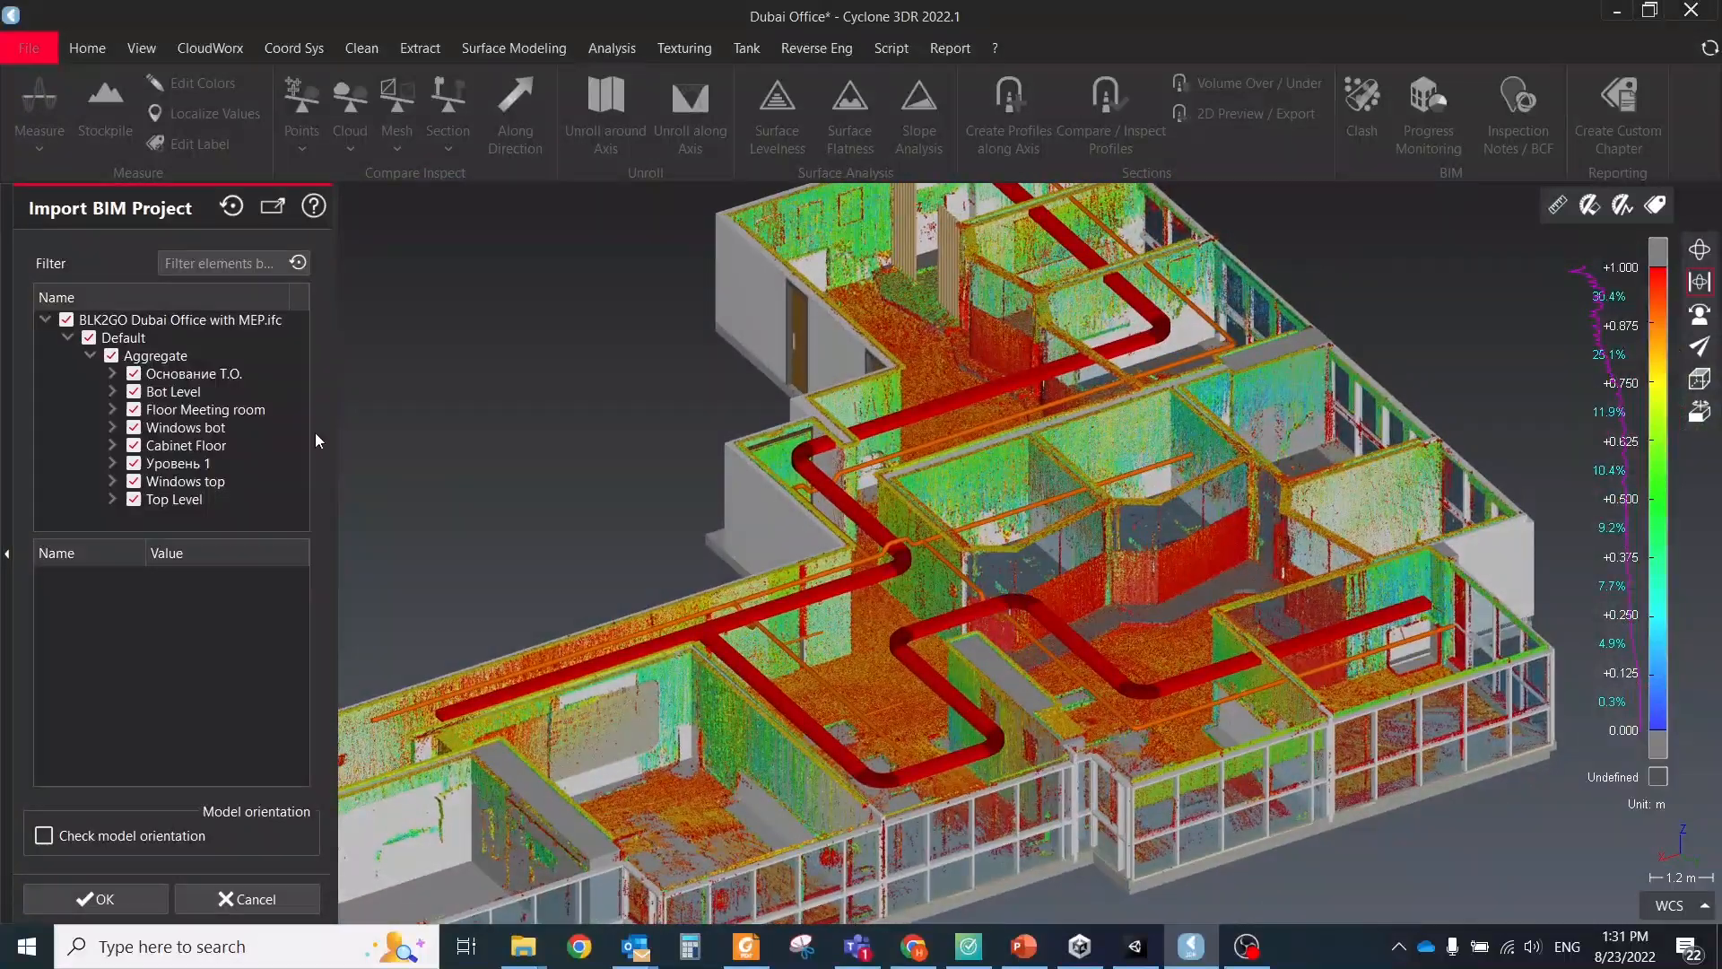
{"action": "left_click", "coordinate": [210, 409]}
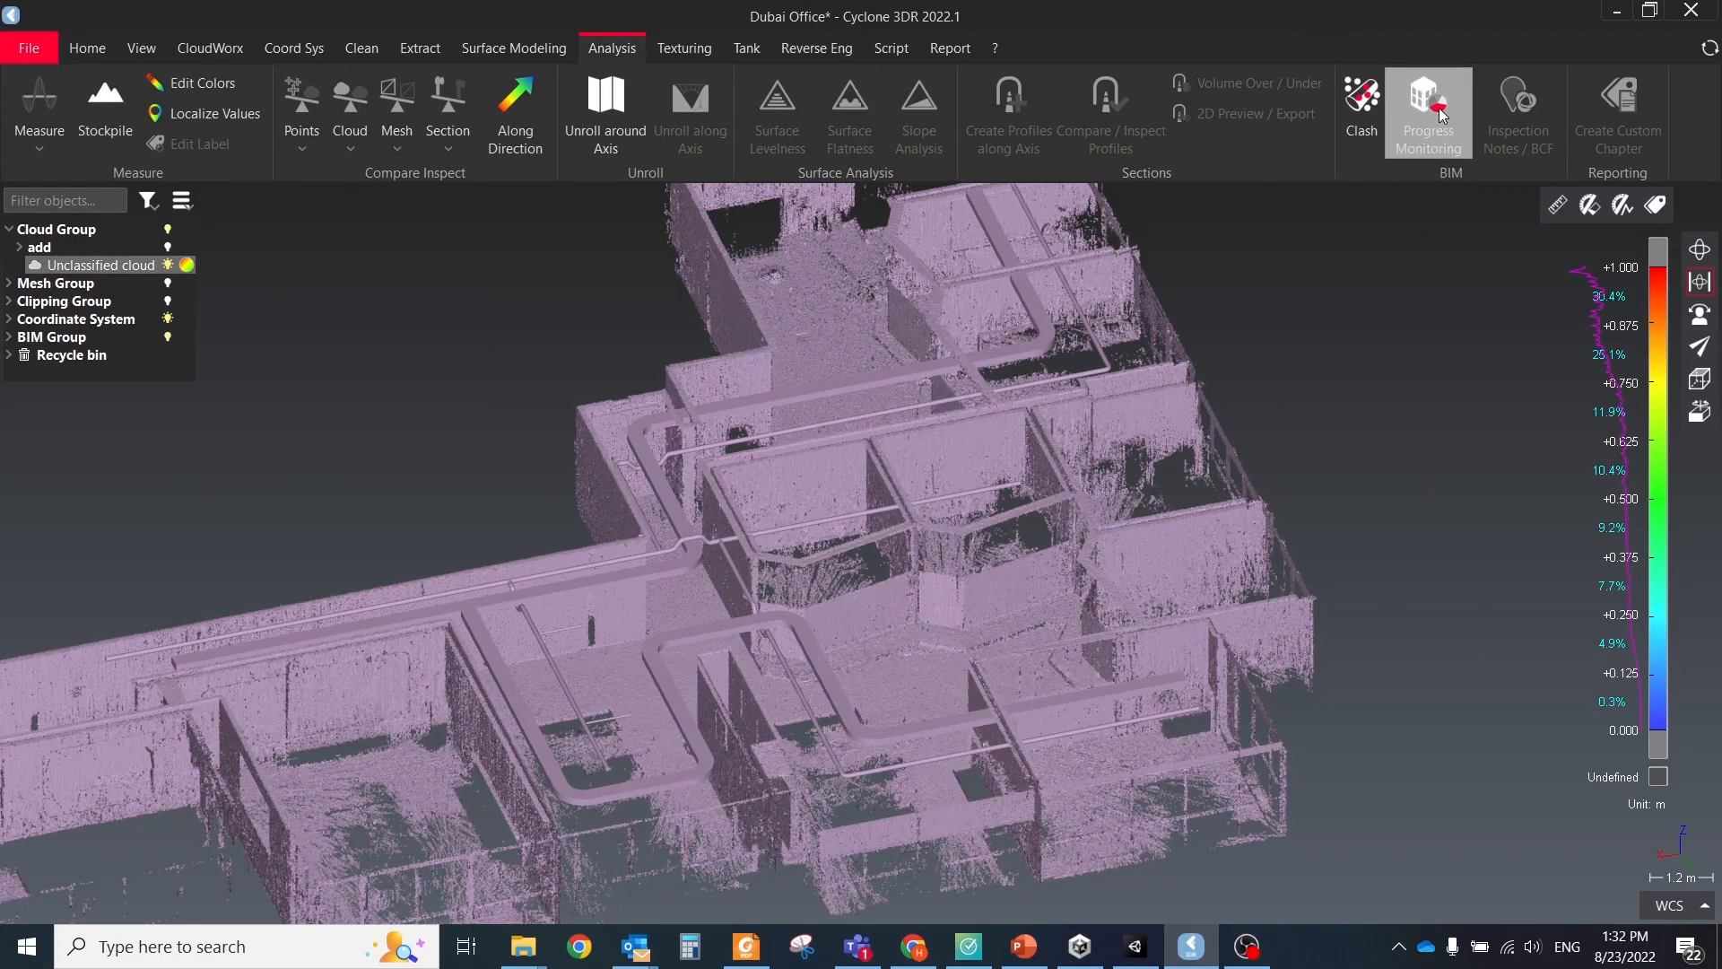
Compute progress monitoring between the BIM model and the Unclassified cloud
{"action": "left_click", "coordinate": [1427, 113]}
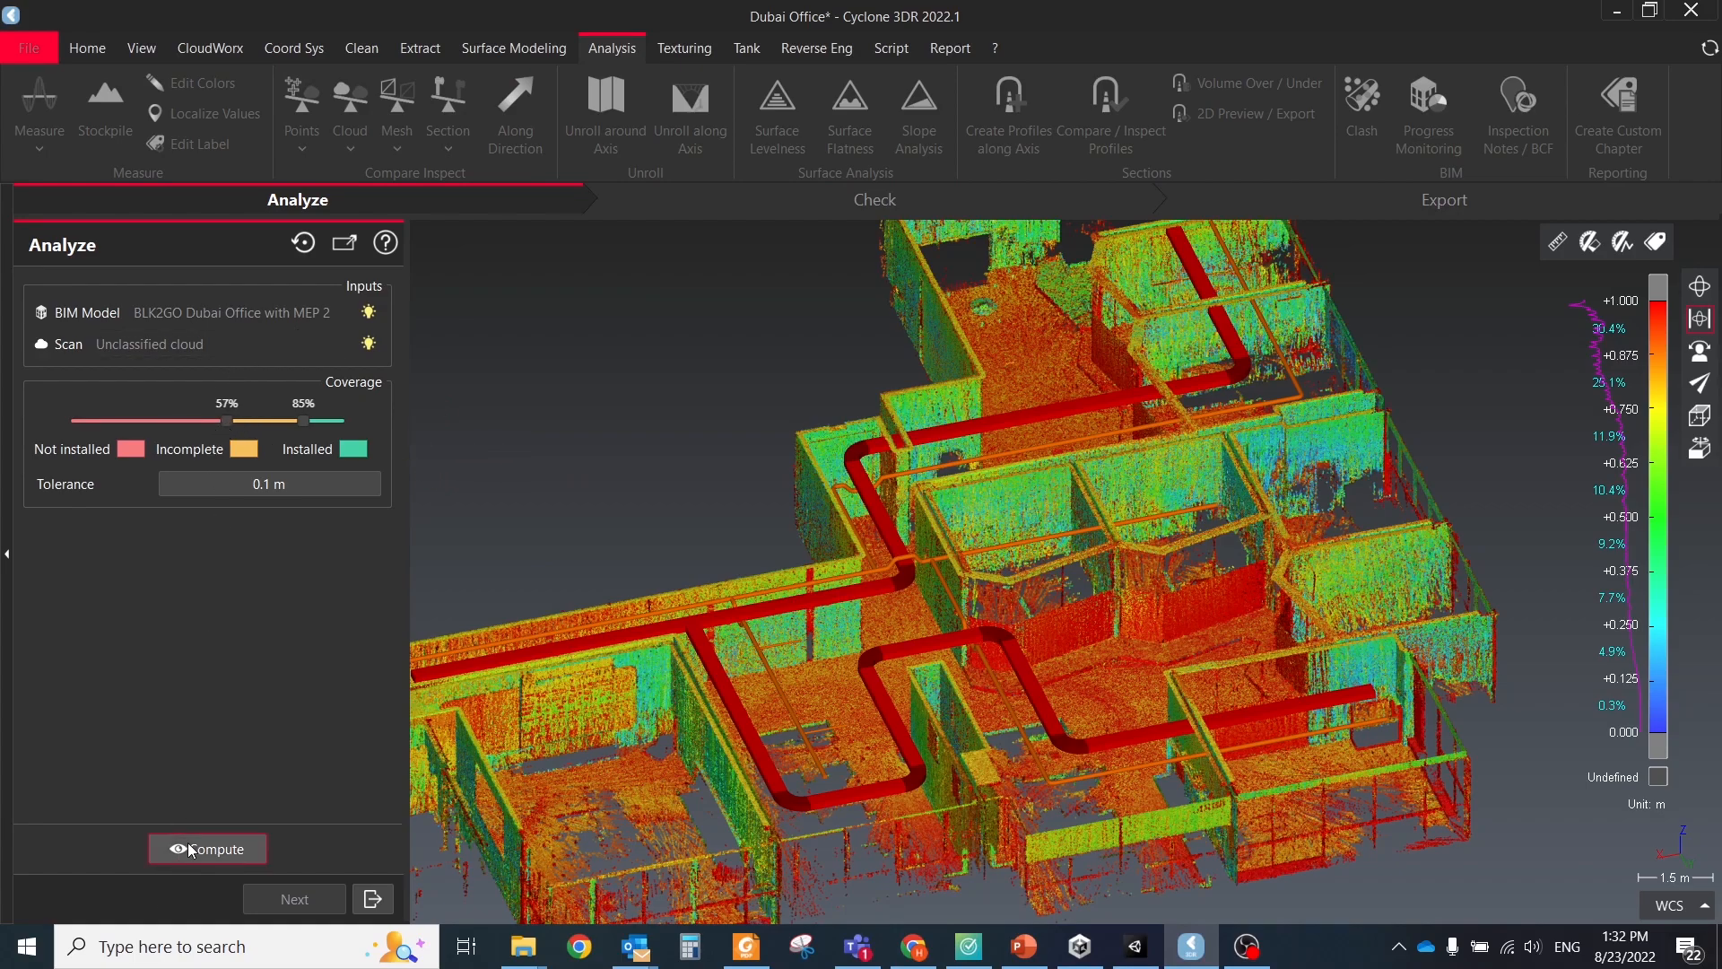
{"action": "left_click", "coordinate": [207, 849]}
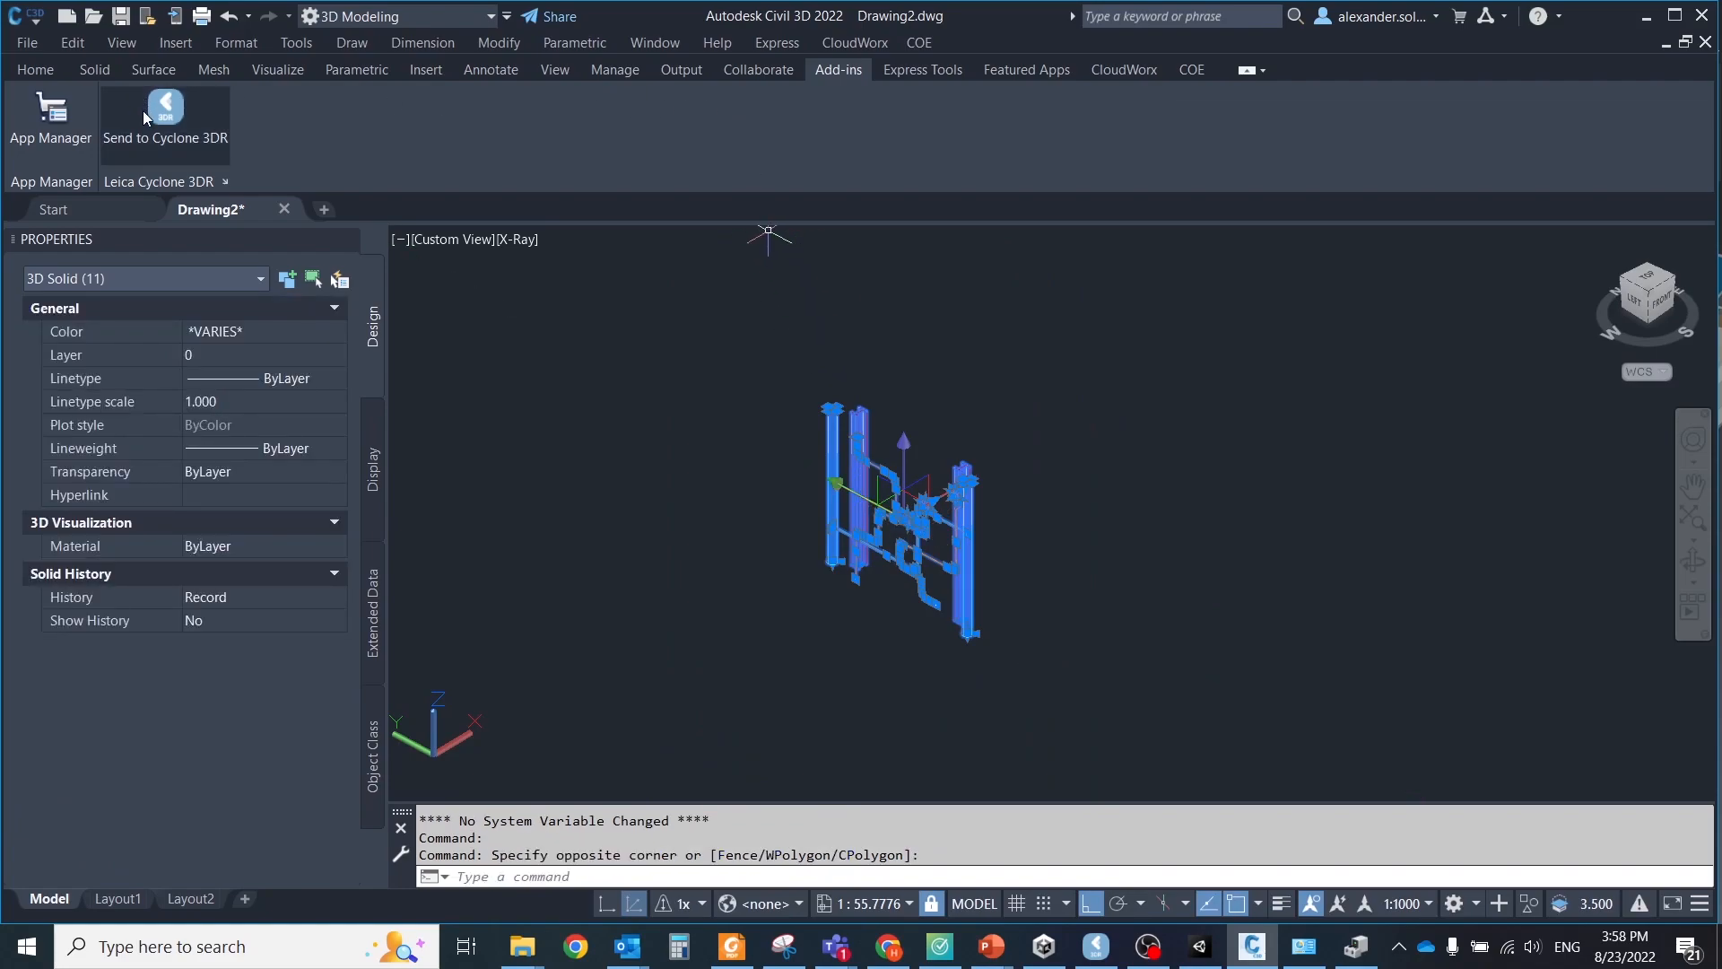
Send the eleven selected pipe solids to Cyclone 3DR via the Add-ins ribbon
{"action": "left_click", "coordinate": [1094, 946]}
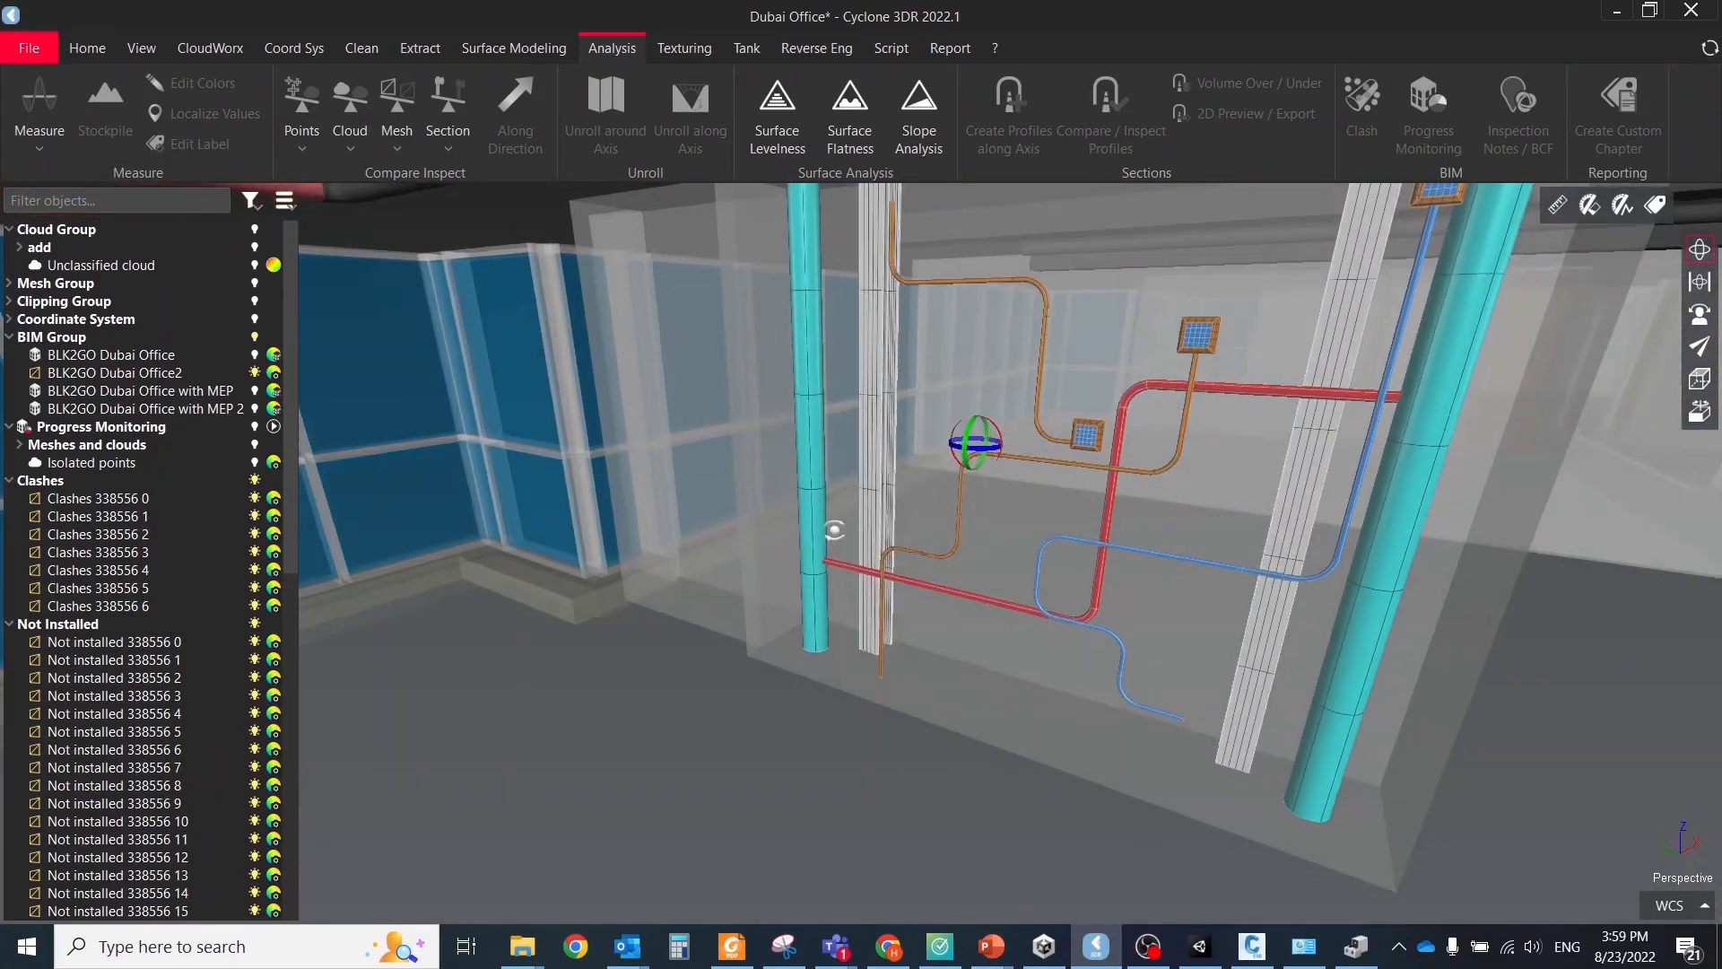
Project the office floor outline along Z onto the best plane and accept it
{"action": "right_click", "coordinate": [111, 373]}
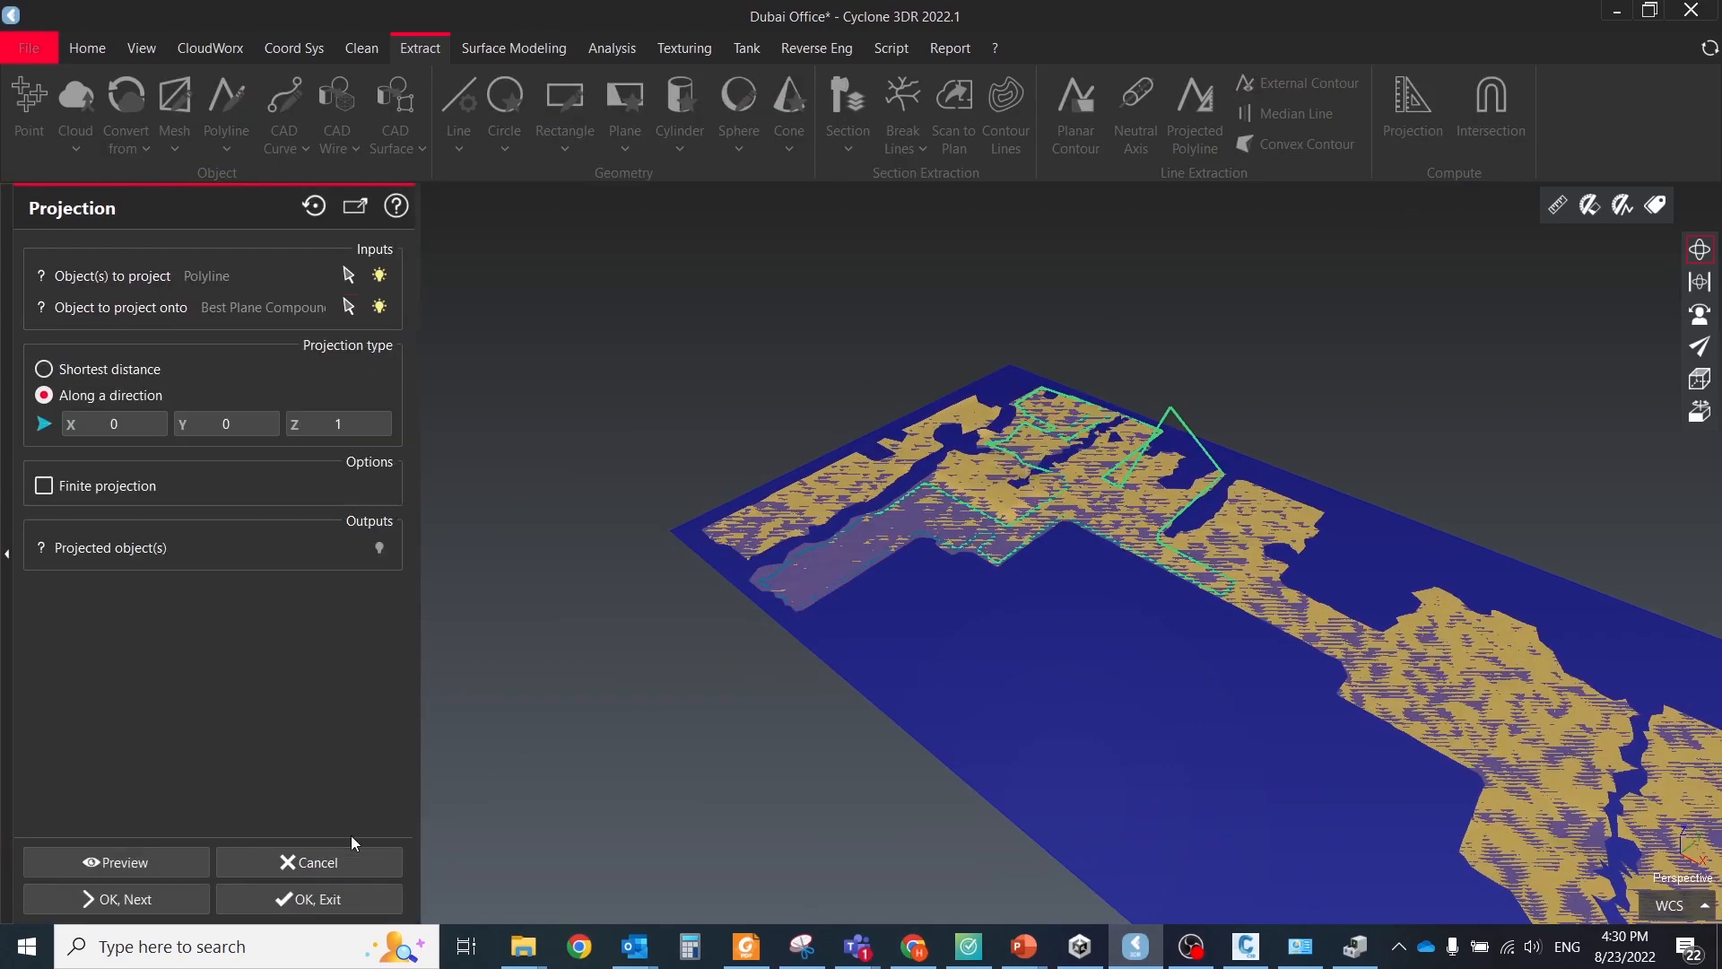
{"action": "left_click", "coordinate": [118, 862]}
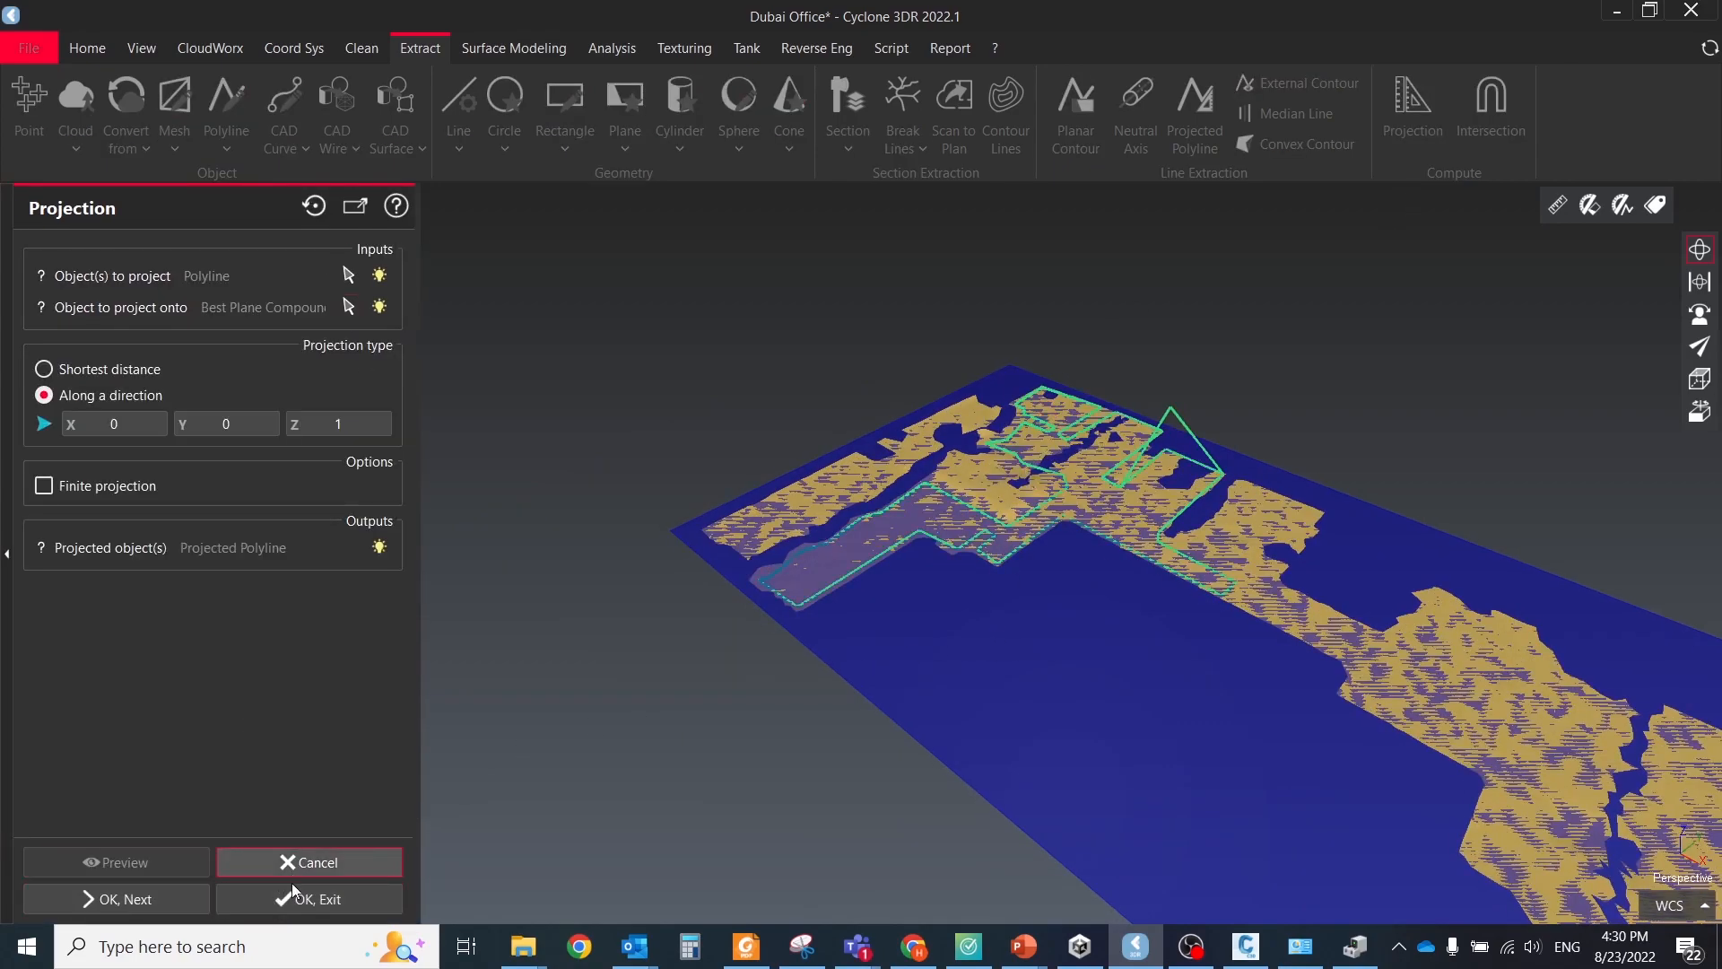
{"action": "left_click", "coordinate": [315, 861]}
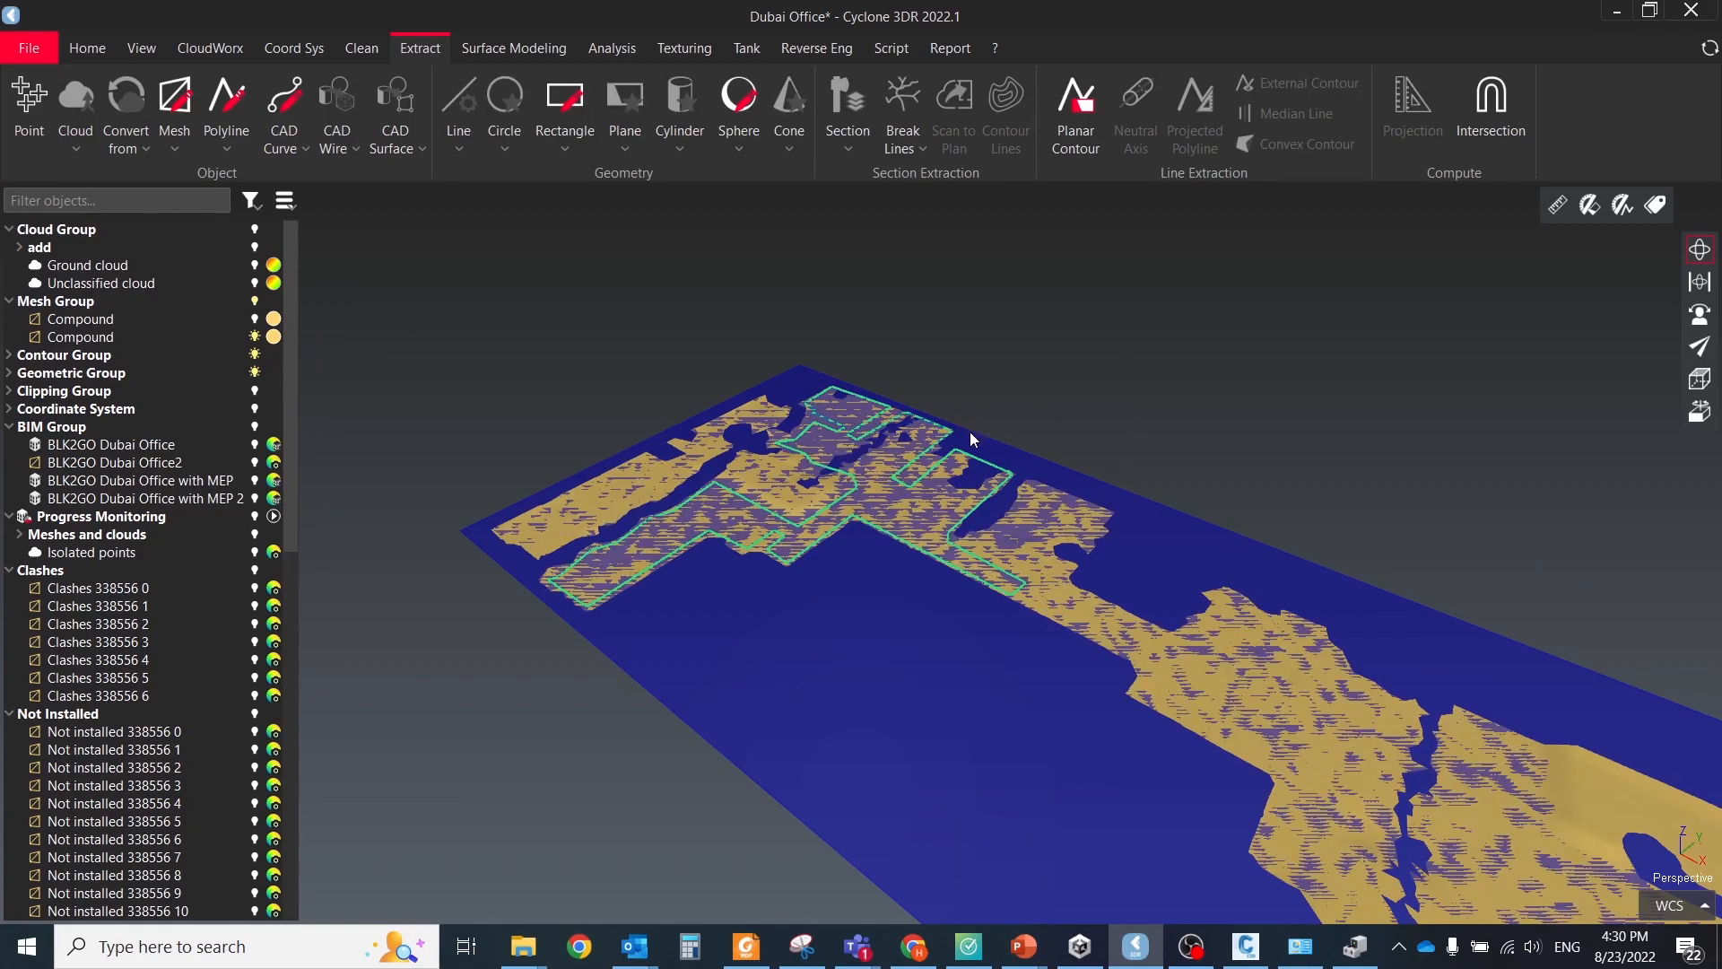
Build a flat floor-plan mesh from the projected contour and hide the unclassified cloud
{"action": "left_click", "coordinate": [81, 338]}
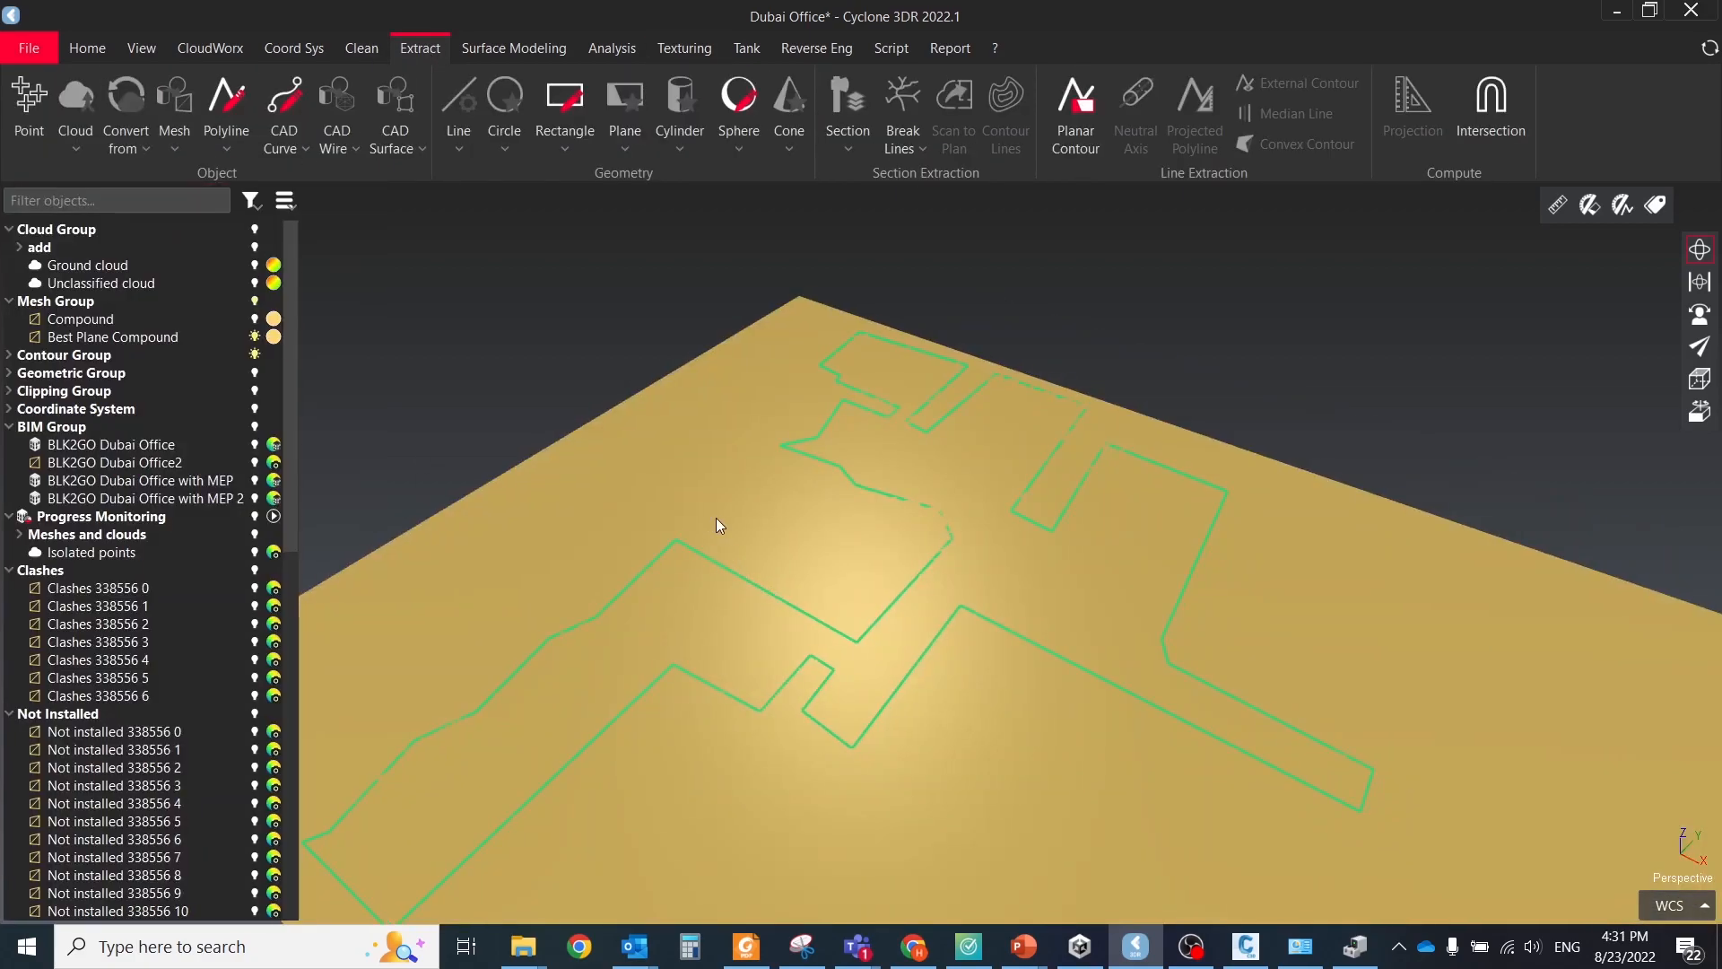
{"action": "left_click", "coordinate": [513, 46]}
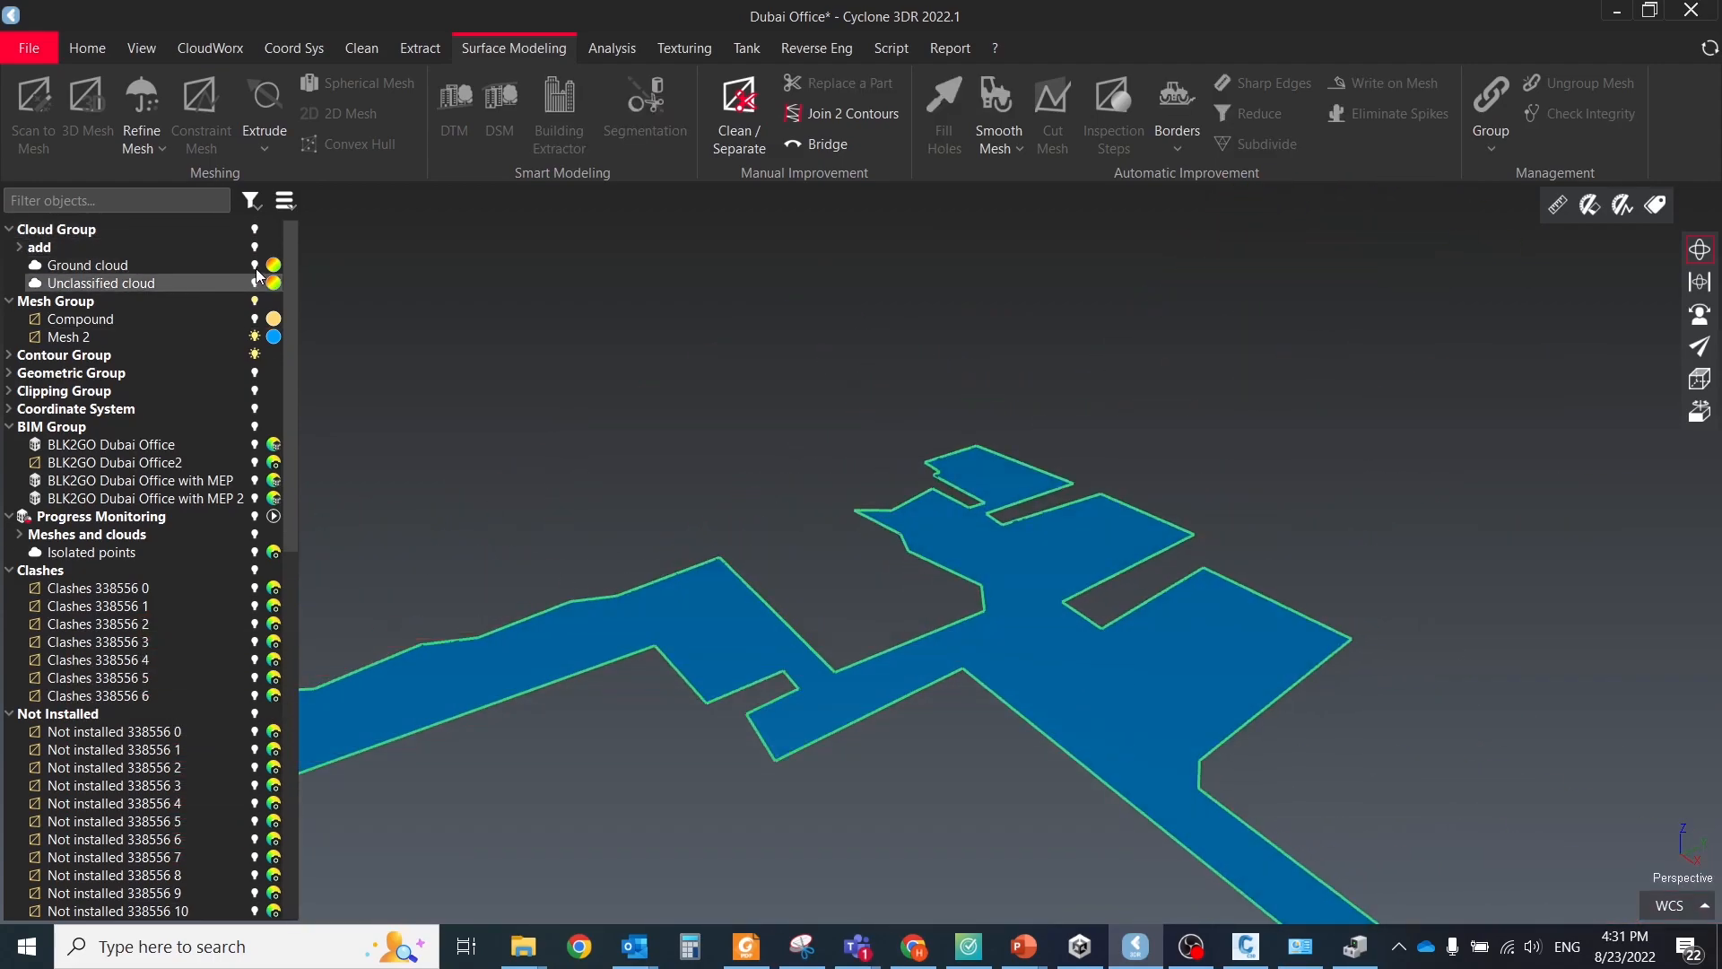
{"action": "left_click", "coordinate": [253, 282]}
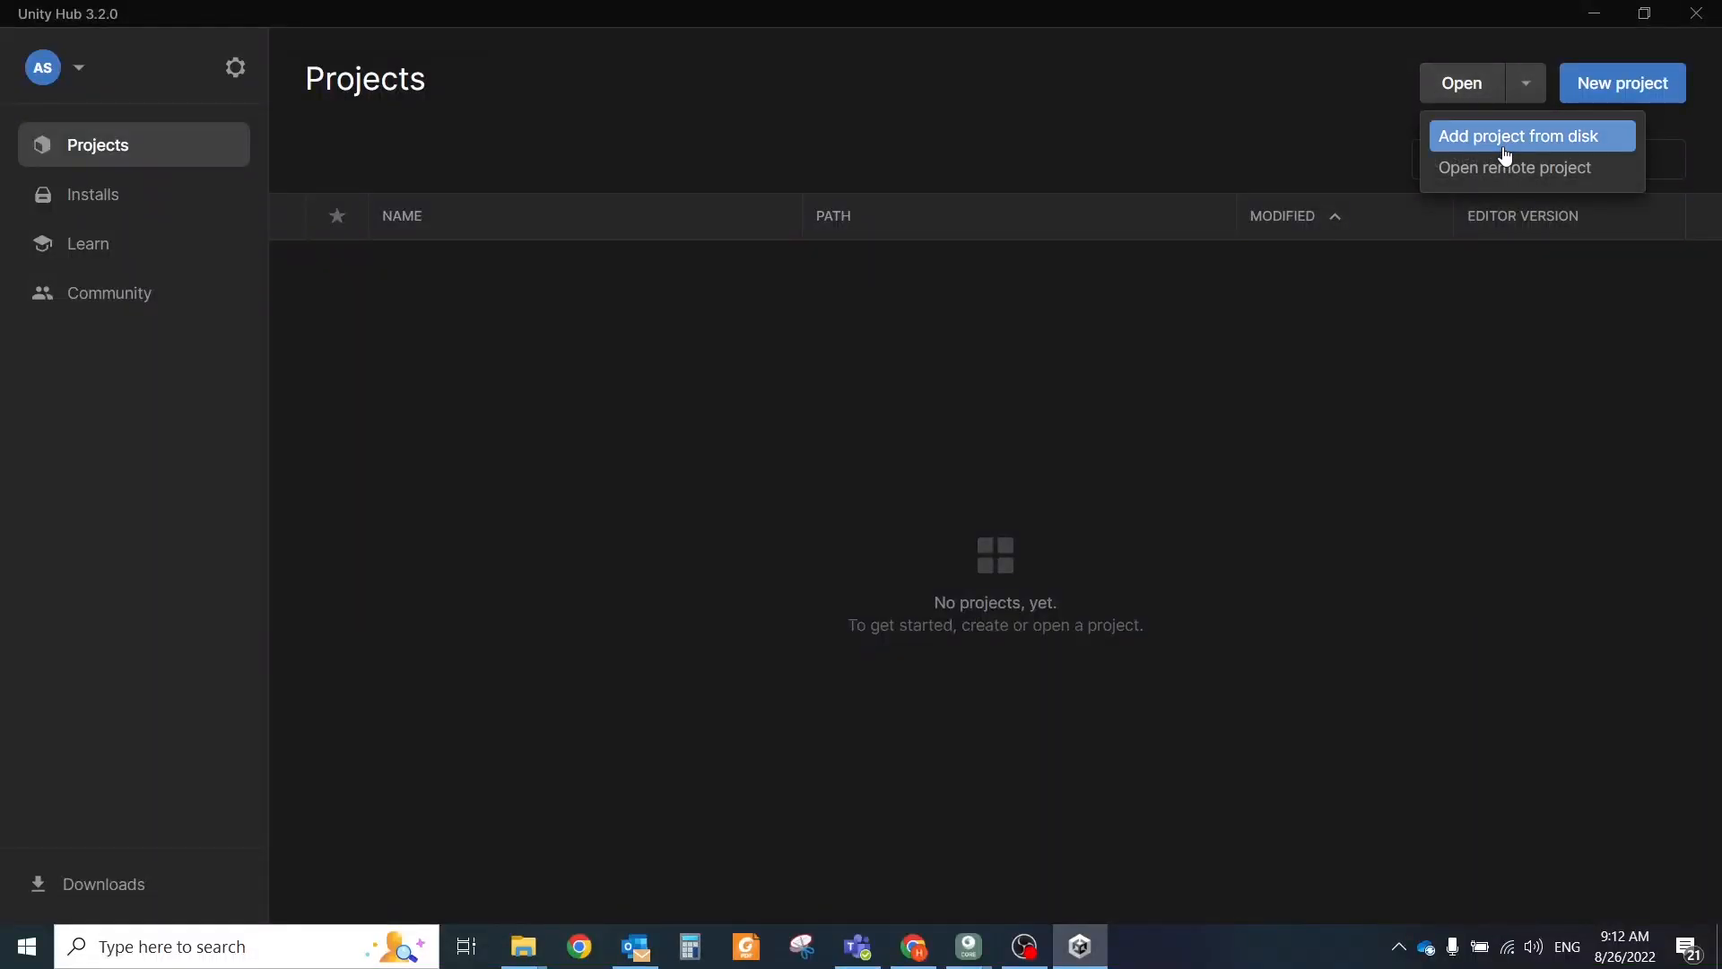
Add the immersal-sdk-samples-master folder from disk as a Unity Hub project
{"action": "left_click", "coordinate": [1519, 134]}
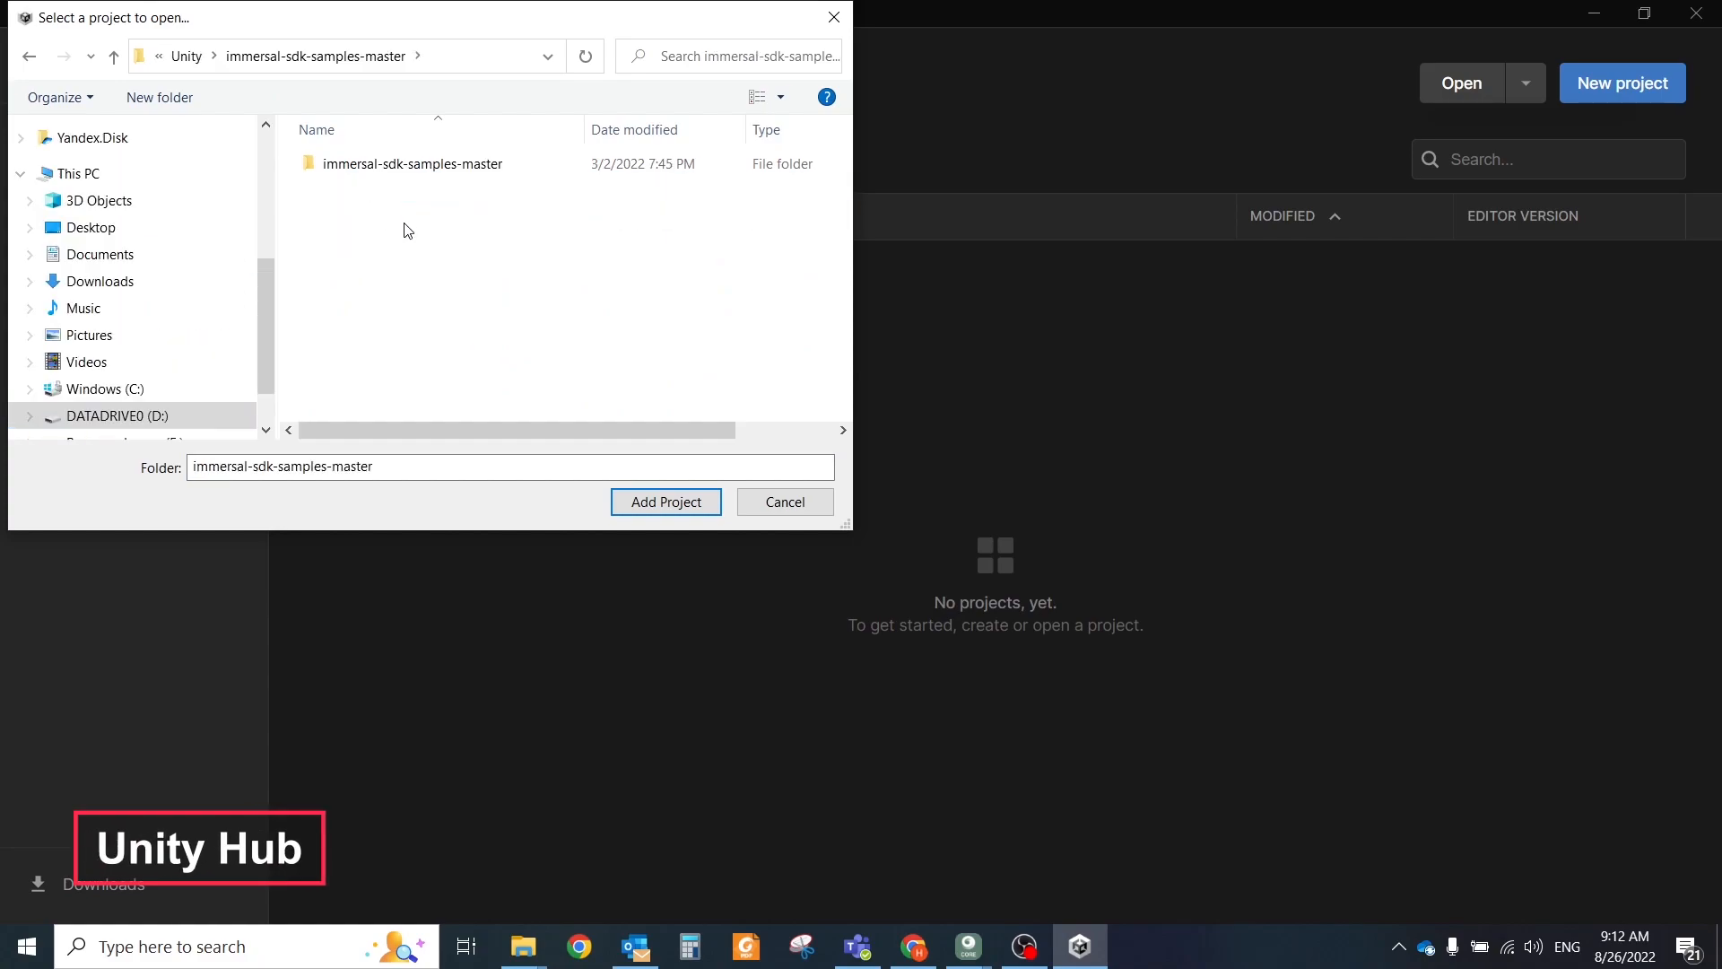
{"action": "left_click", "coordinate": [666, 501]}
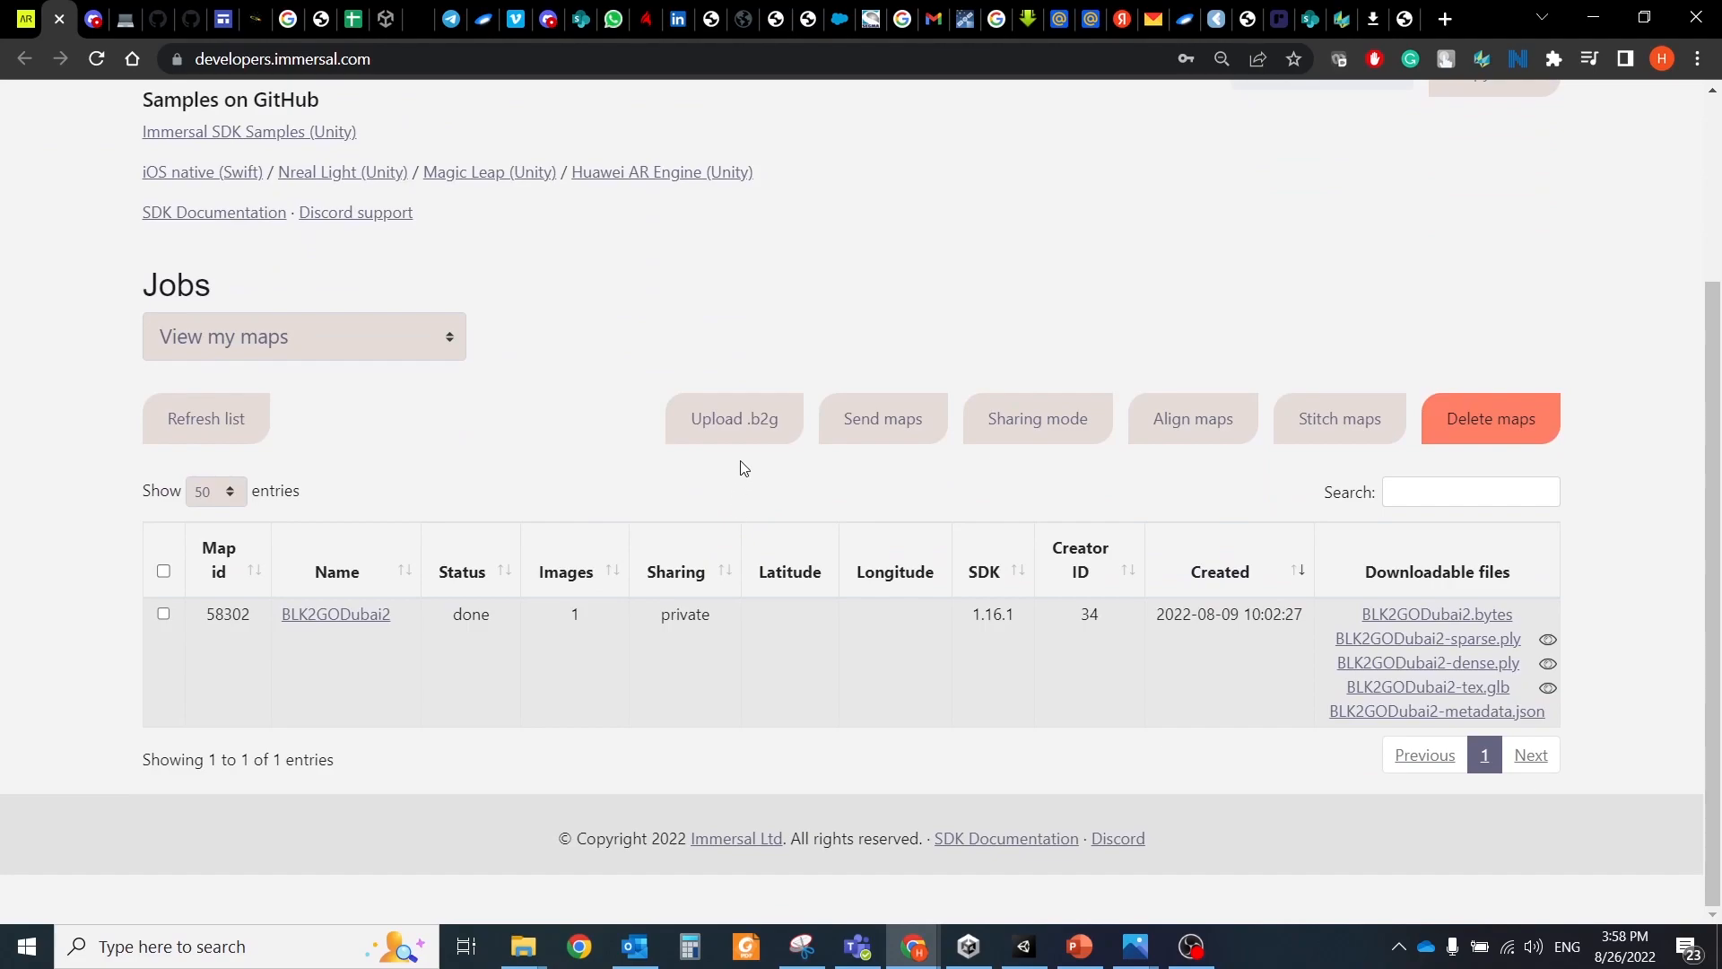
Upload the BLK2GO .b2g scan as a new map named 'testar'
{"action": "left_click", "coordinate": [734, 418]}
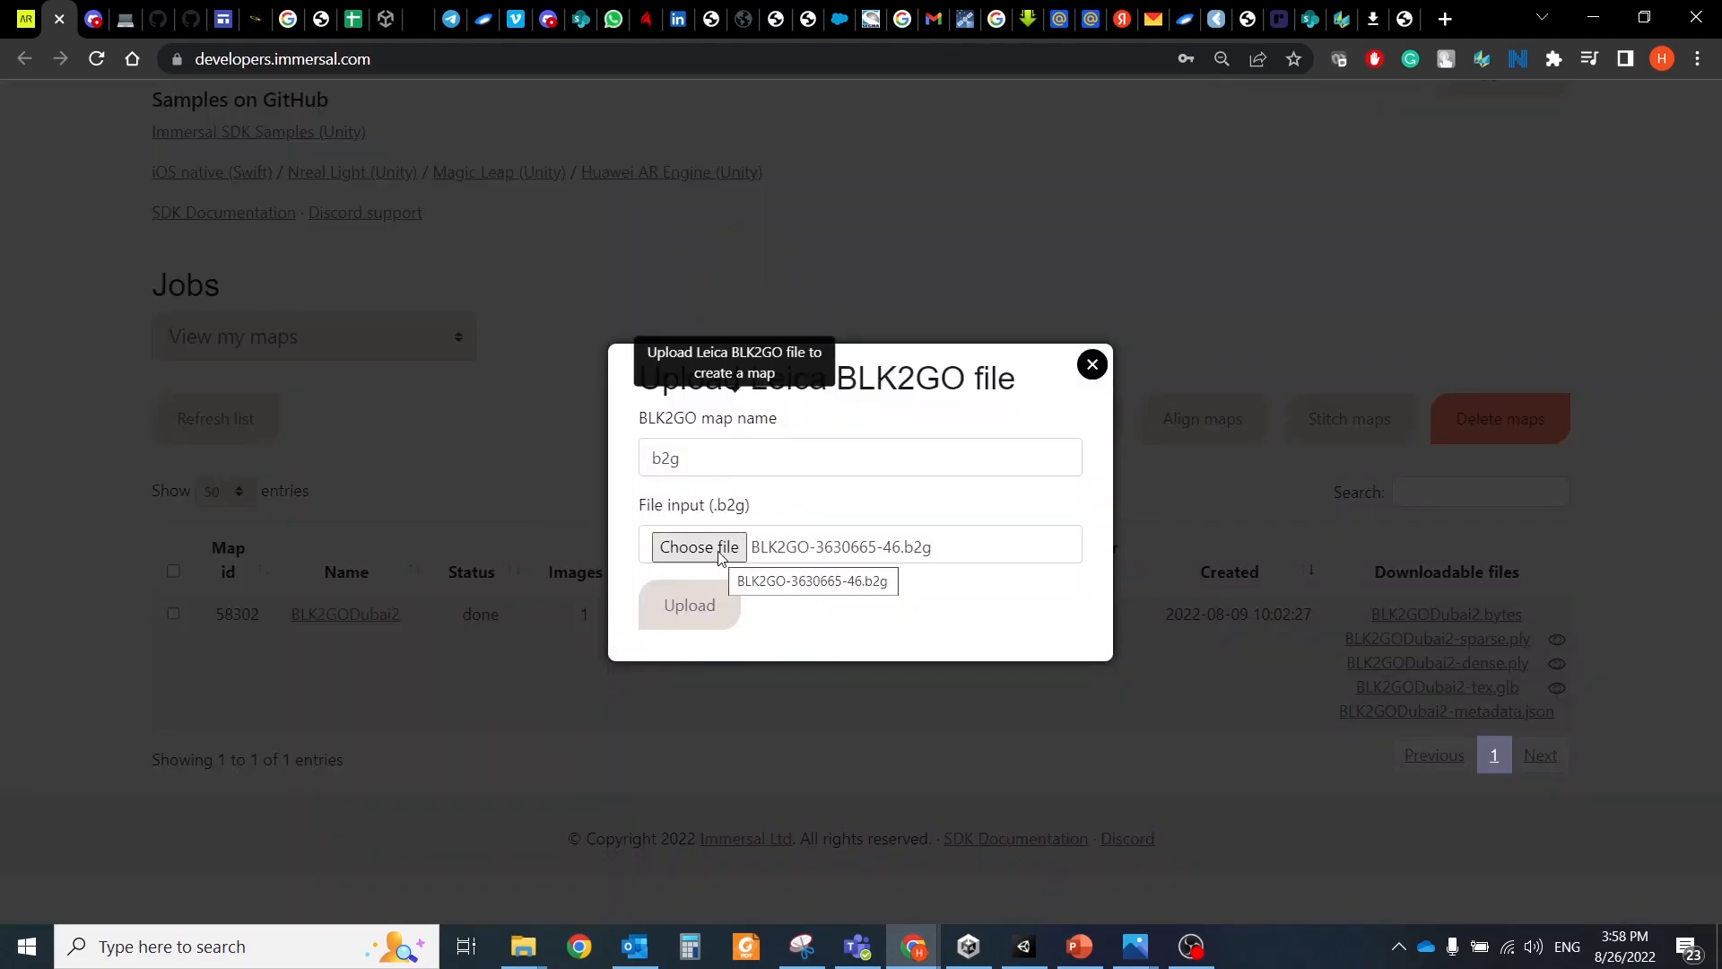
{"action": "left_click", "coordinate": [859, 457]}
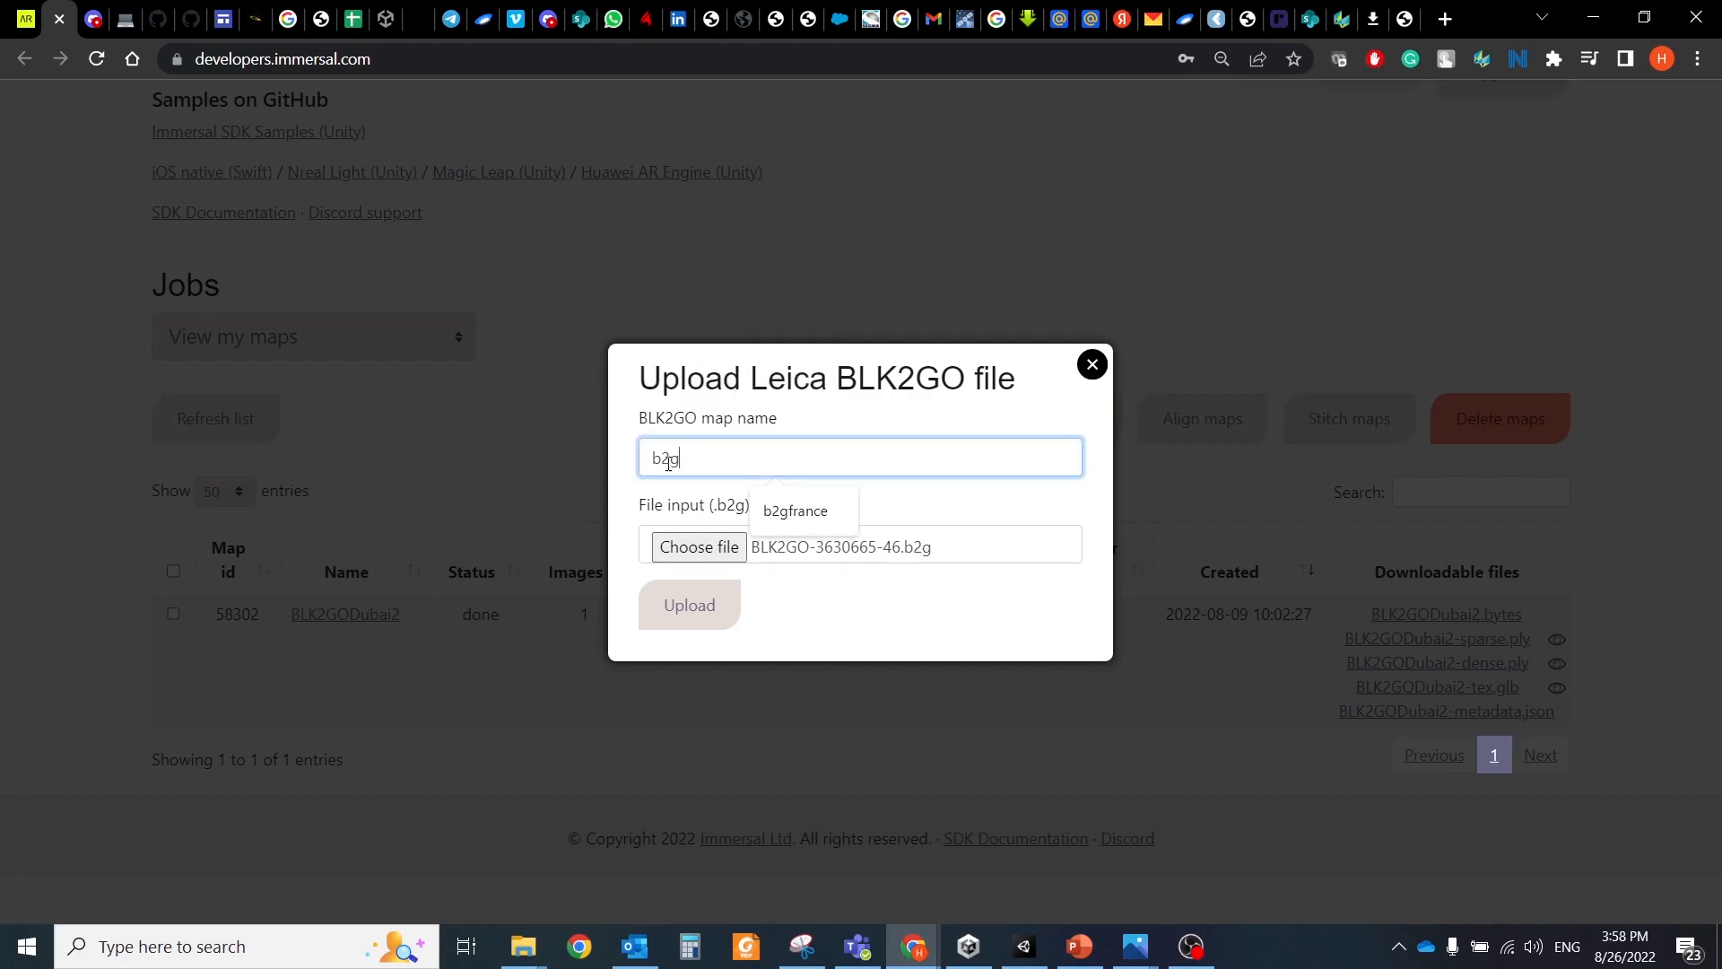
{"action": "left_click", "coordinate": [689, 604]}
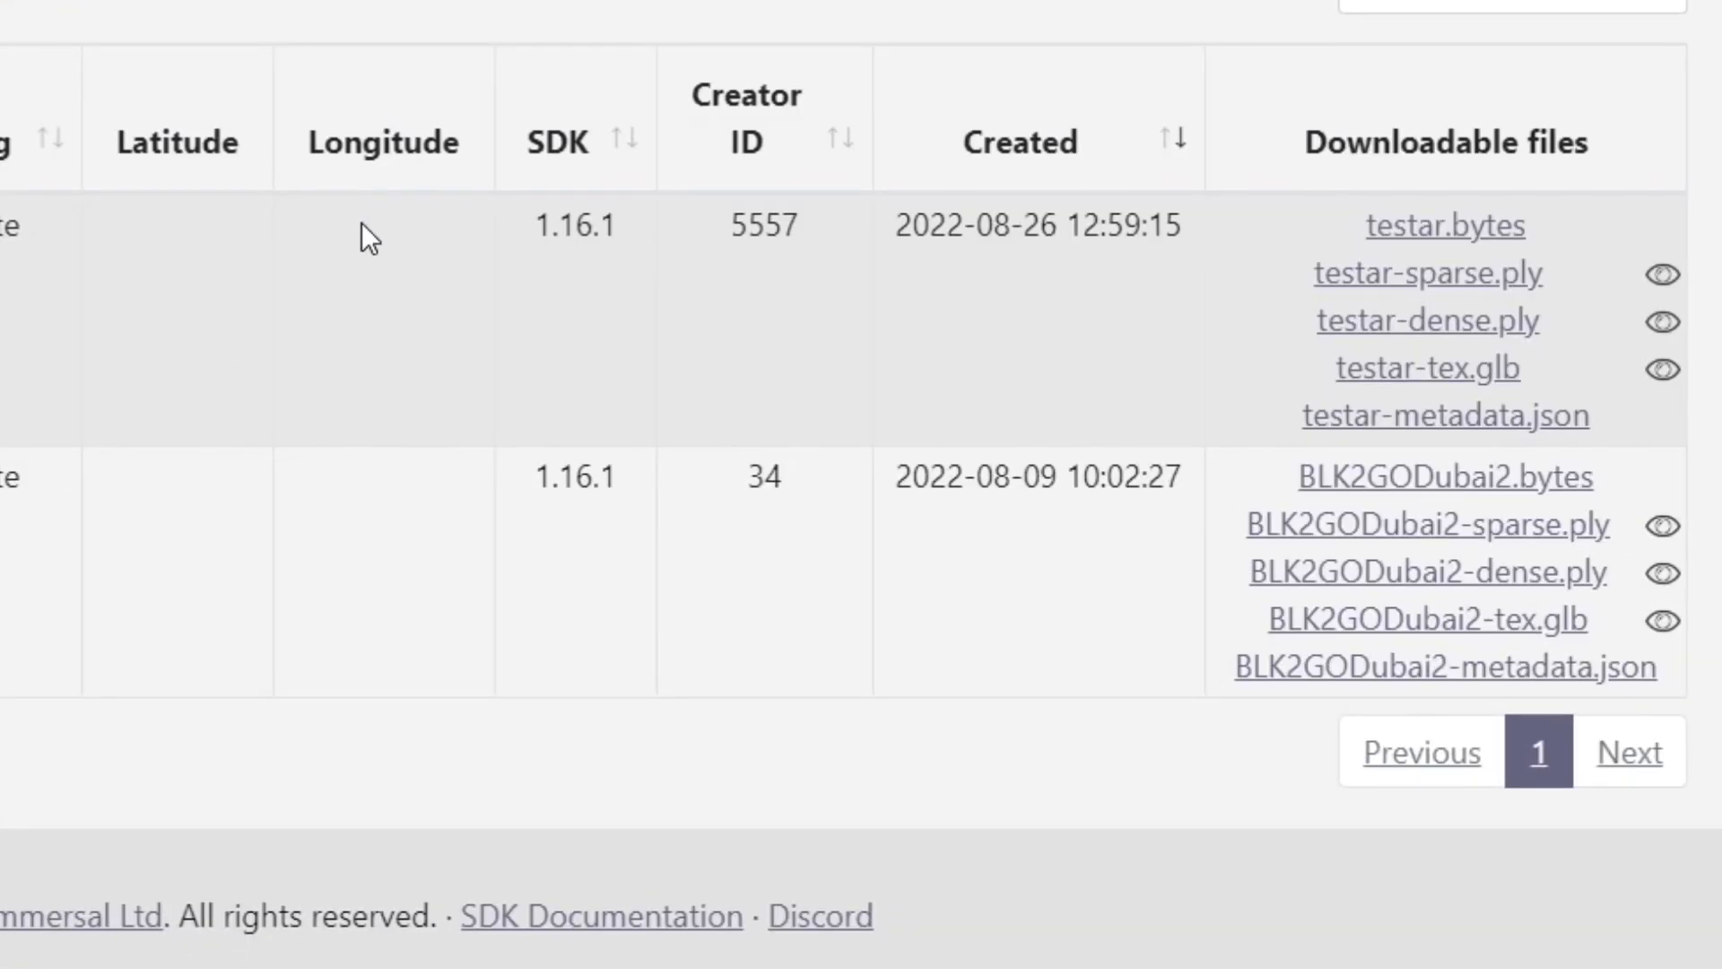
{"action": "mouse_move", "coordinate": [626, 911]}
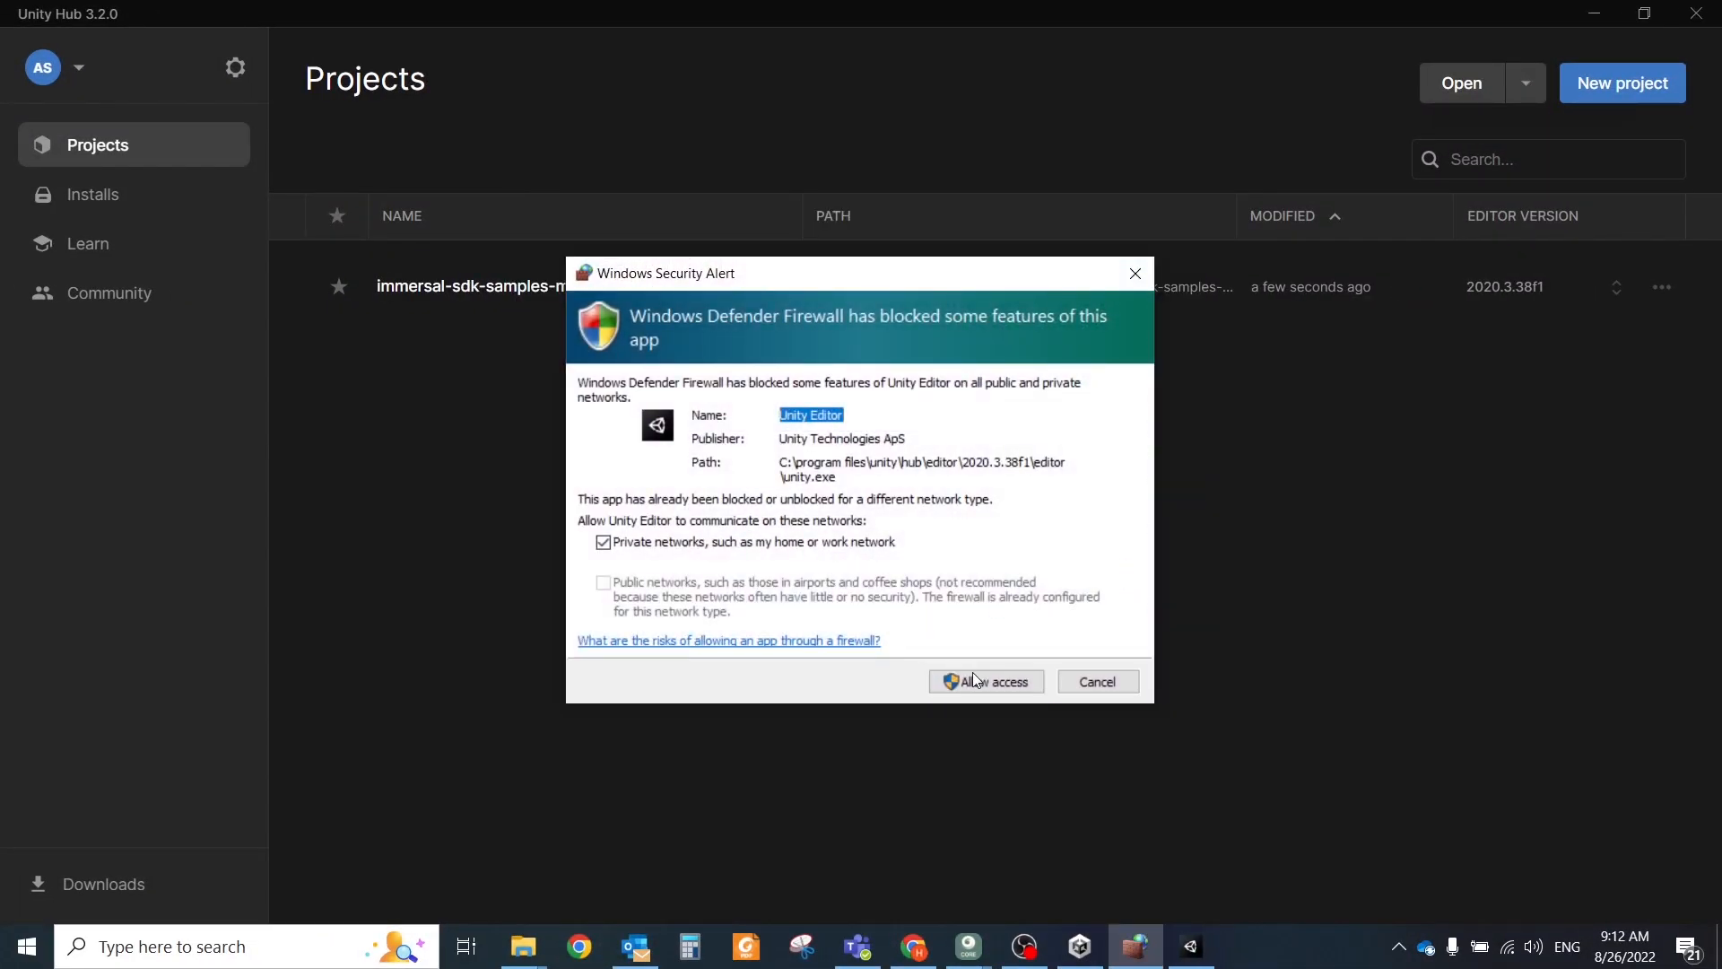
Import the Immersal SDK package and TextMesh Pro essentials, allowing the editor through the firewall
{"action": "left_click", "coordinate": [985, 682]}
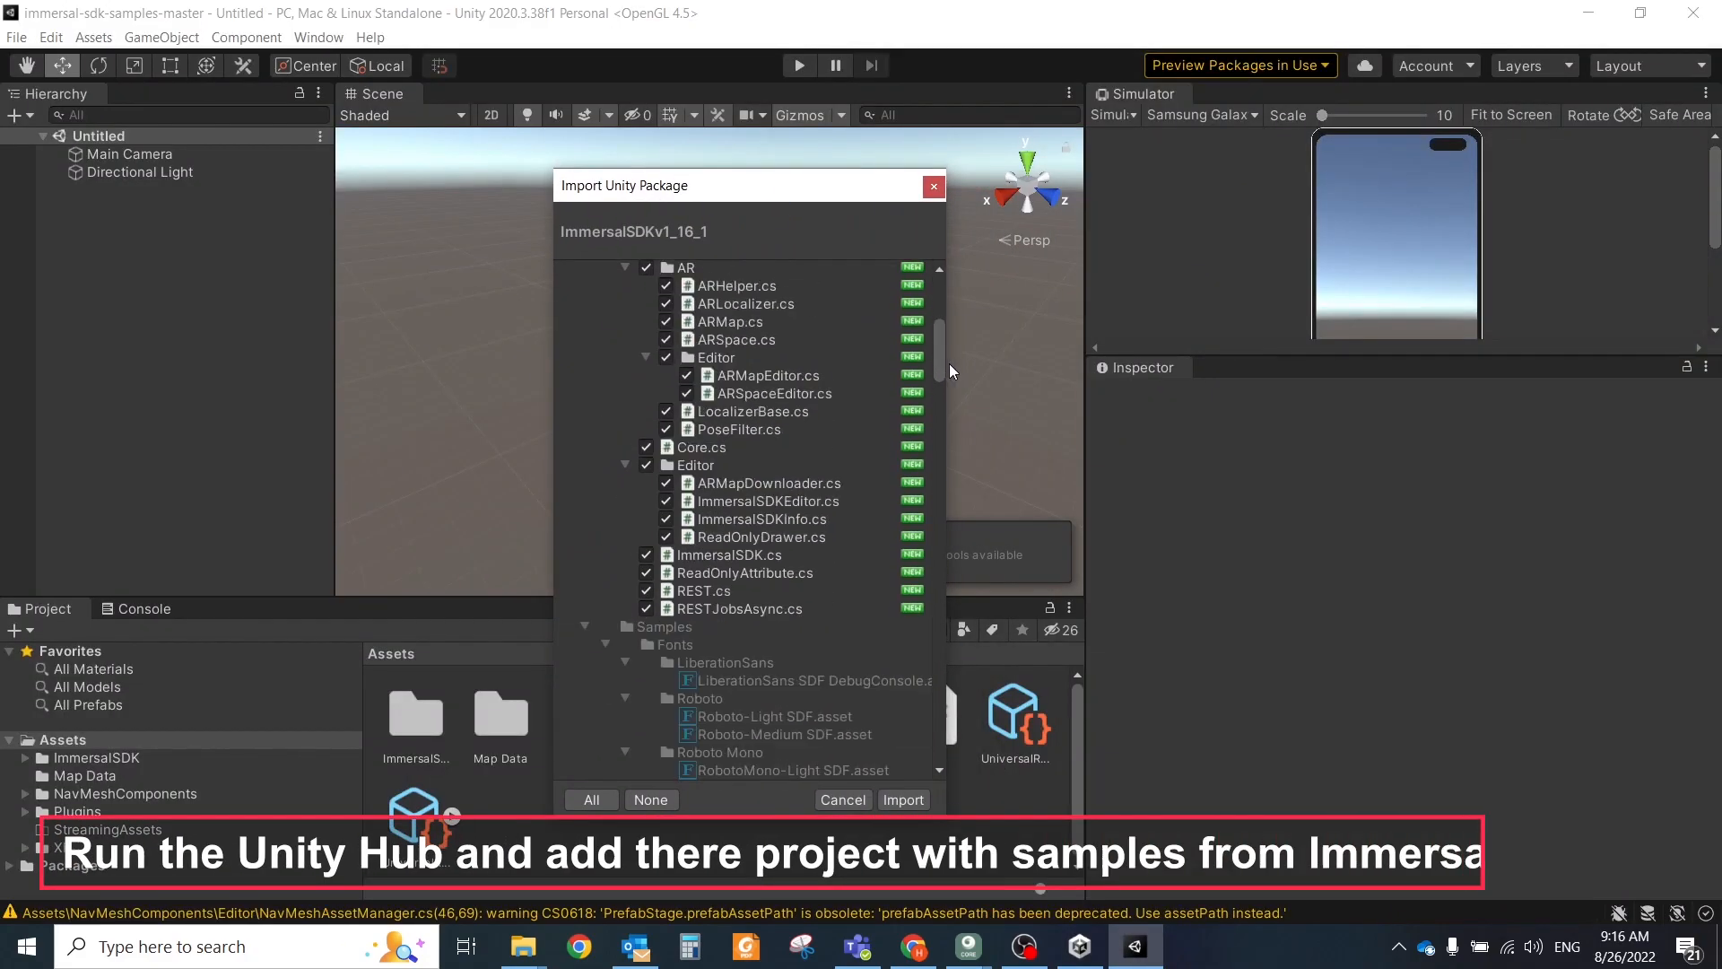
{"action": "left_click", "coordinate": [902, 800]}
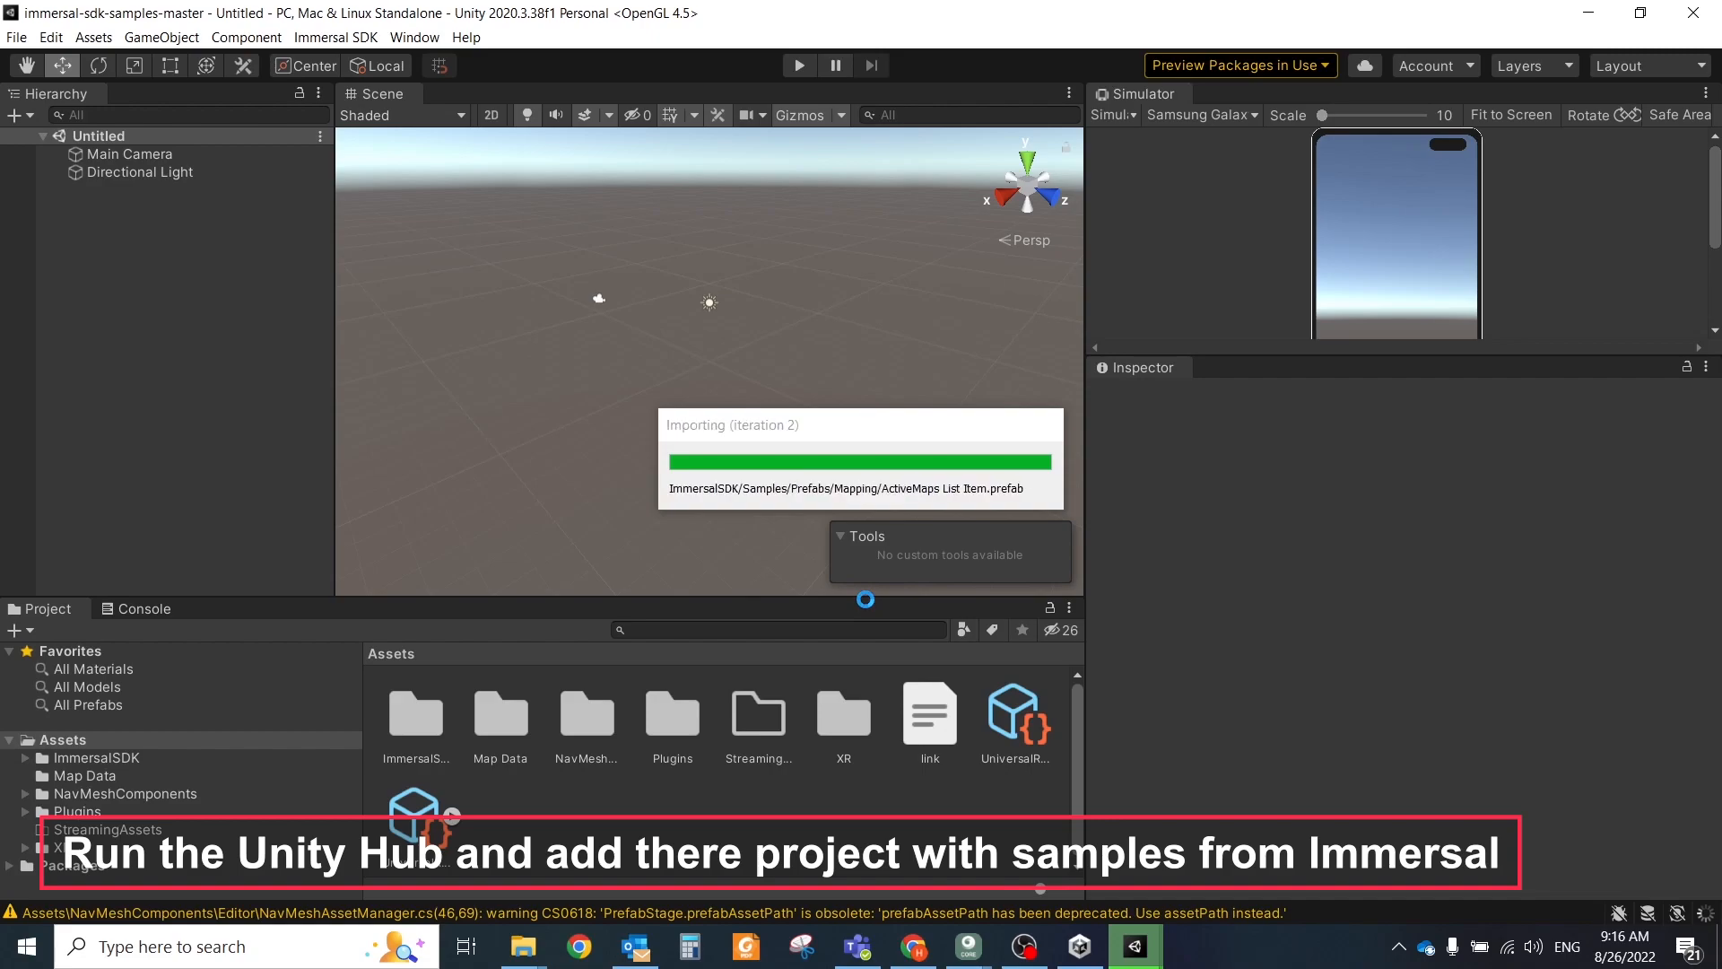
{"action": "left_click", "coordinate": [669, 712]}
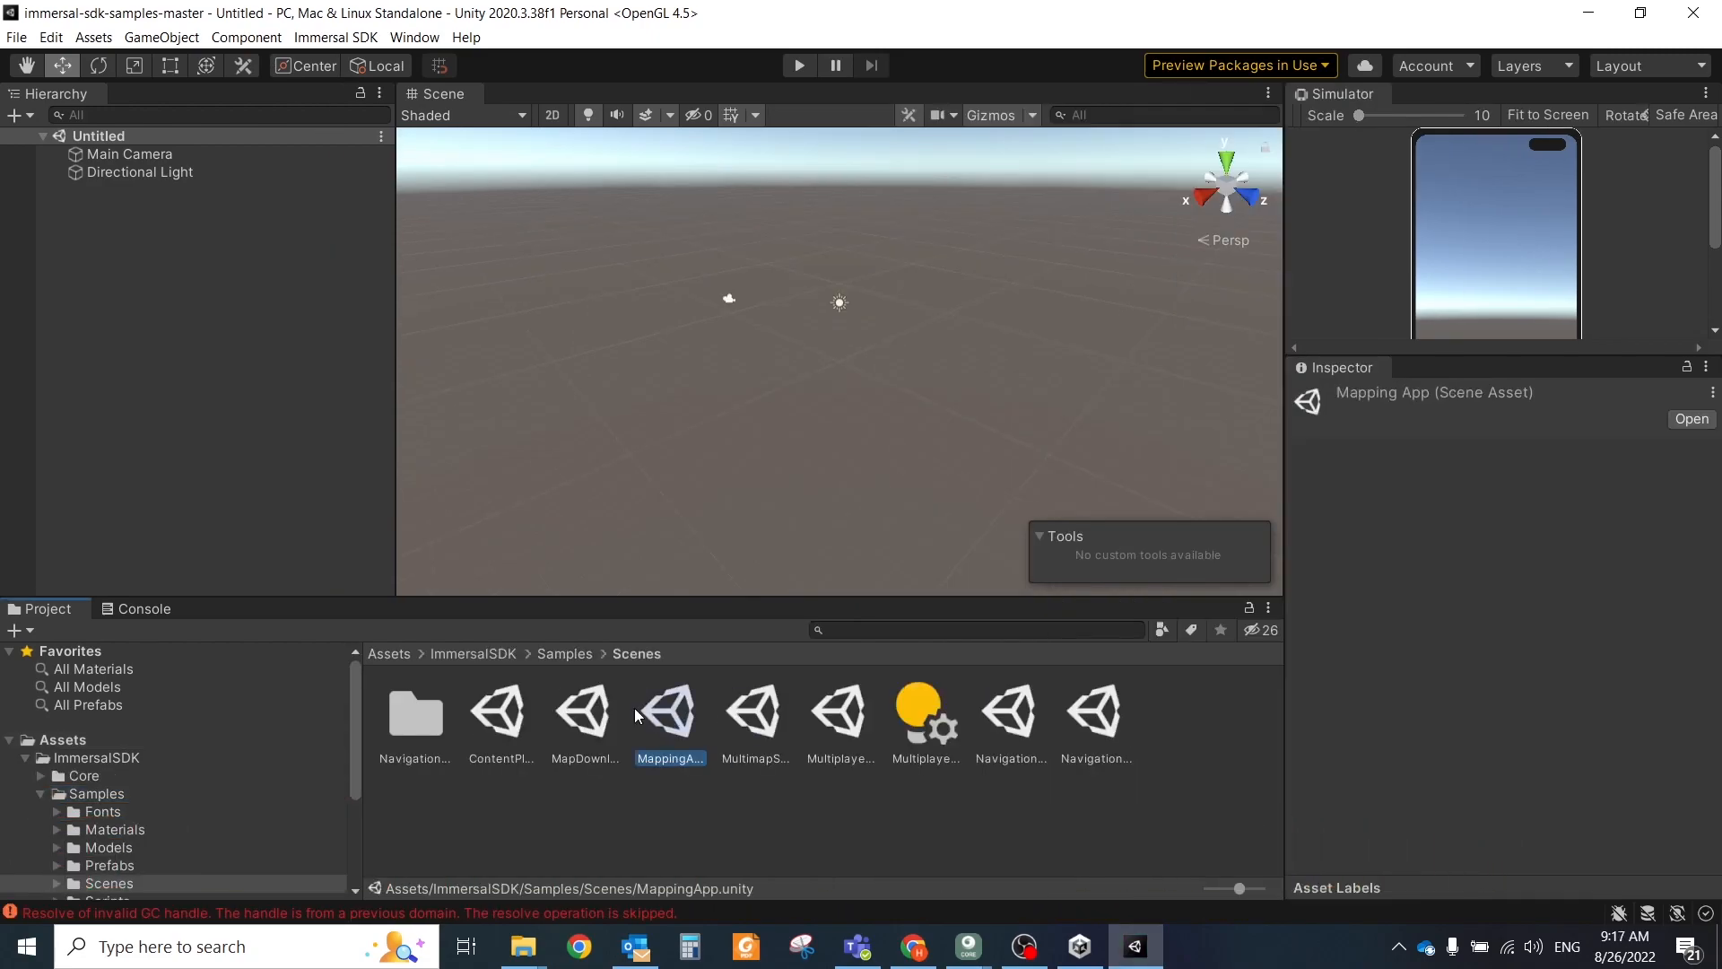
{"action": "double_click", "coordinate": [669, 708]}
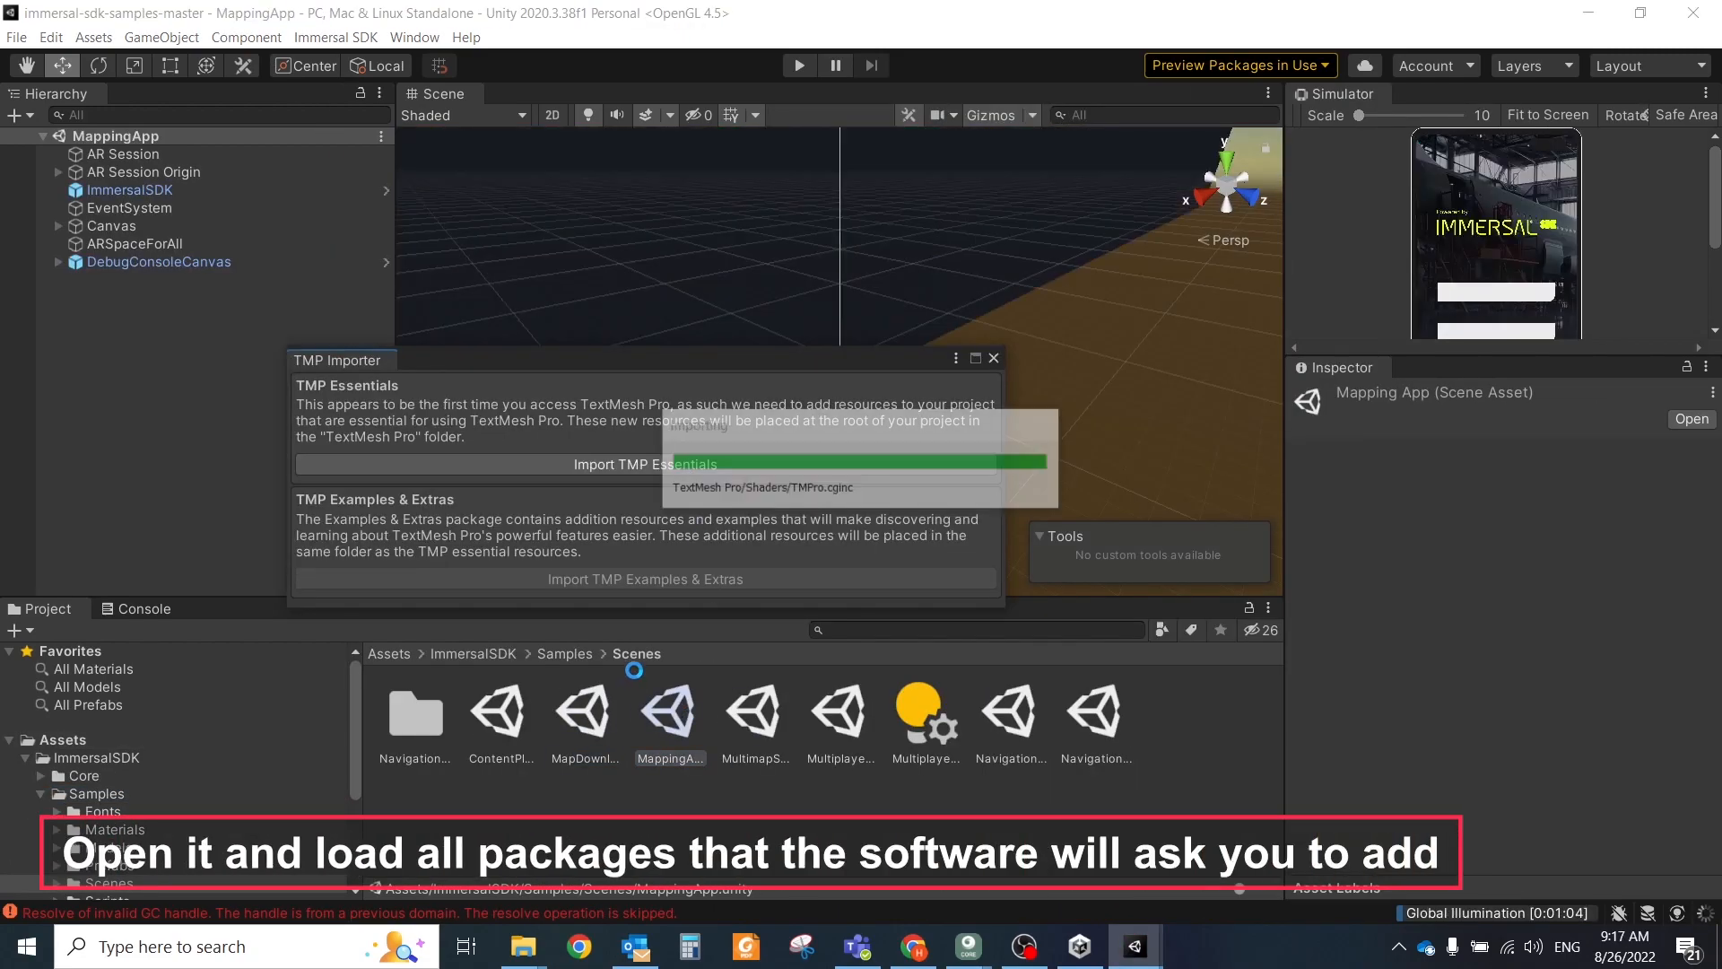
{"action": "left_click", "coordinate": [644, 462]}
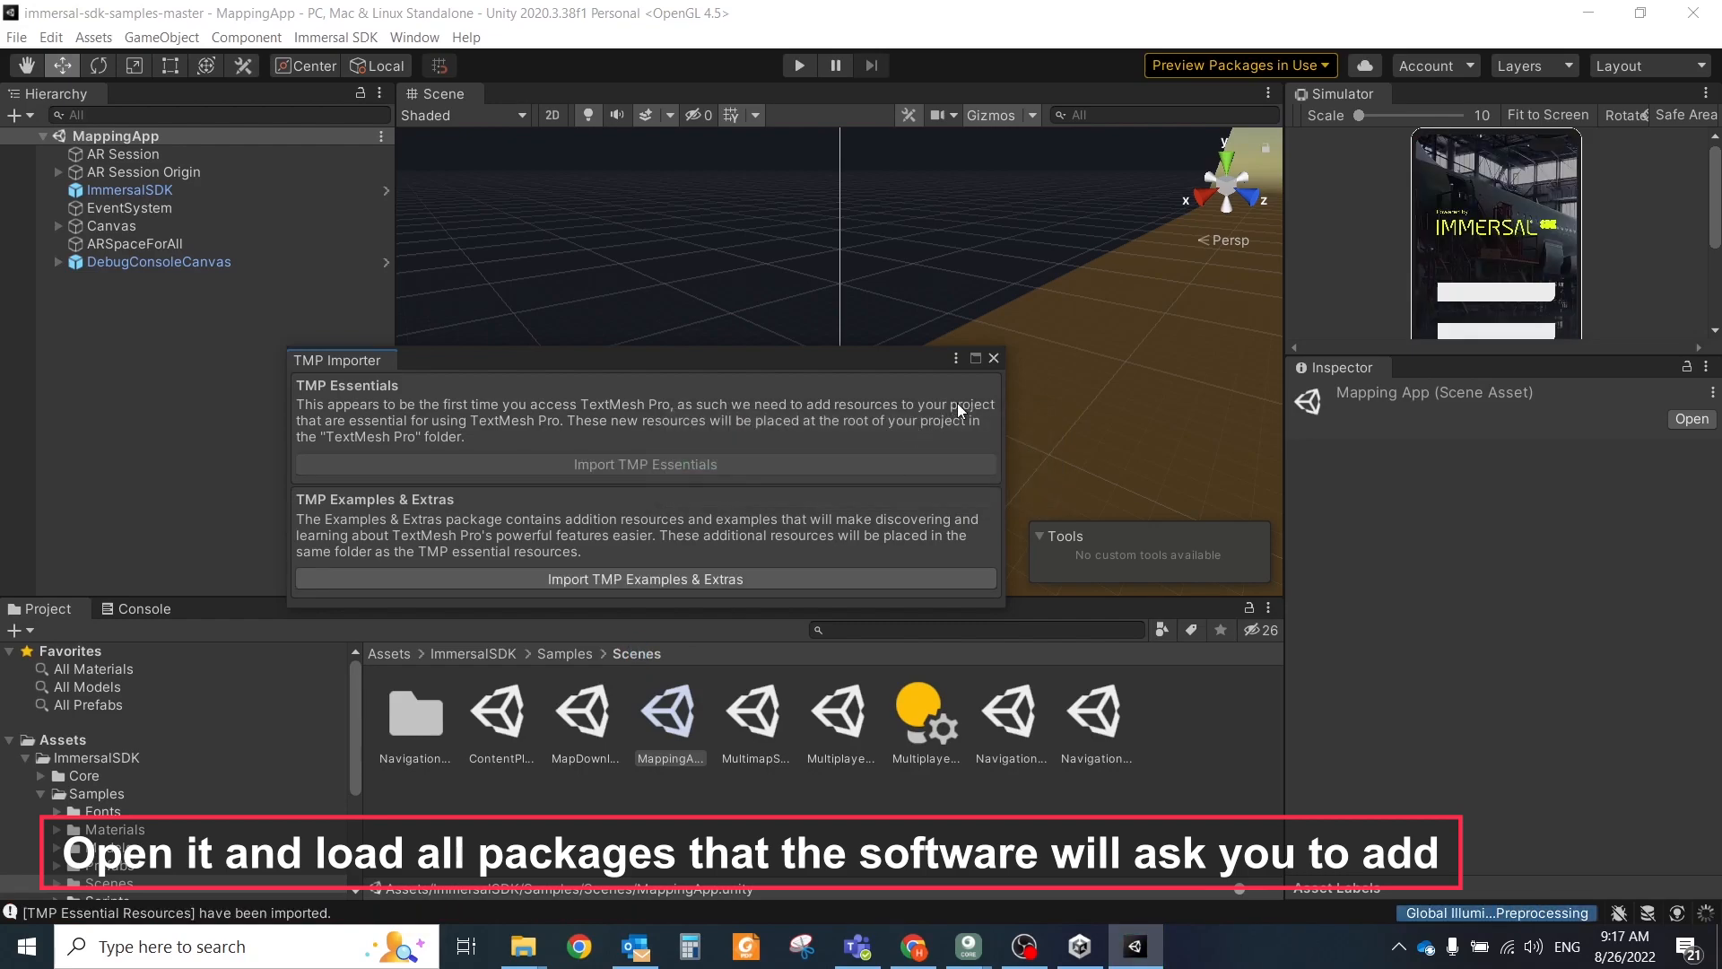
Open the NavigationSampleNavMesh sample scene and its 3D models assets folder
{"action": "double_click", "coordinate": [1095, 708]}
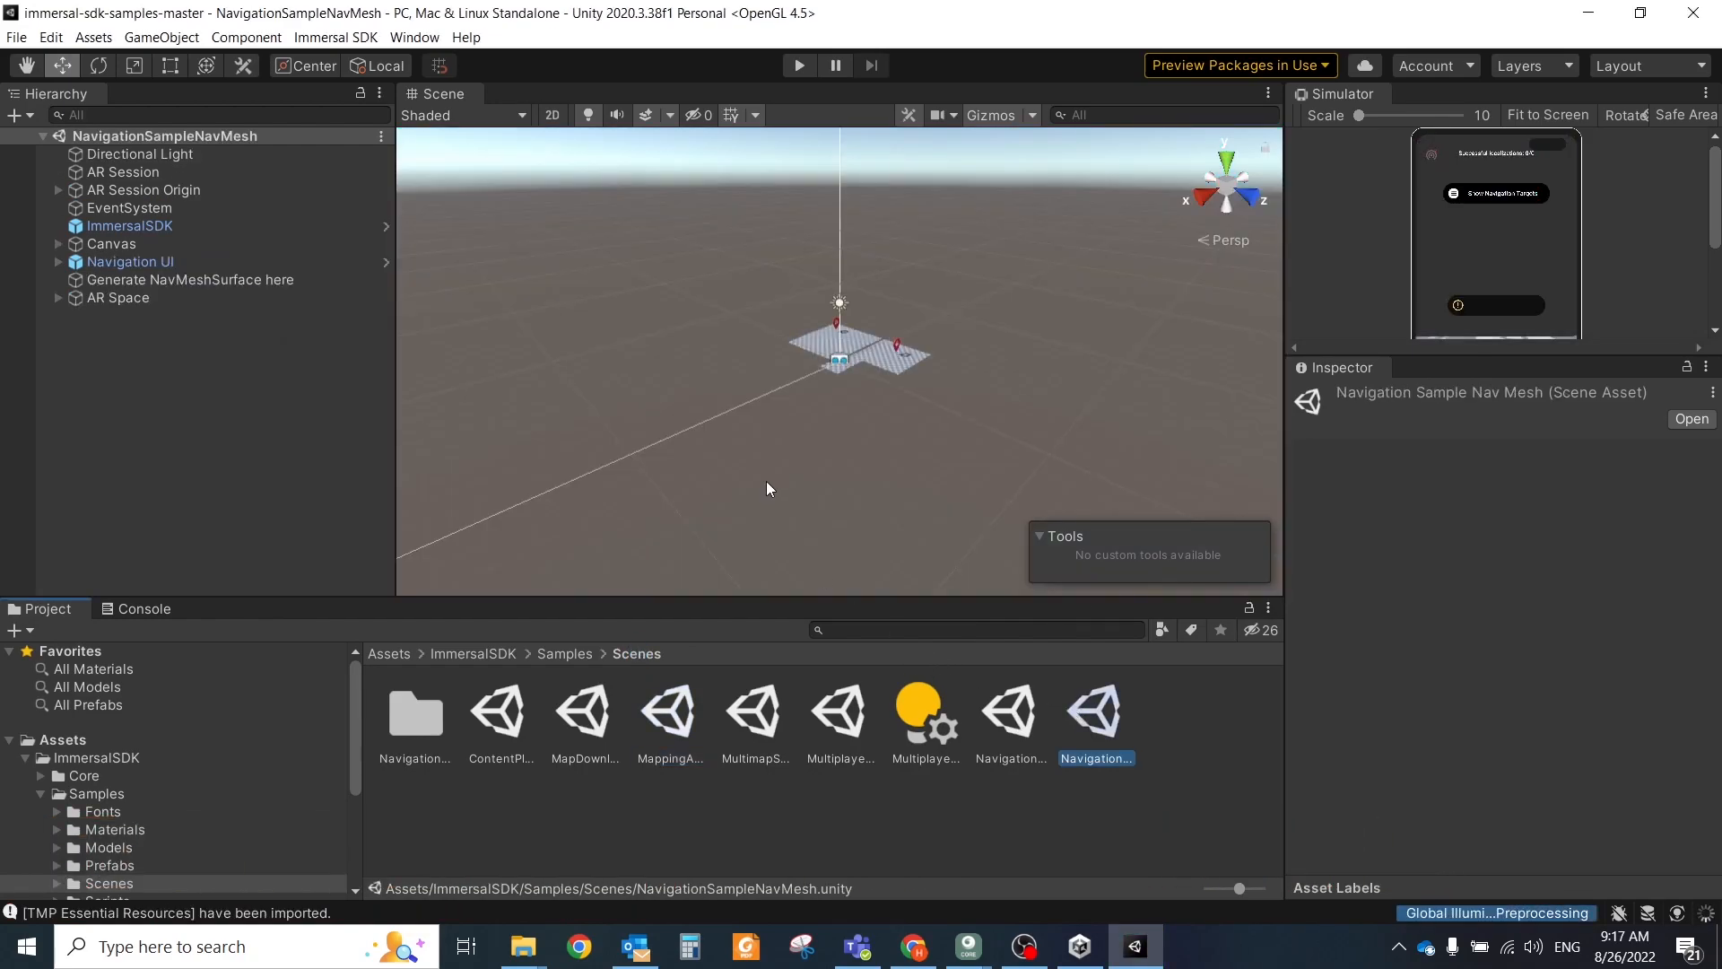
{"action": "double_click", "coordinate": [1095, 709]}
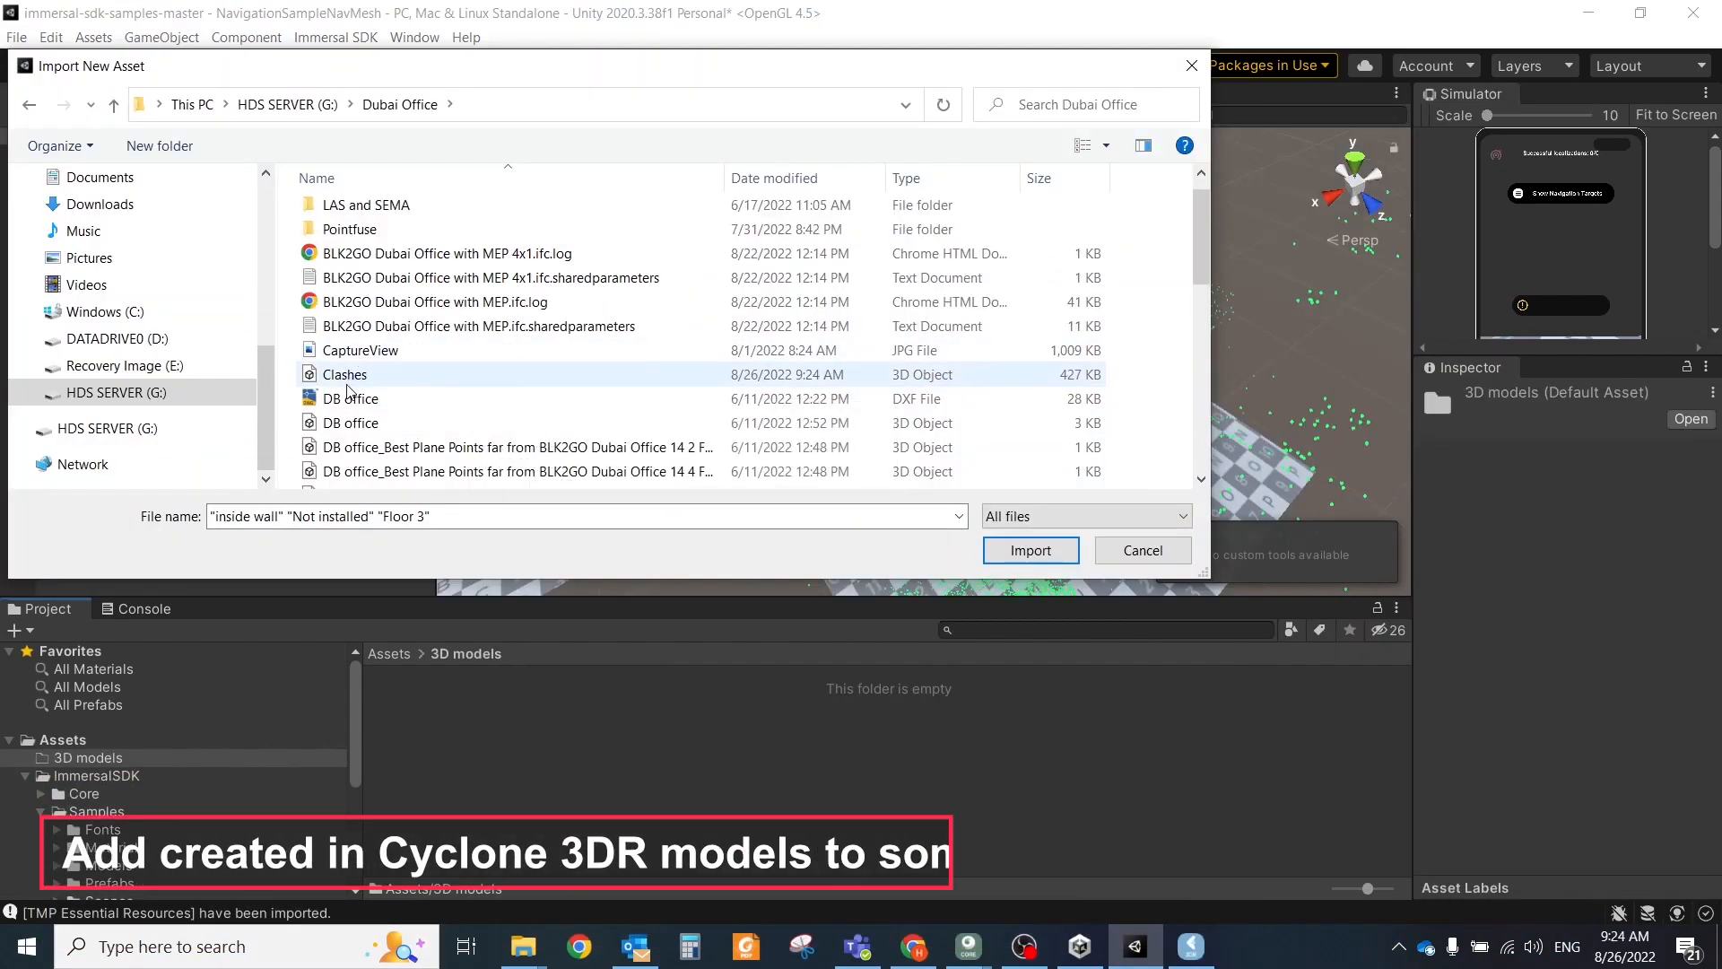
Import the Cyclone 3DR model files and place them under AR Space
{"action": "left_click", "coordinate": [1030, 549]}
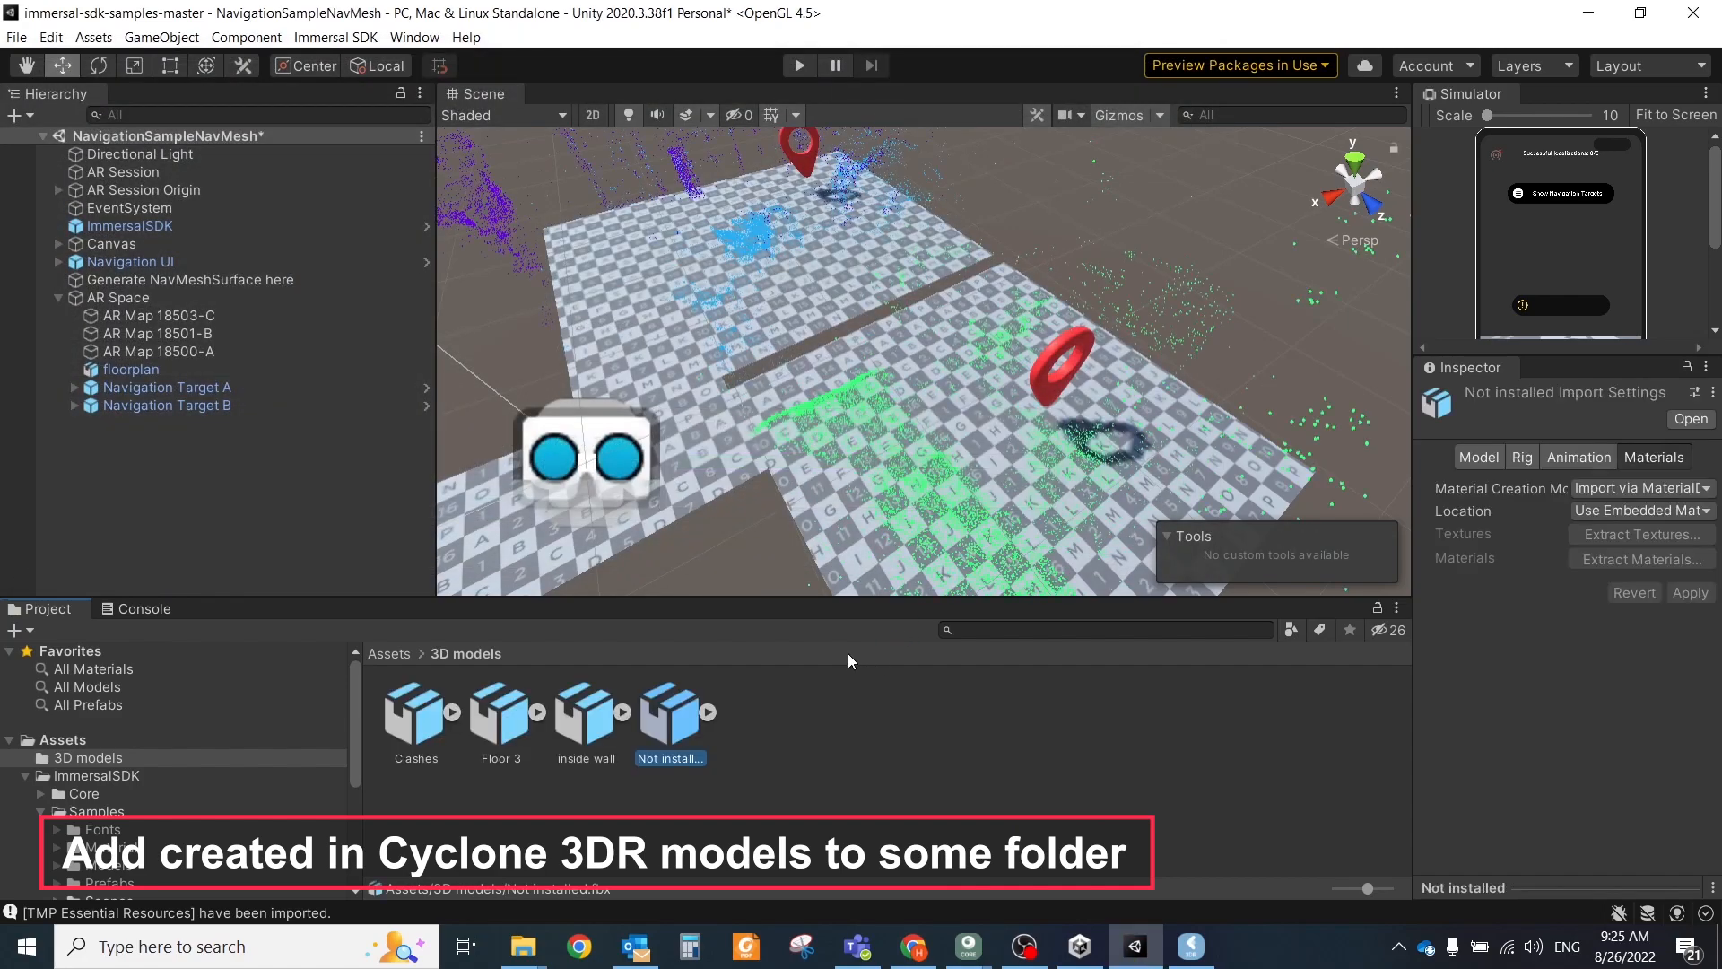
{"action": "left_click", "coordinate": [158, 316]}
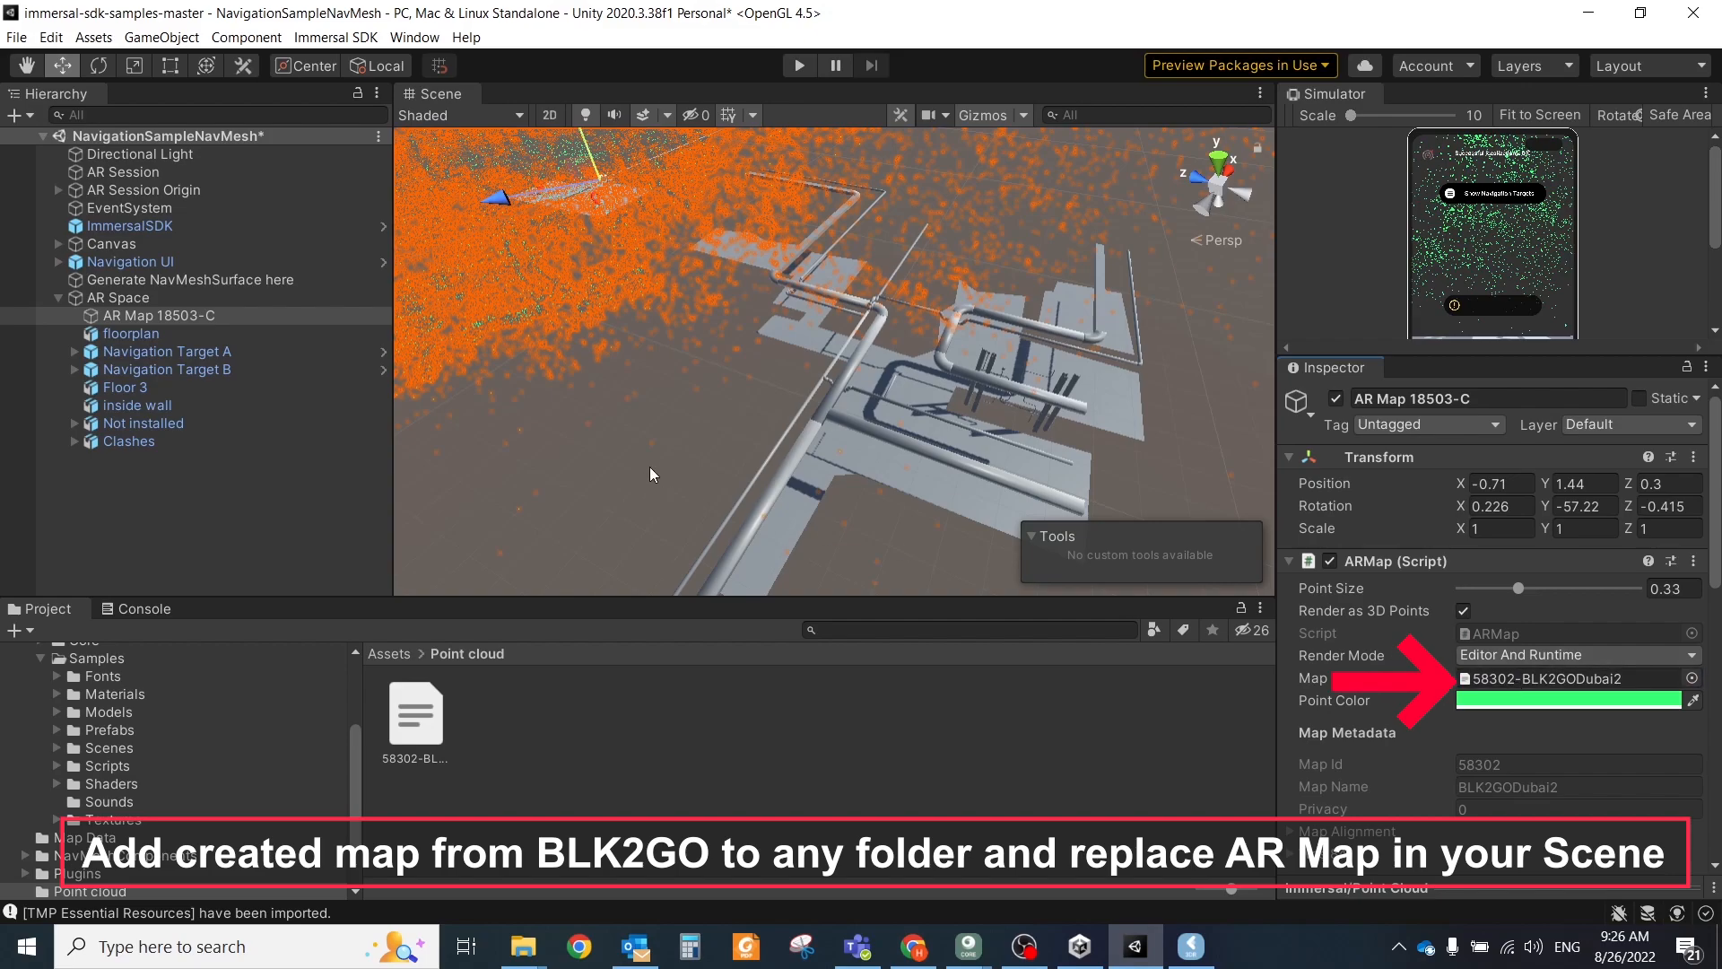
{"action": "scroll", "scroll_direction": "down", "scroll_amount": 3}
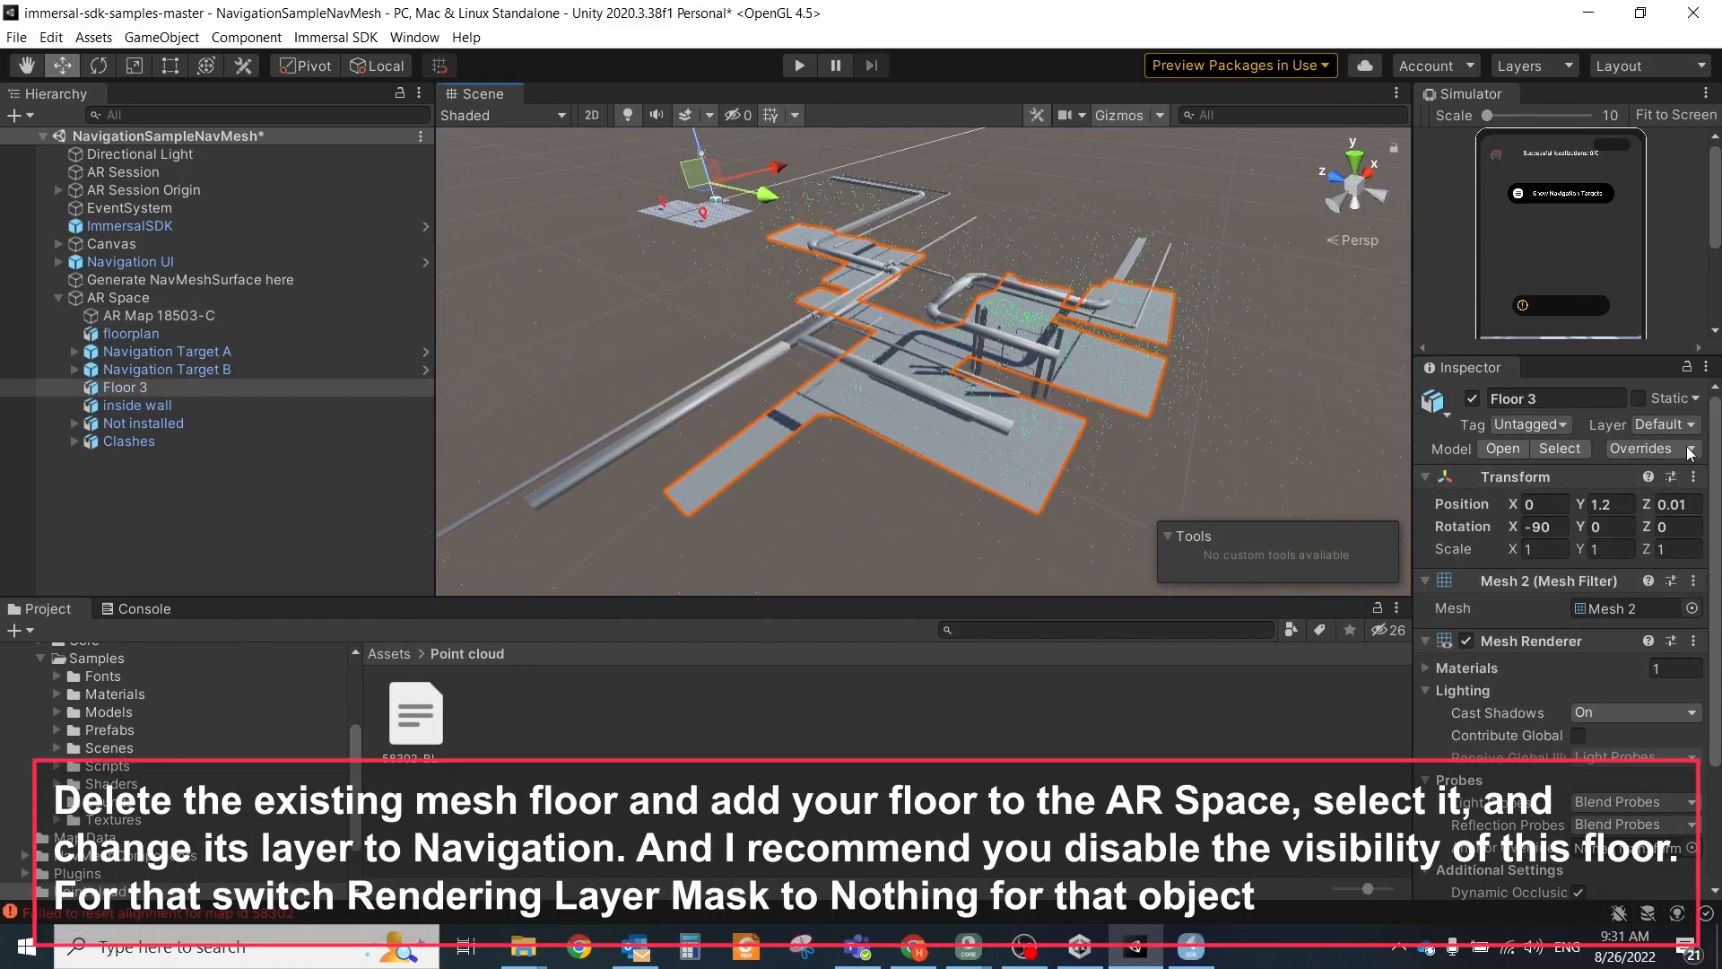
Set Floor 3's layer to Navigation for nav-mesh baking
{"action": "left_click", "coordinate": [1661, 424]}
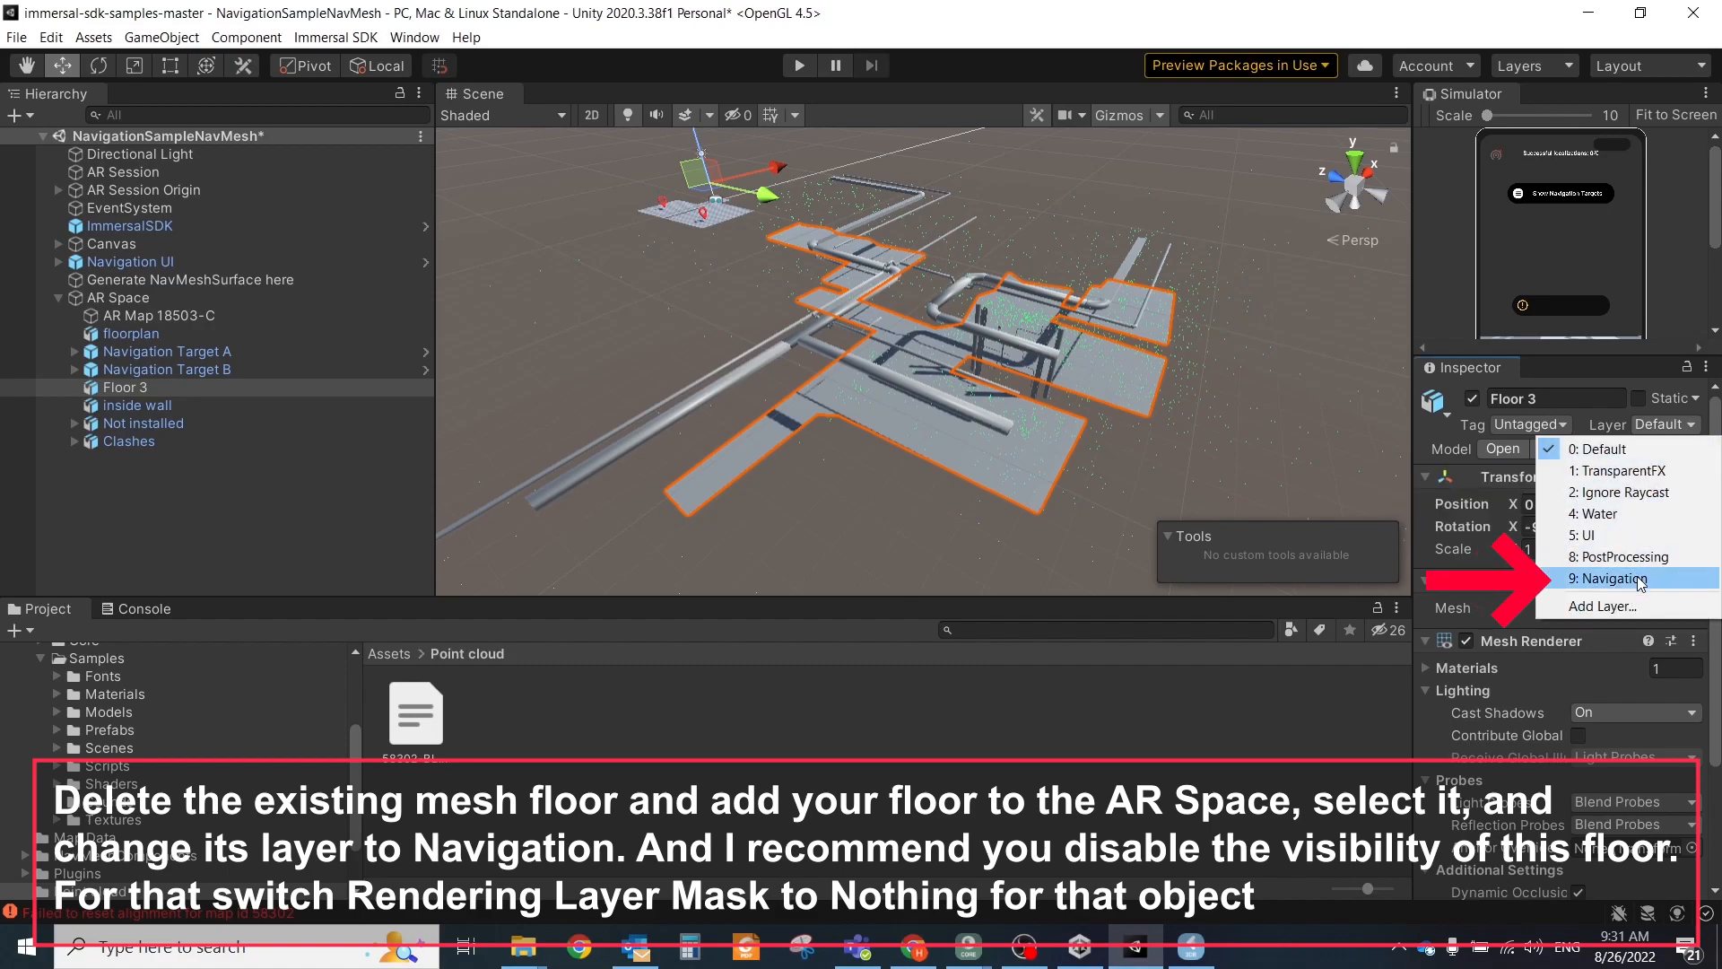
{"action": "left_click", "coordinate": [1616, 580]}
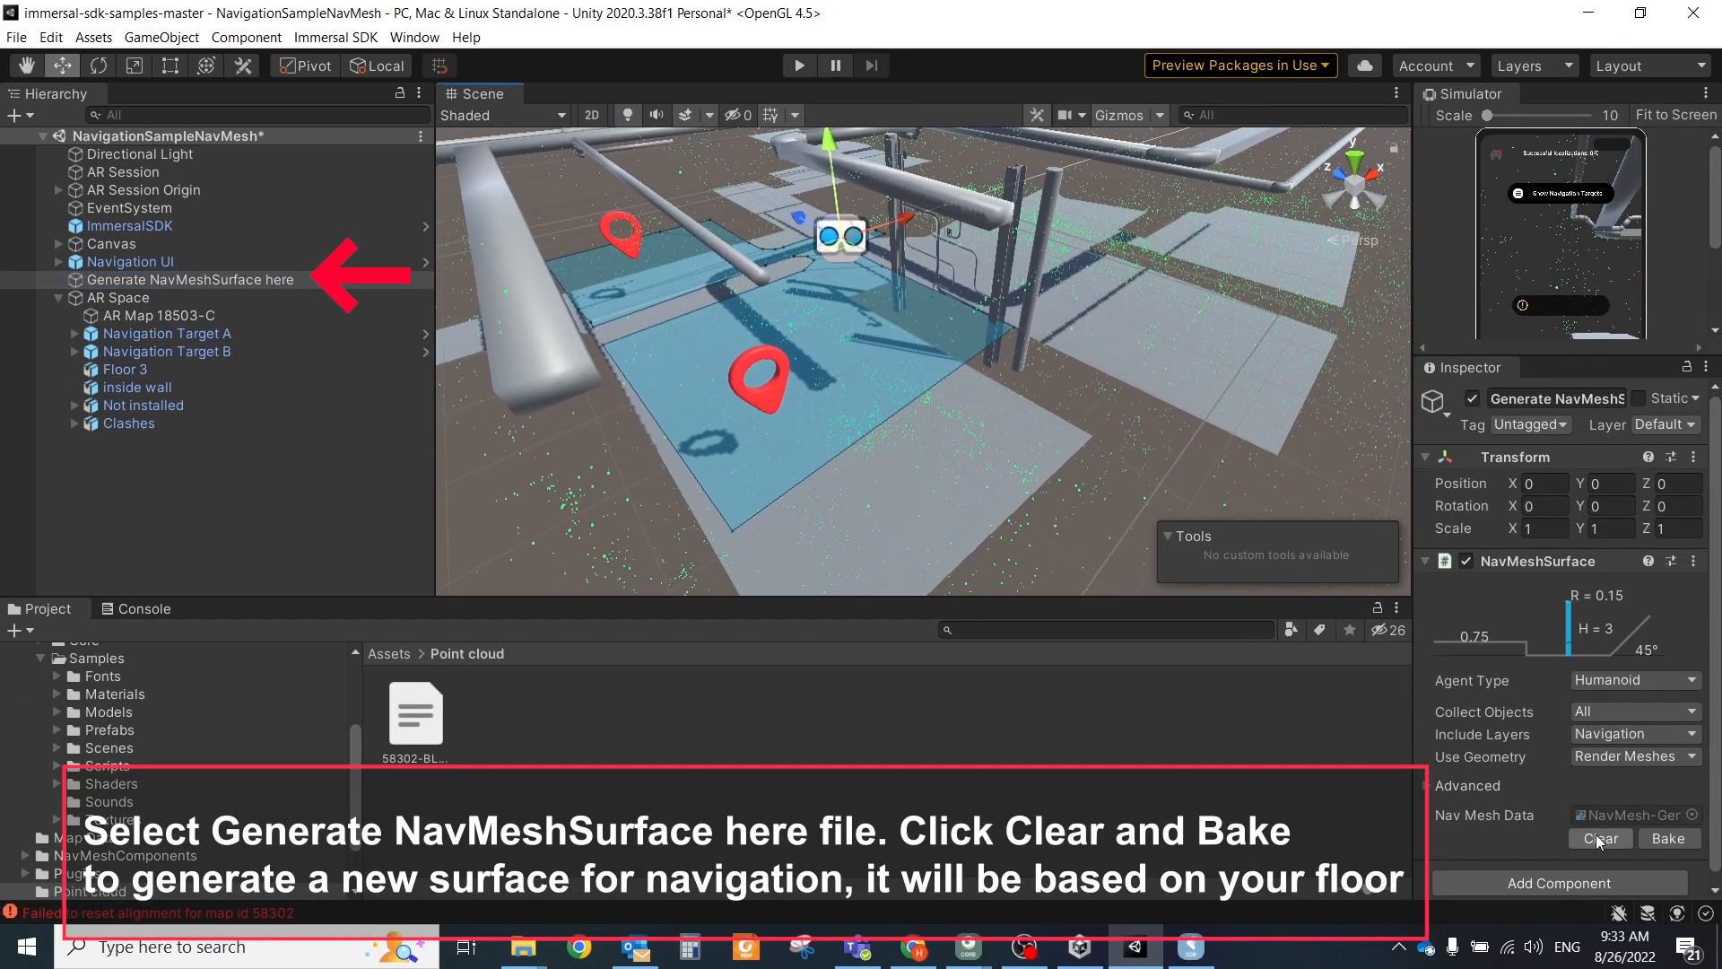
Clear and re-bake the NavMeshSurface from the floor, then rename Navigation Target A to 'Boss Room'
{"action": "left_click", "coordinate": [1598, 838]}
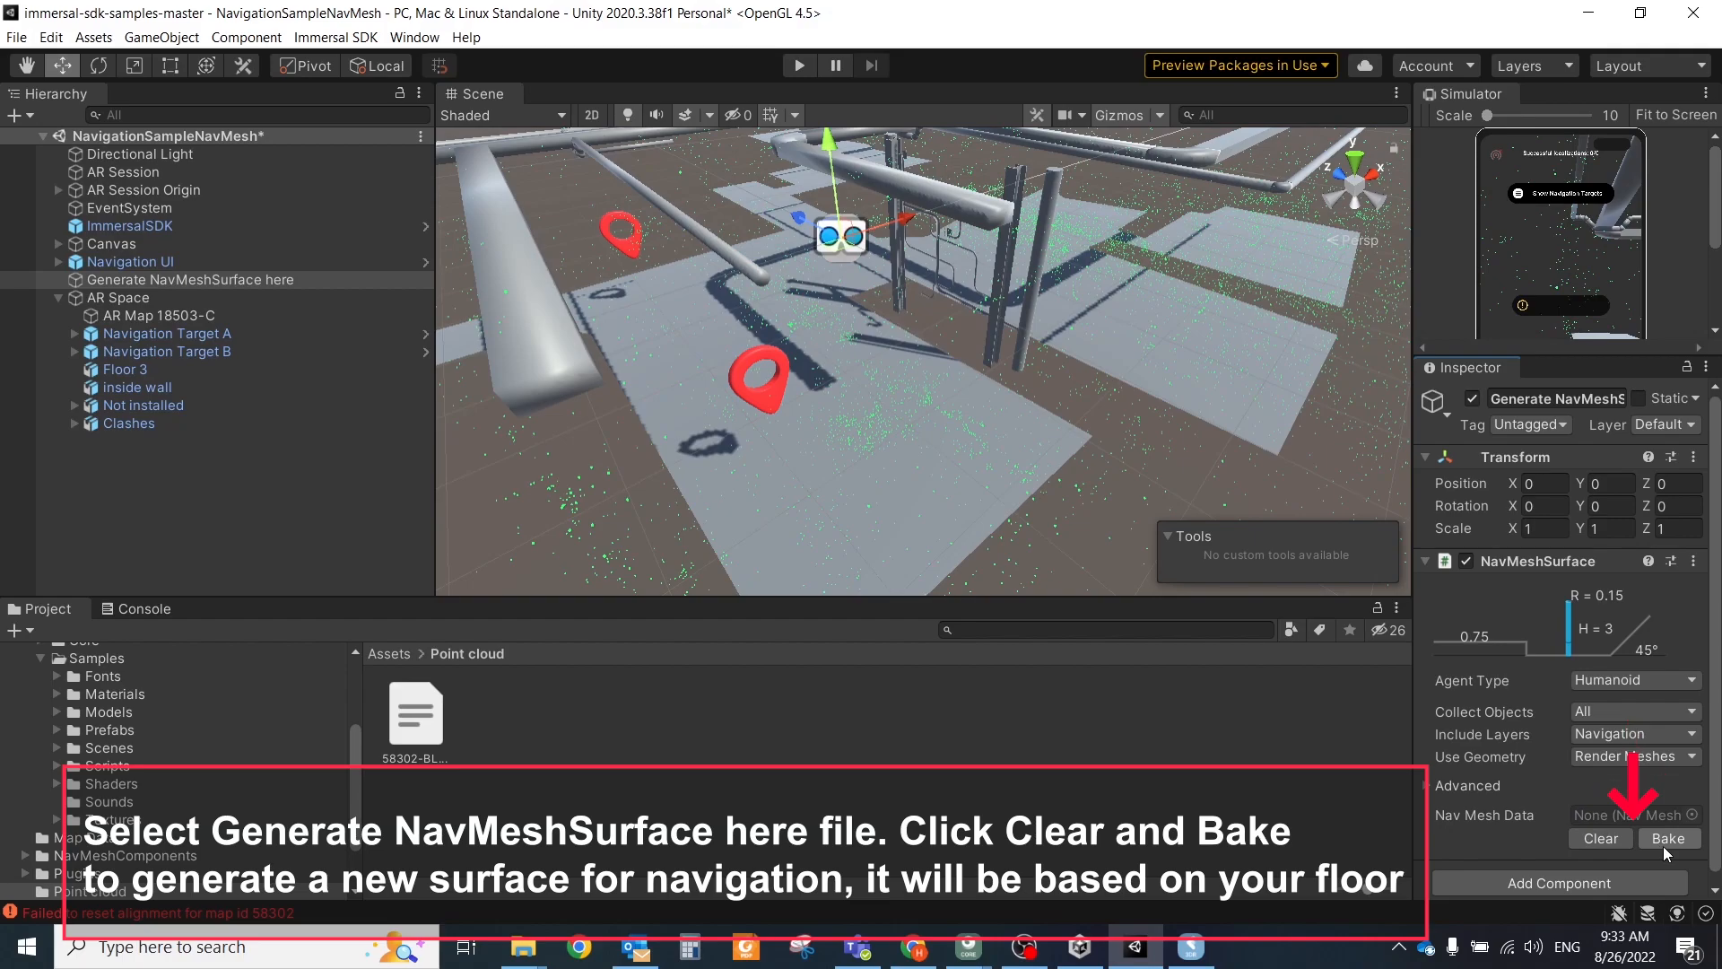
{"action": "left_click", "coordinate": [1669, 838]}
{"action": "type", "text": "B"}
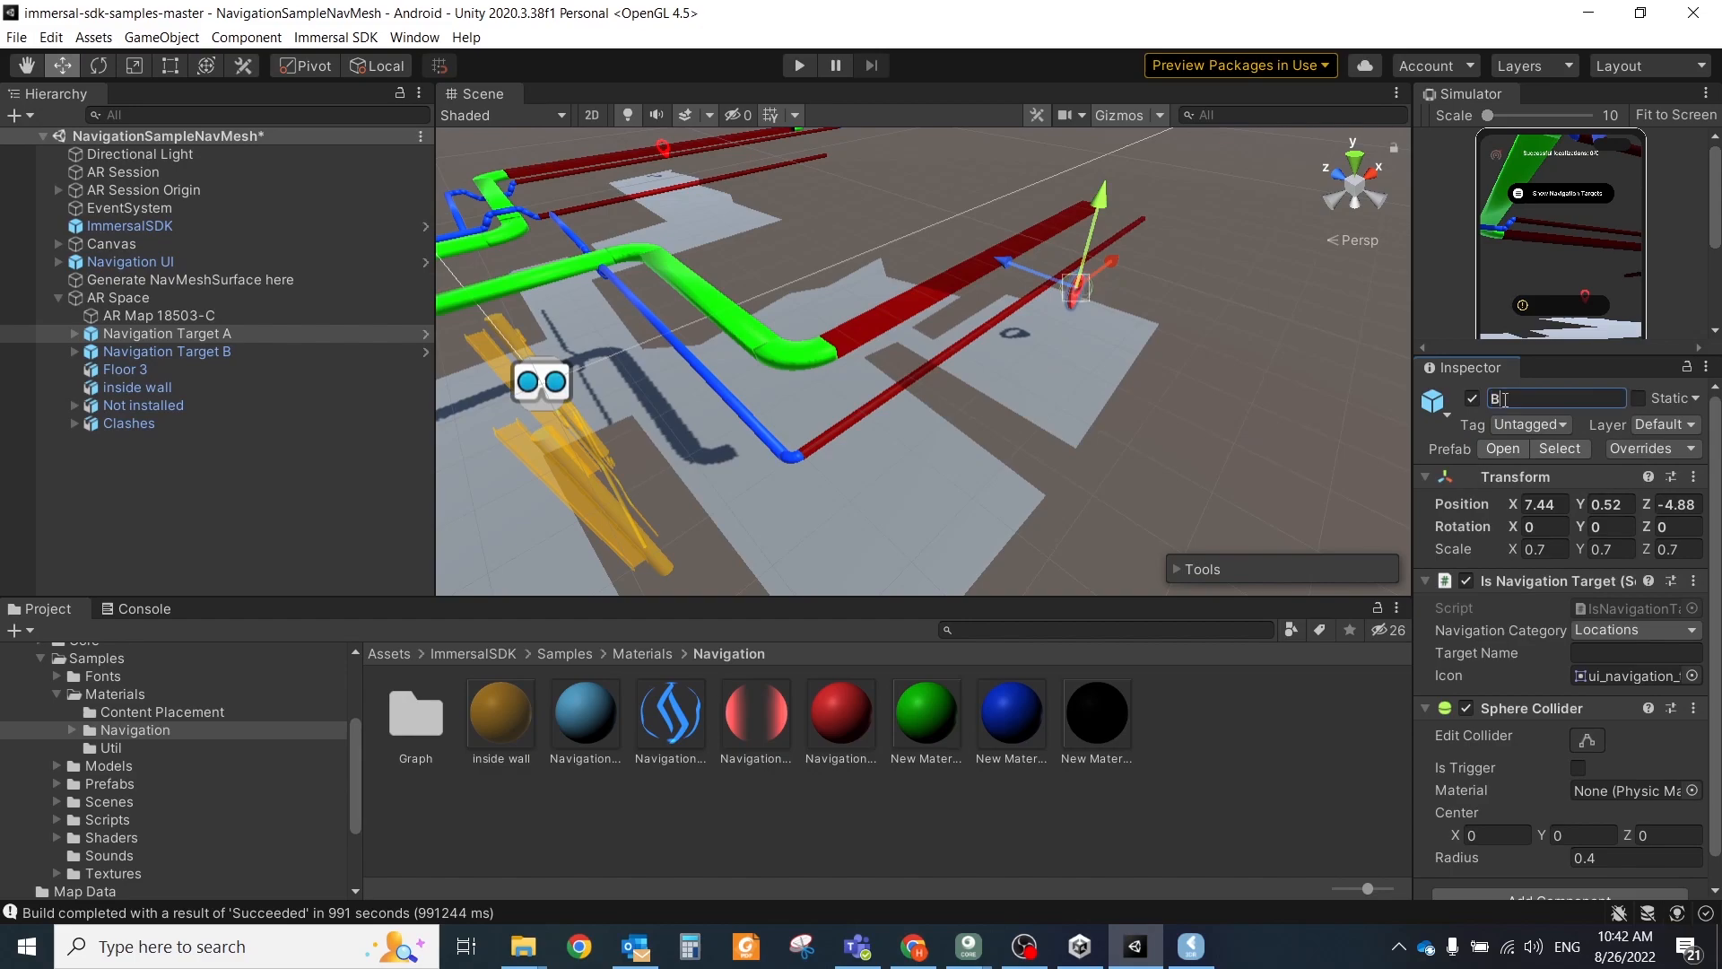
{"action": "type", "text": "oss Room"}
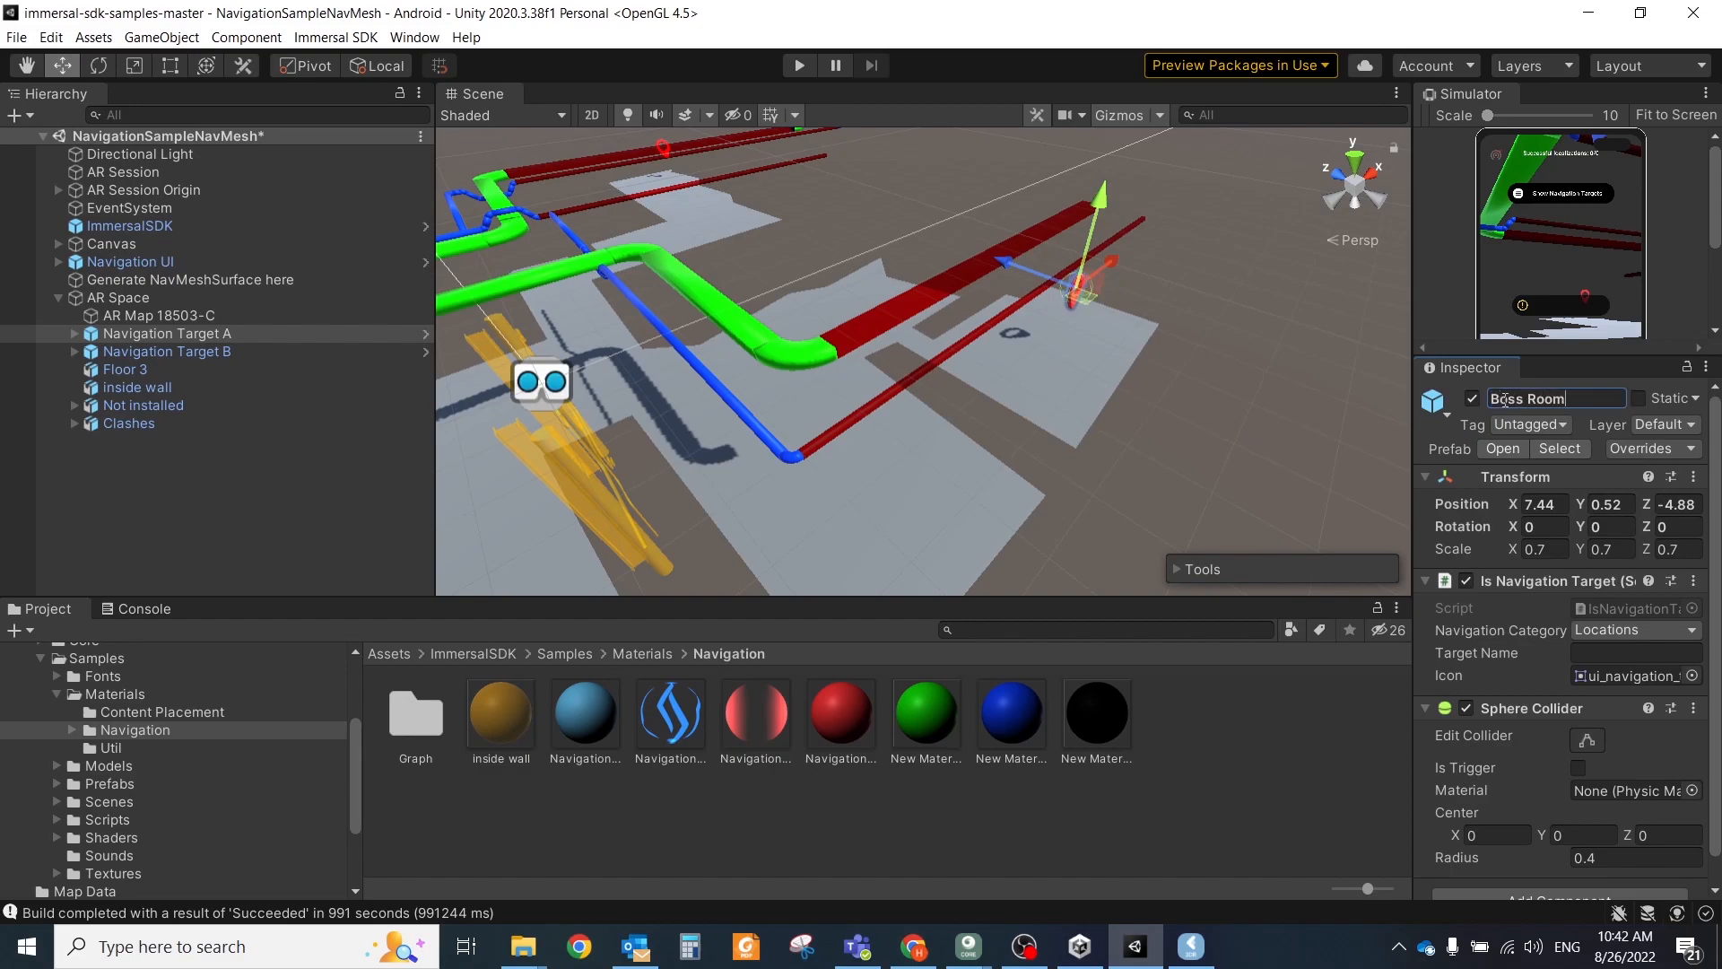
{"action": "left_click", "coordinate": [16, 36]}
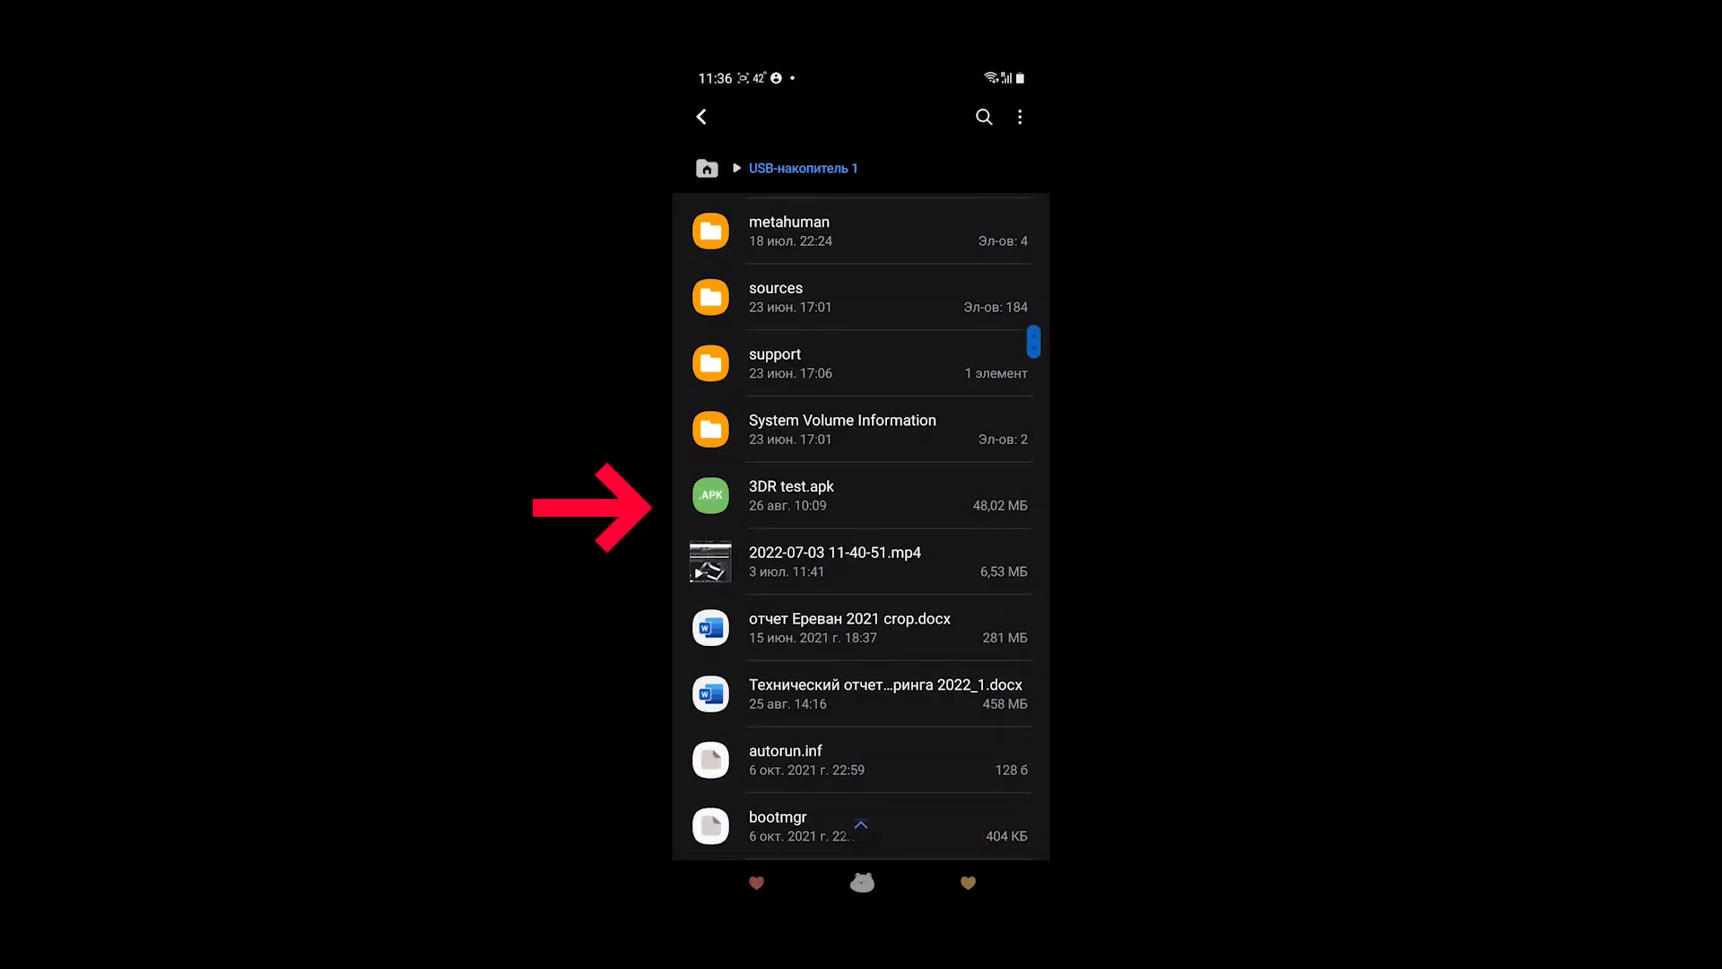
Install 3DR test.apk on the phone and launch the Immersal SDK Samples app
{"action": "left_click", "coordinate": [789, 495]}
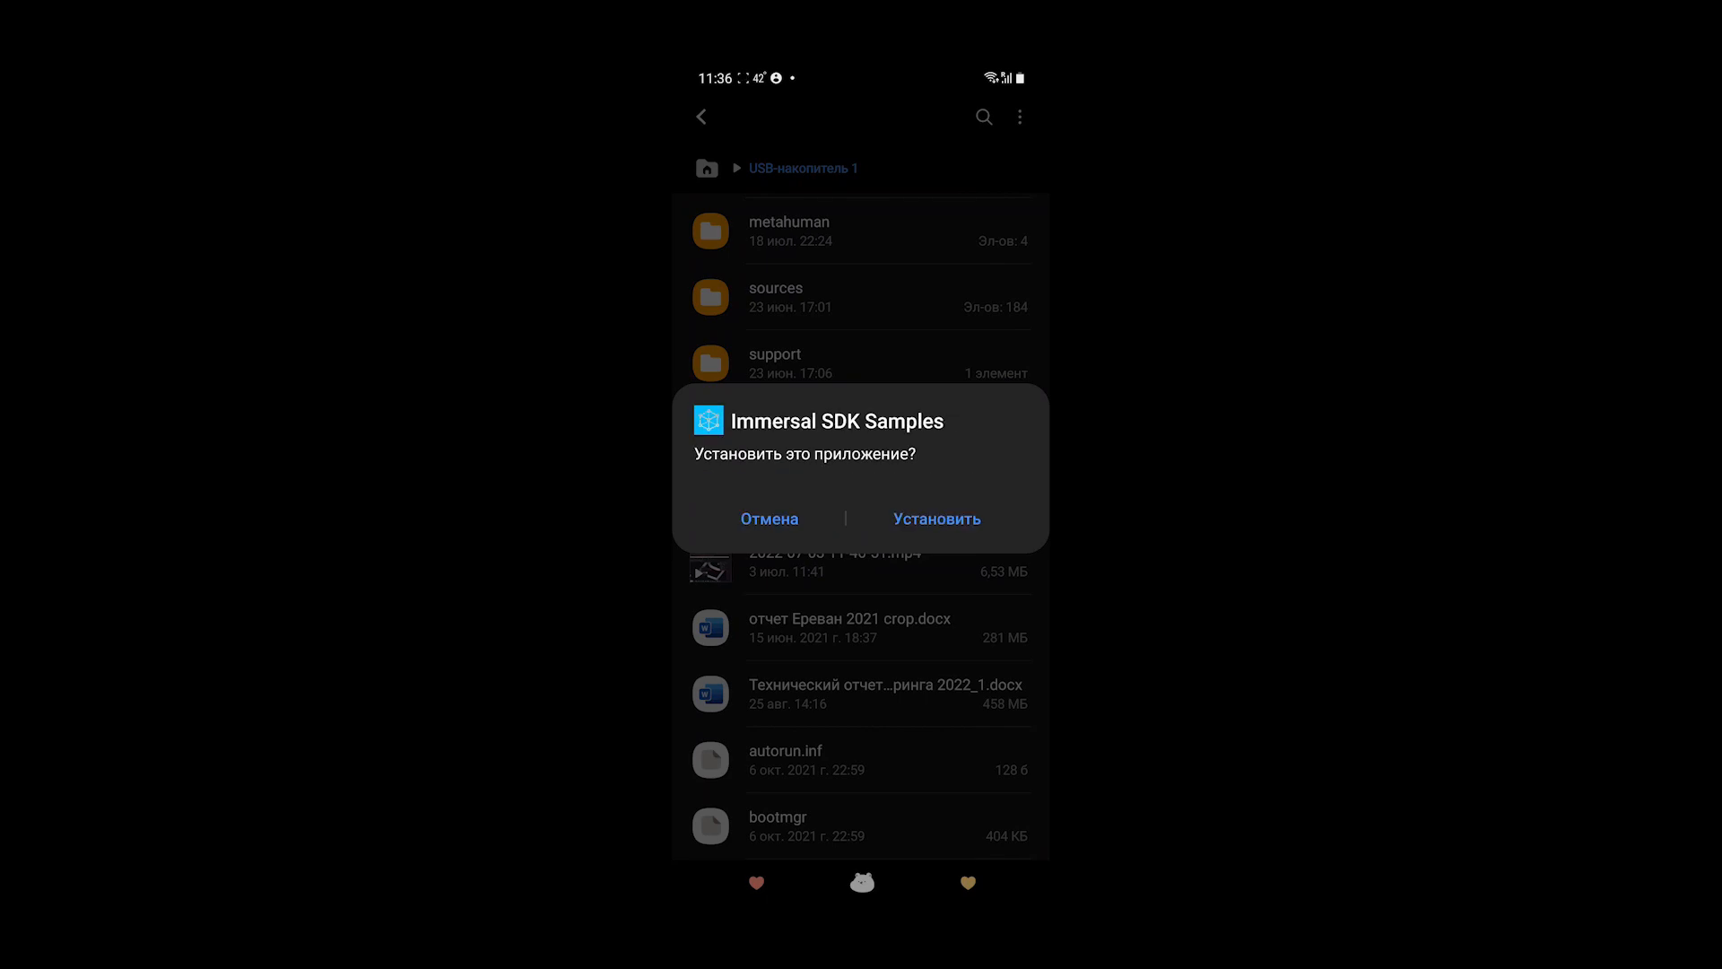
{"action": "left_click", "coordinate": [935, 517]}
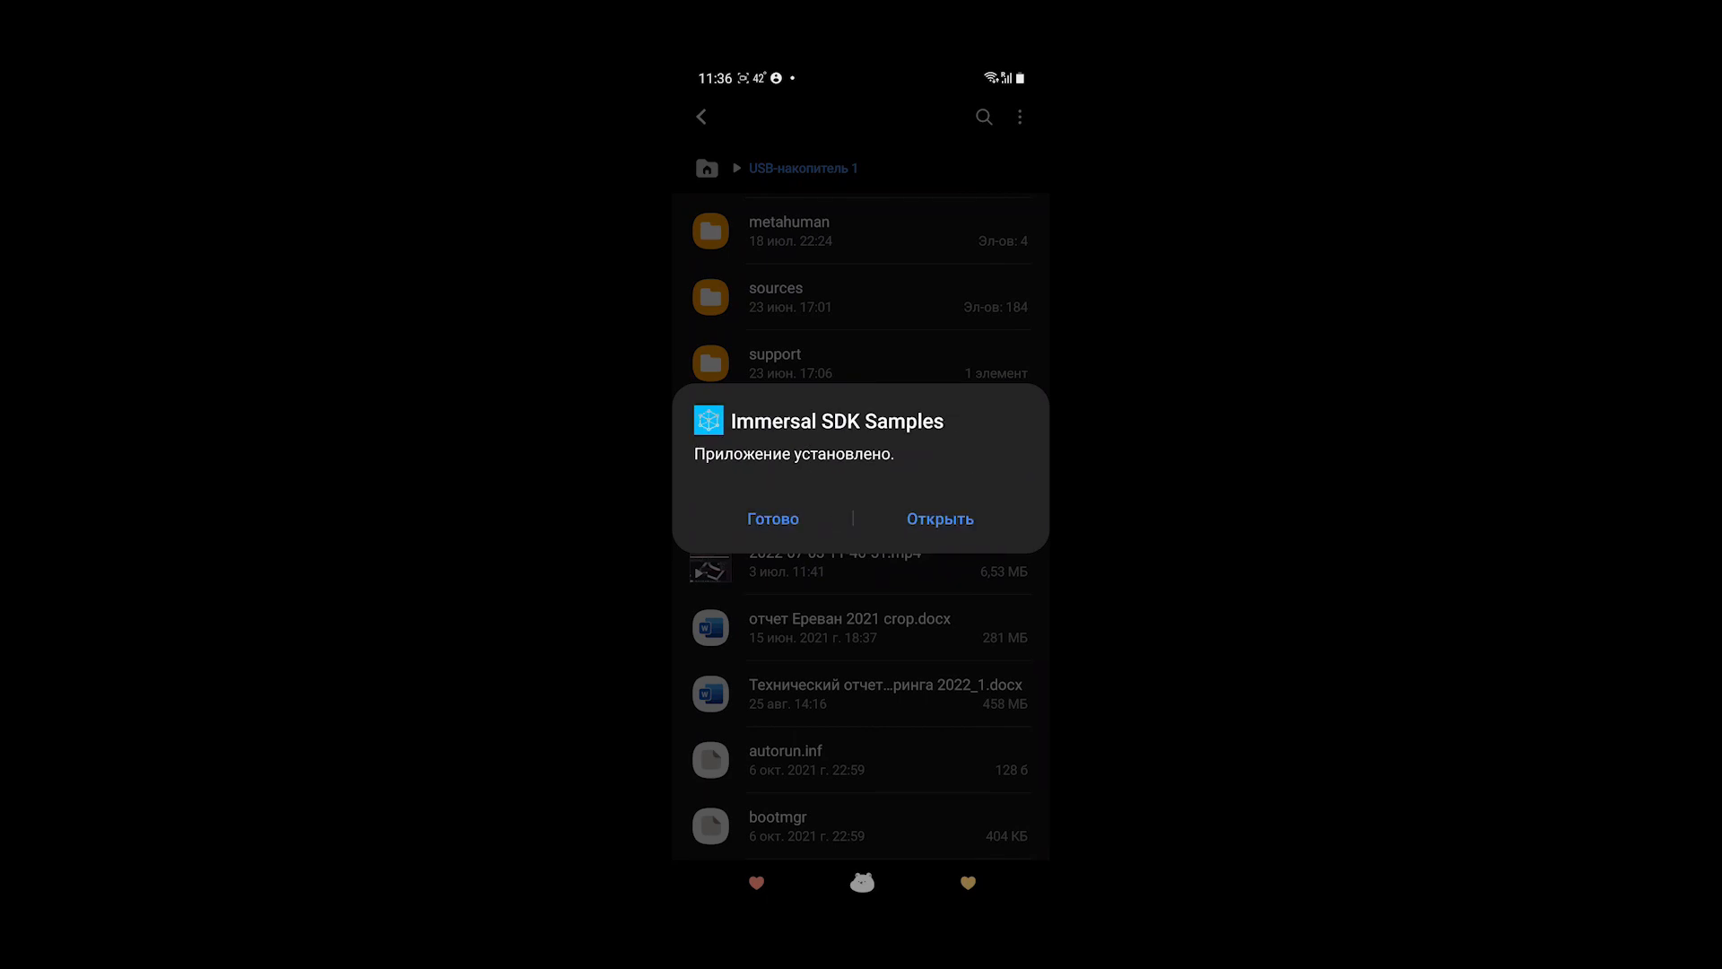
{"action": "left_click", "coordinate": [938, 516]}
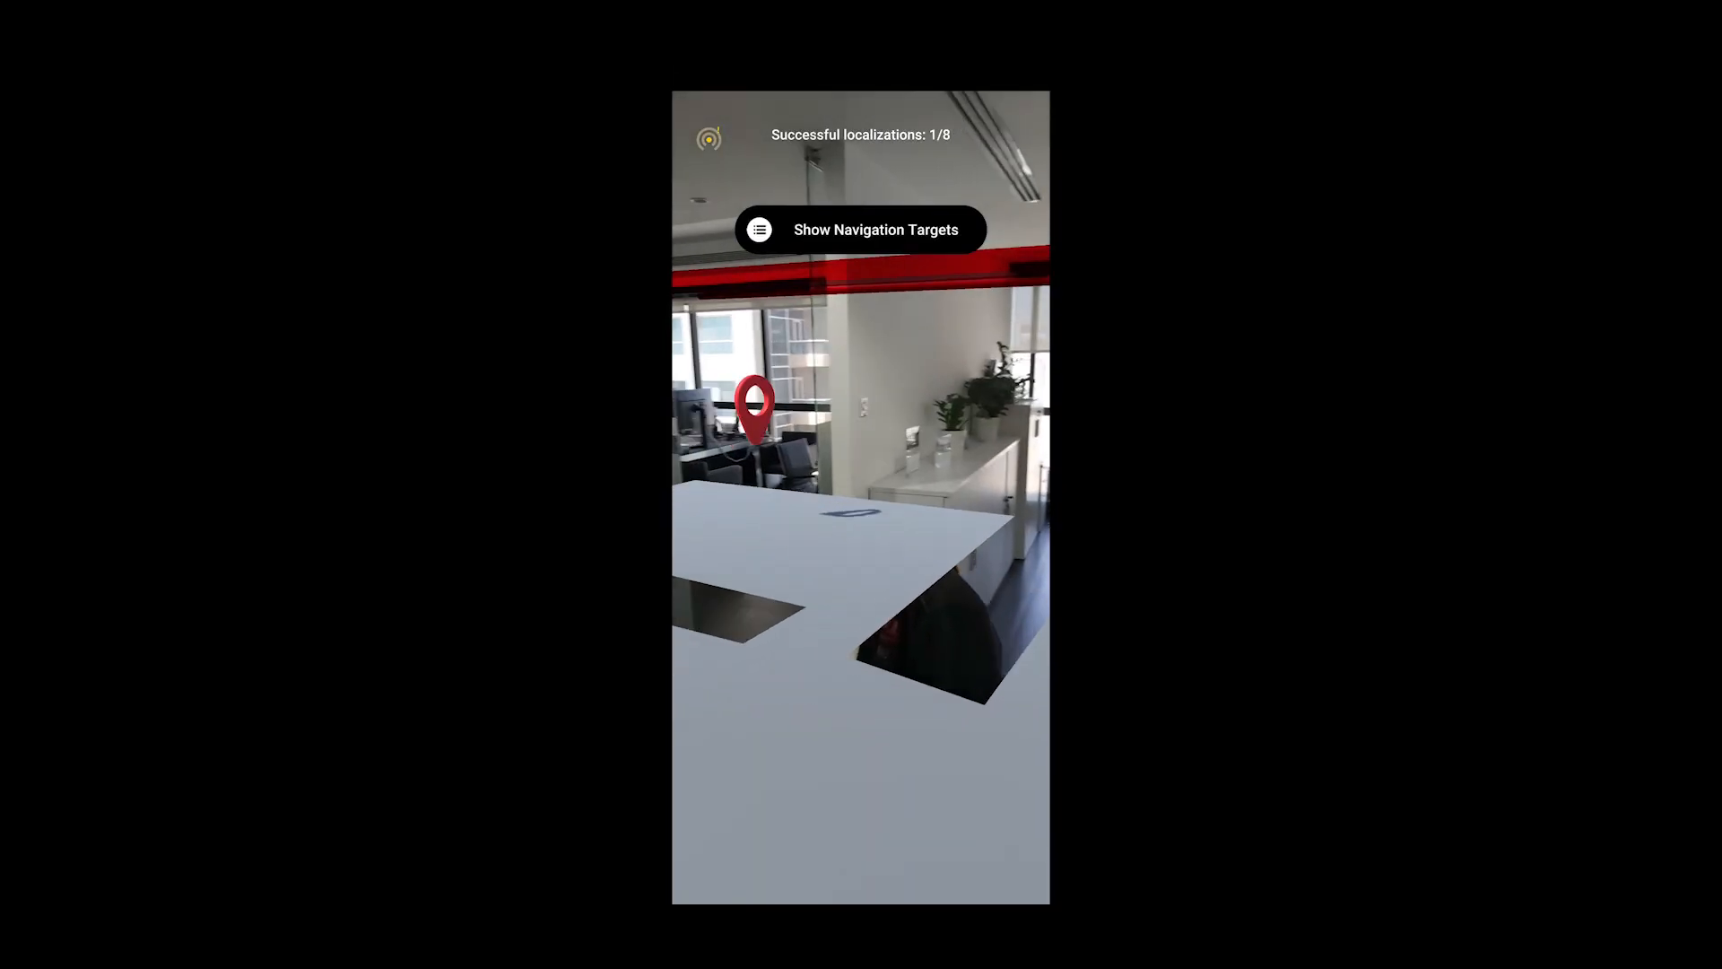